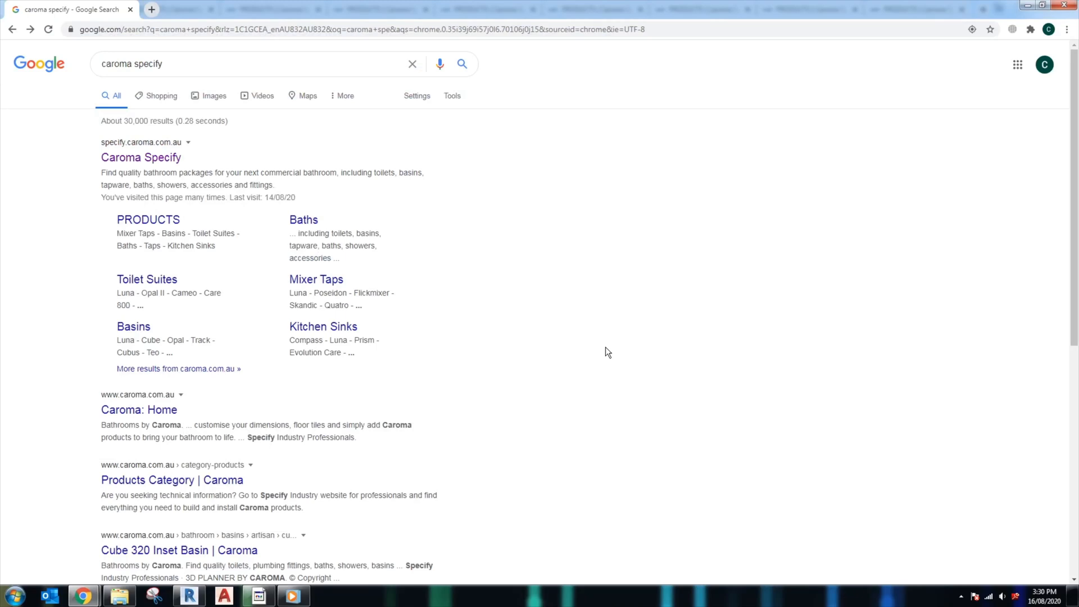
mouse_move(513, 440)
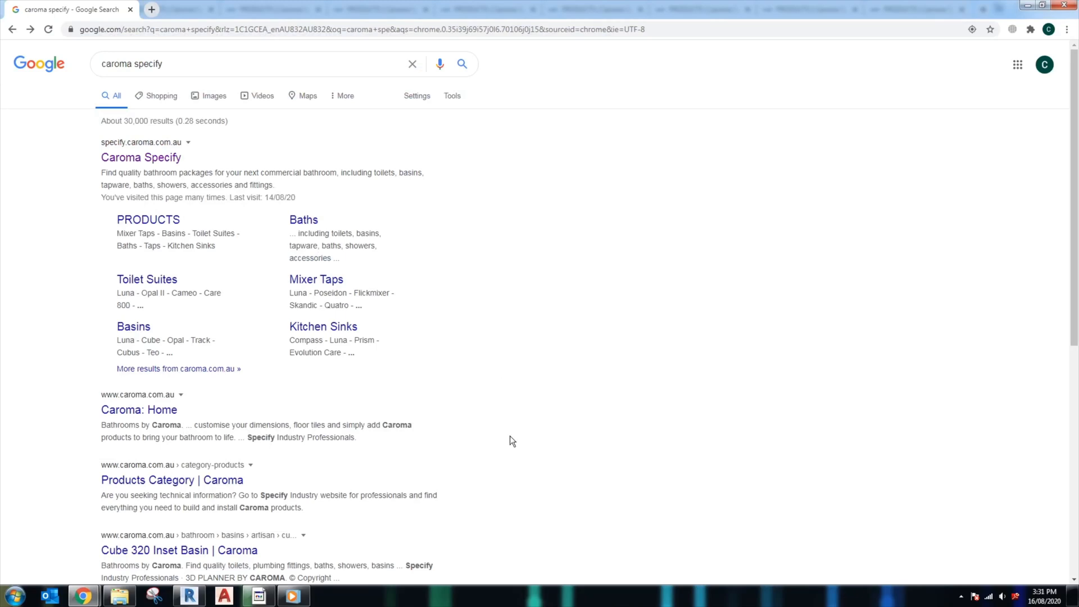
mouse_move(259, 337)
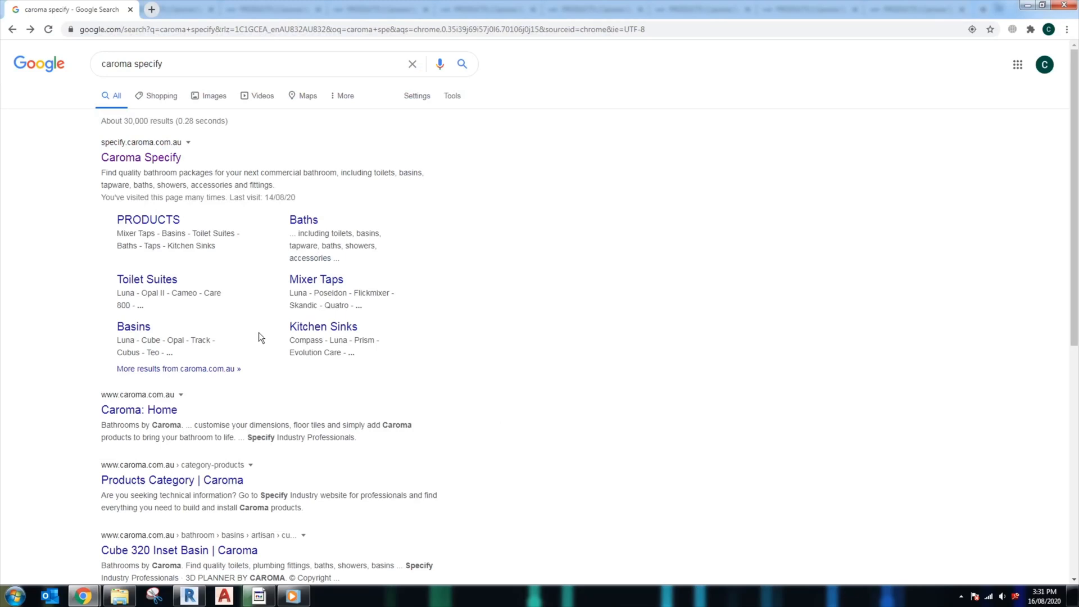
Step: Go from the Caroma Specify search result to its BIM library of RFA files
click(140, 158)
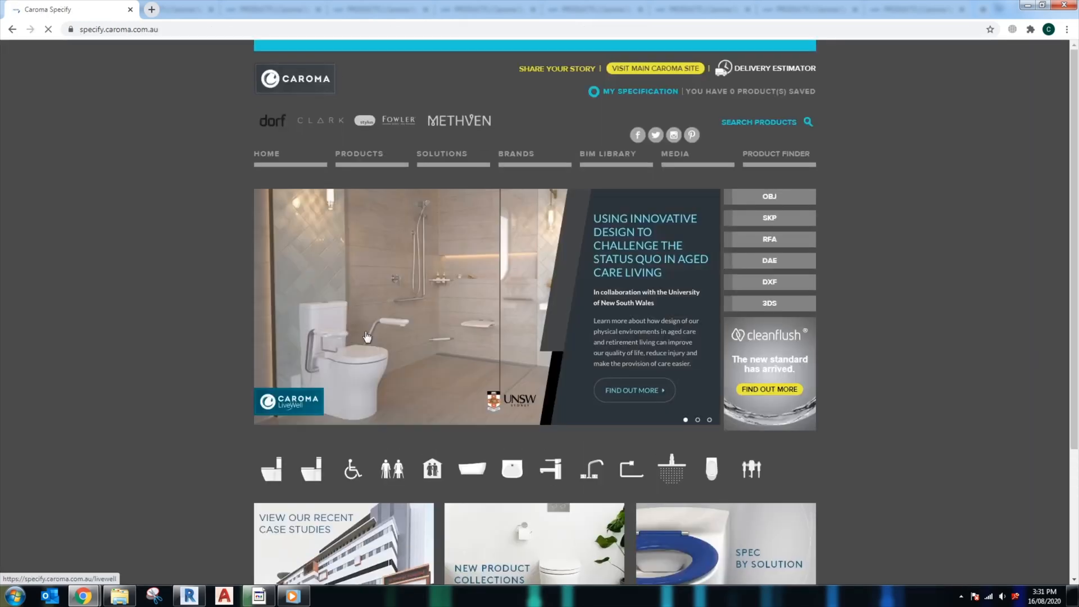
mouse_move(83, 269)
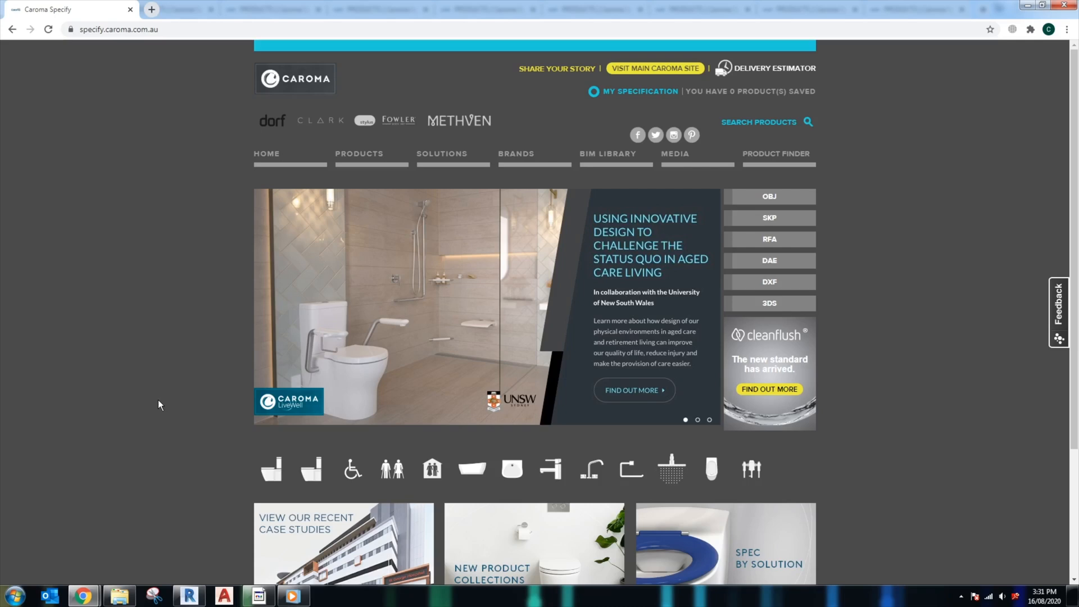
mouse_move(623, 363)
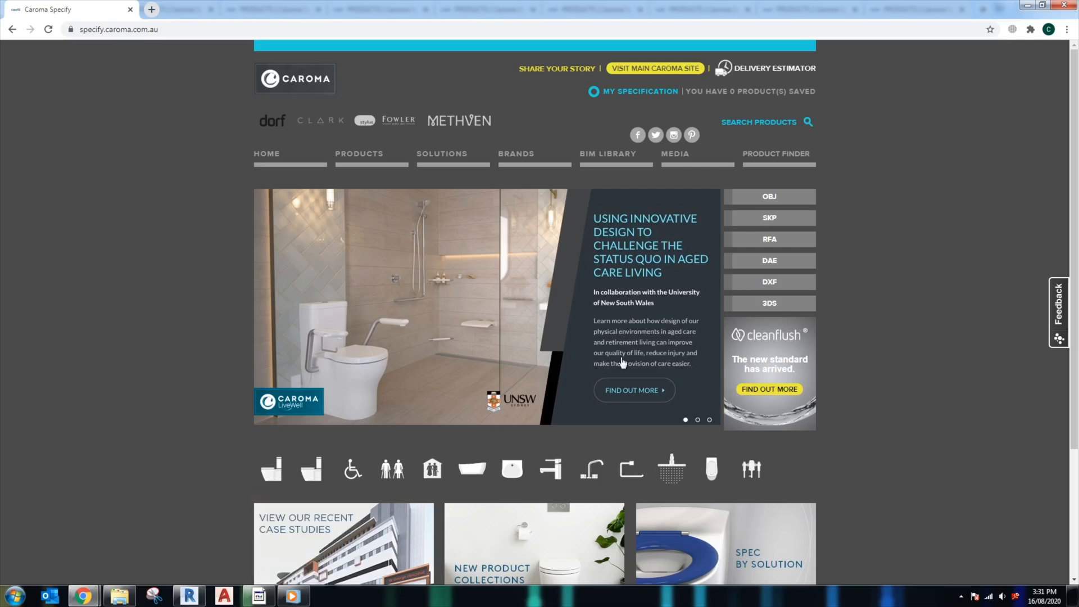
mouse_move(608, 154)
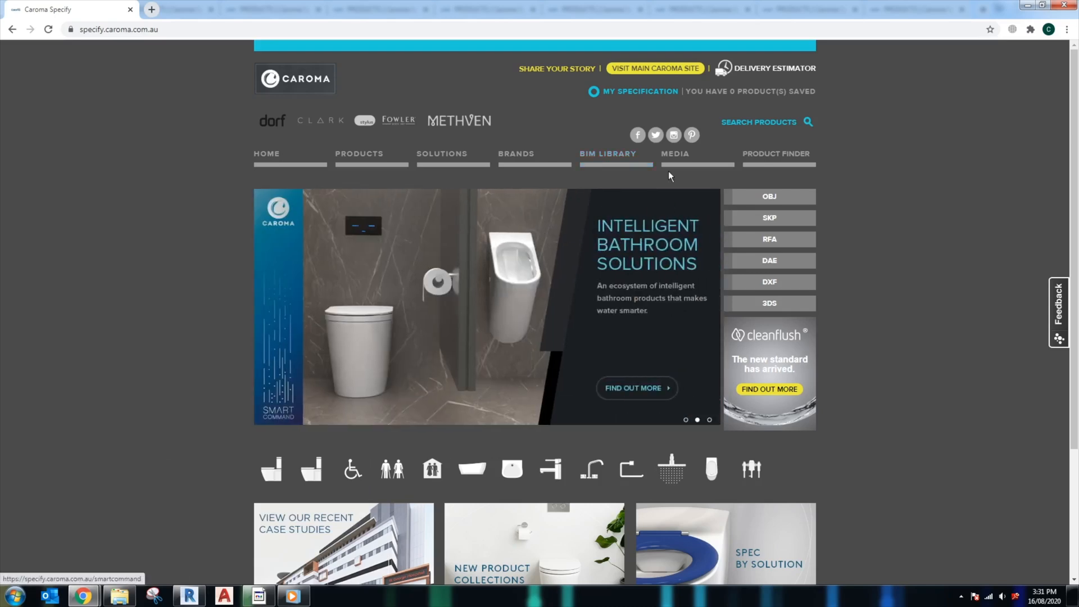
mouse_move(628, 204)
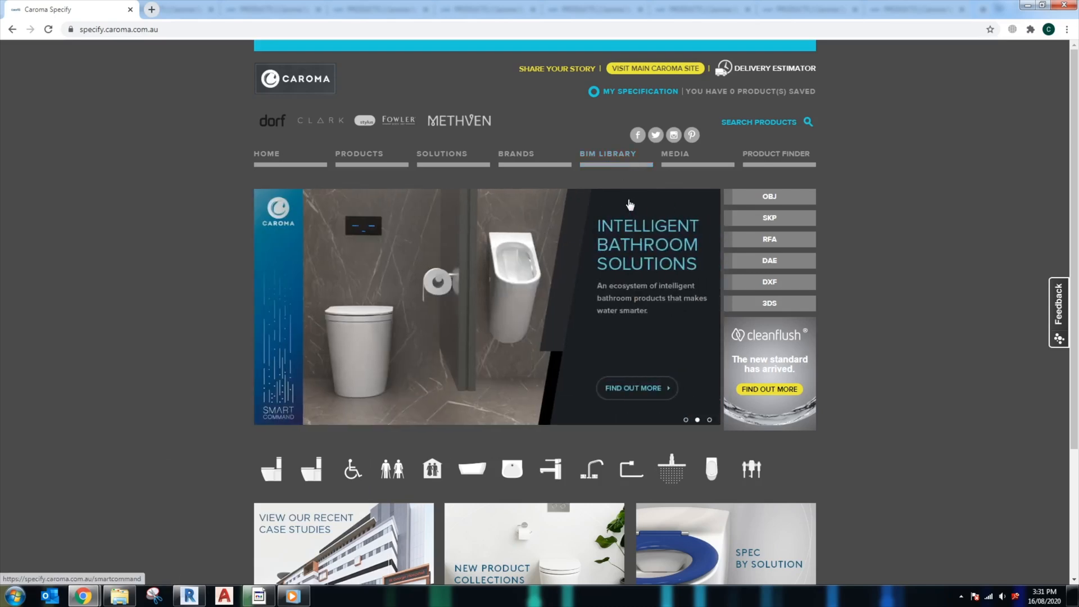
click(769, 239)
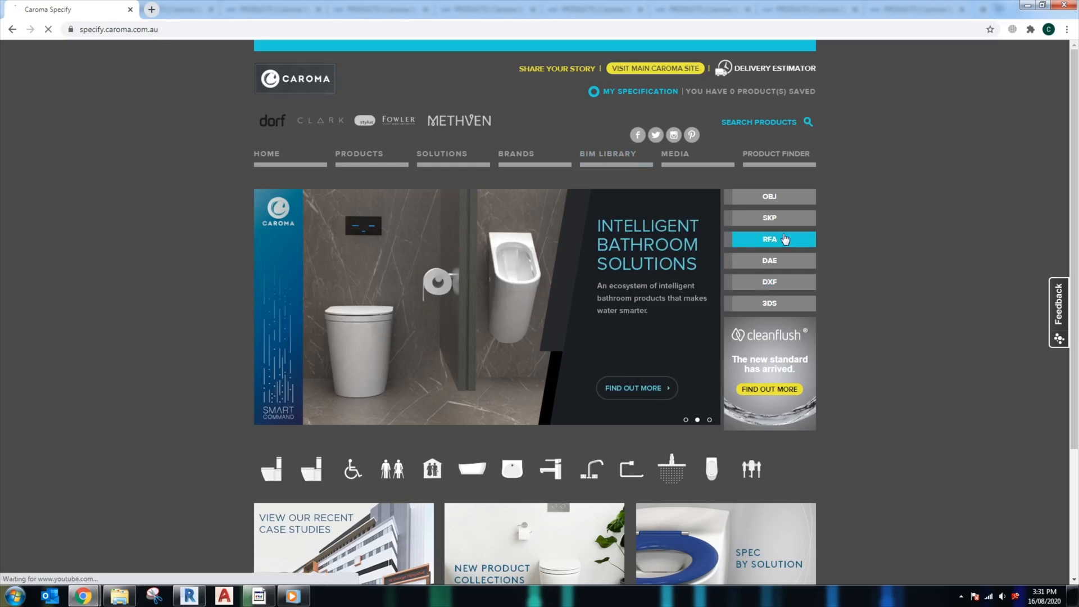
click(769, 238)
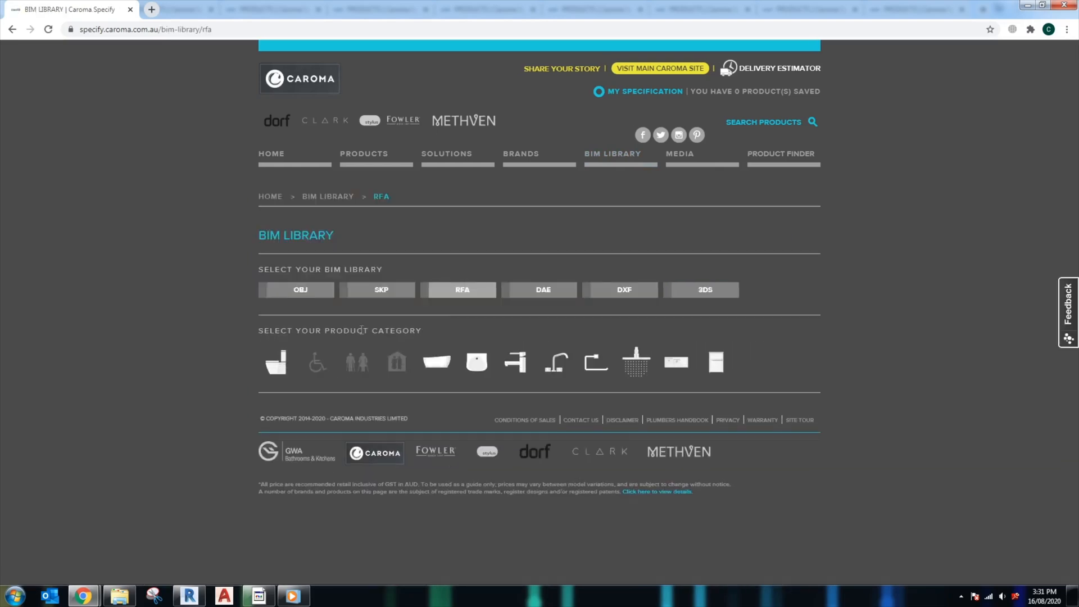
mouse_move(287, 347)
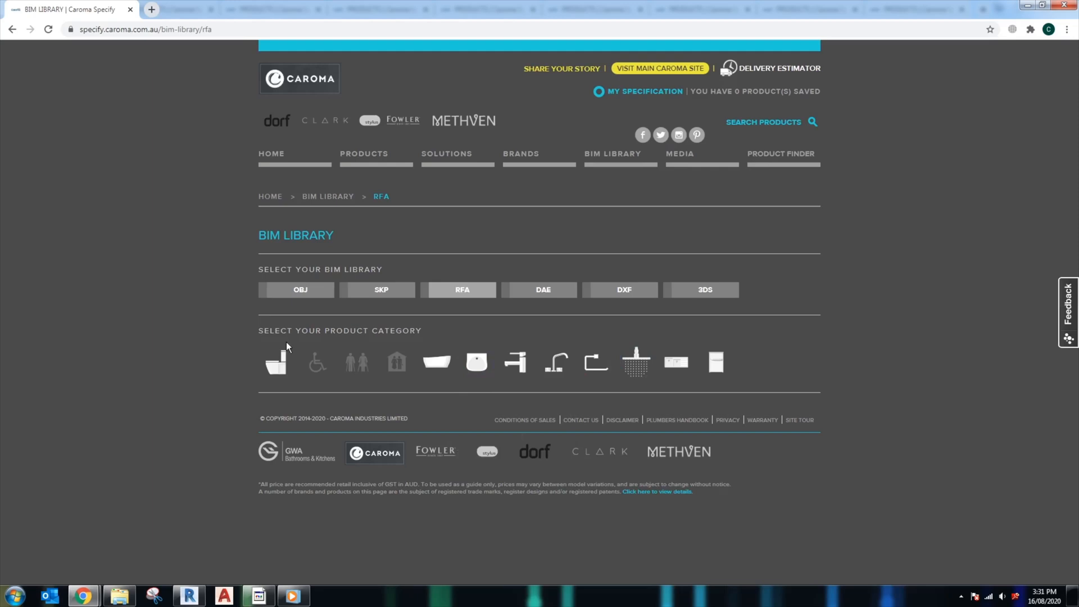
mouse_move(379, 335)
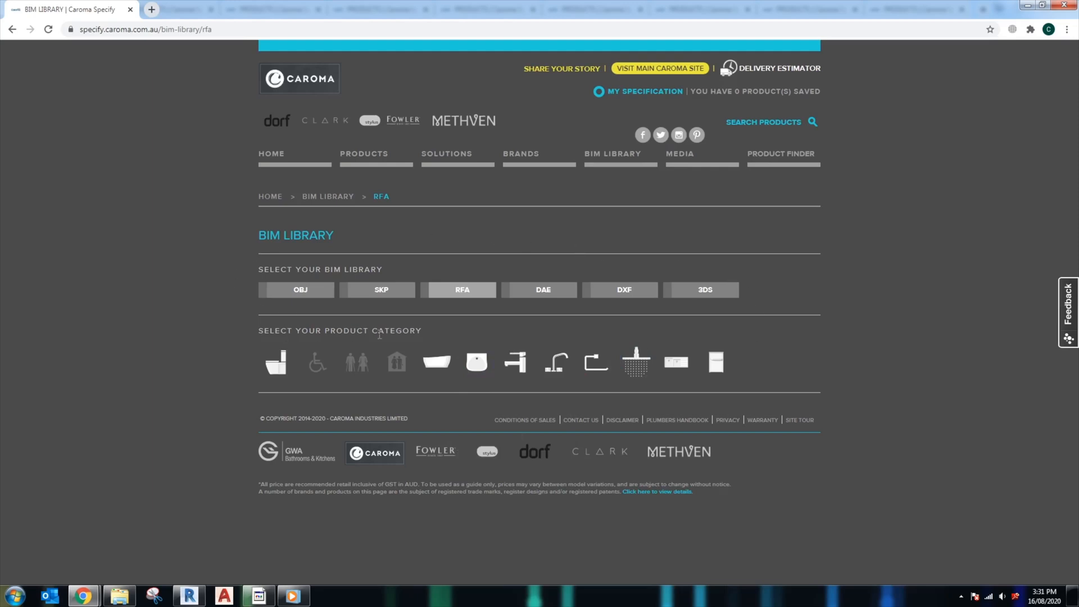
mouse_move(791, 343)
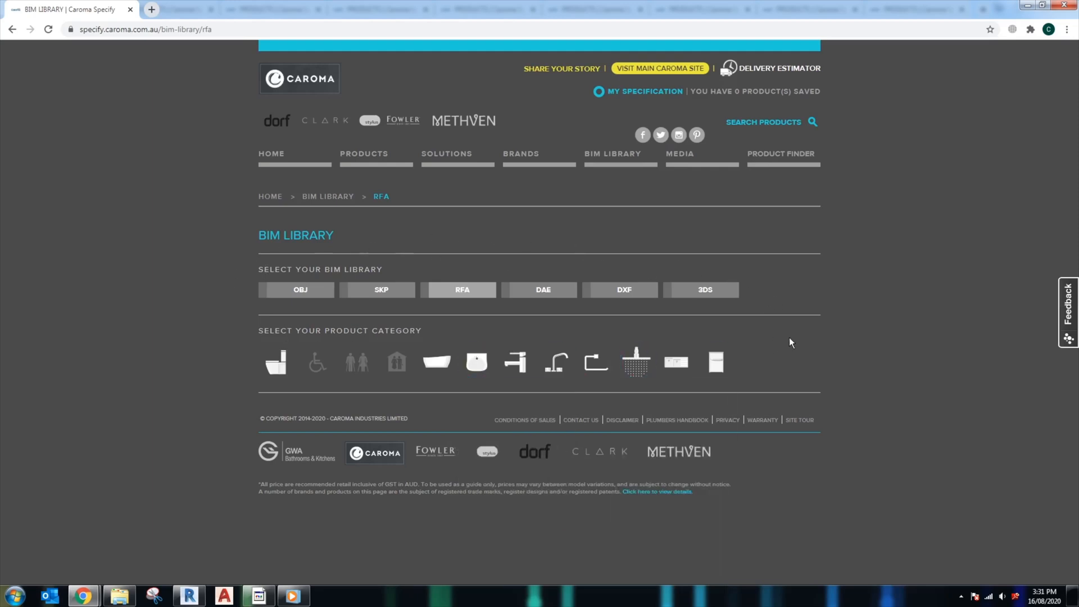
mouse_move(389, 301)
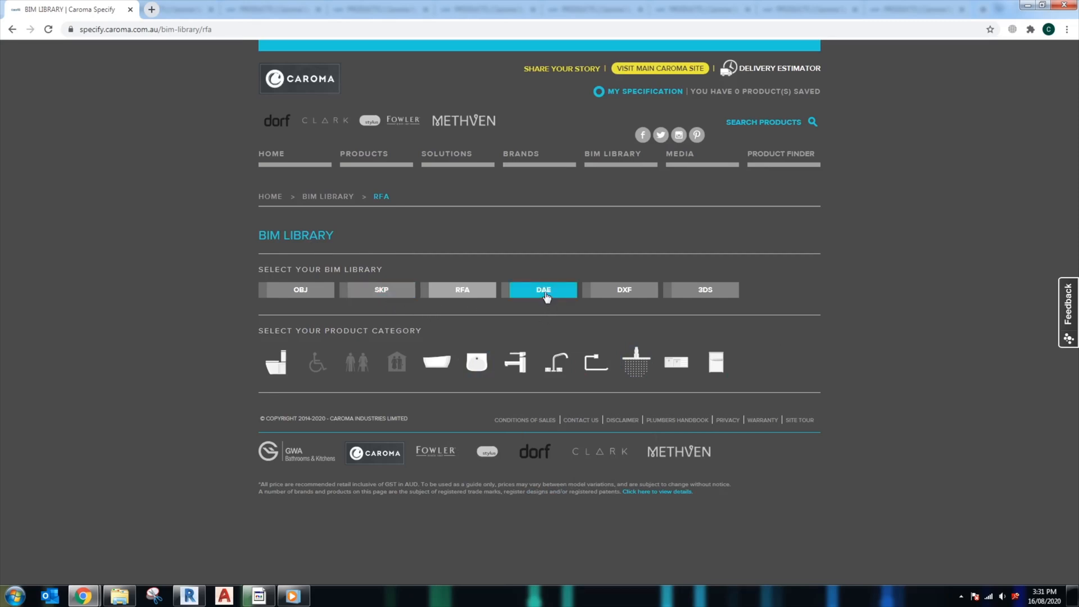
click(704, 289)
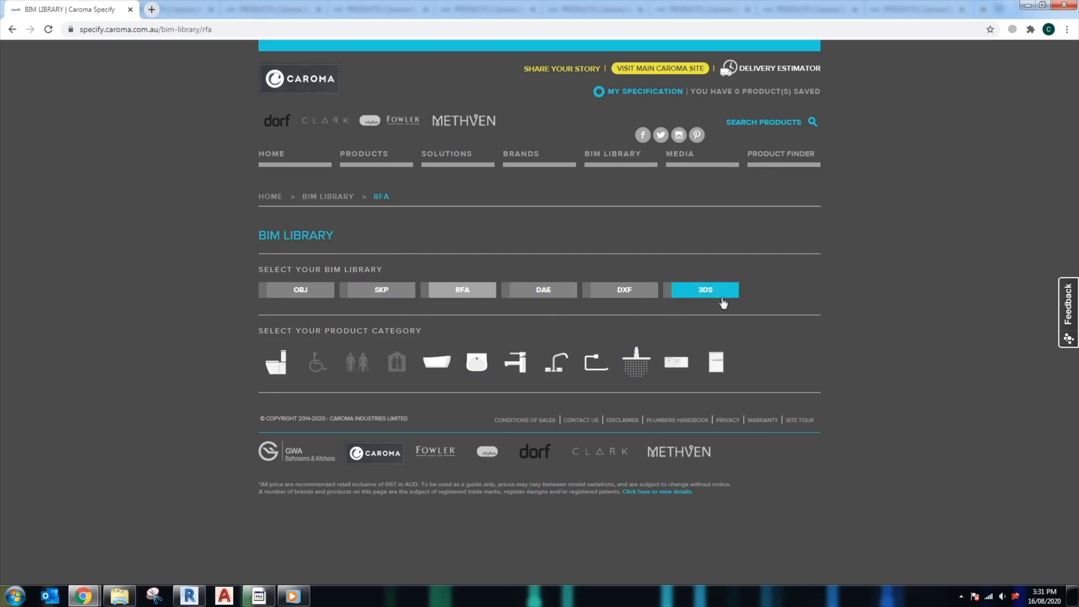
click(462, 289)
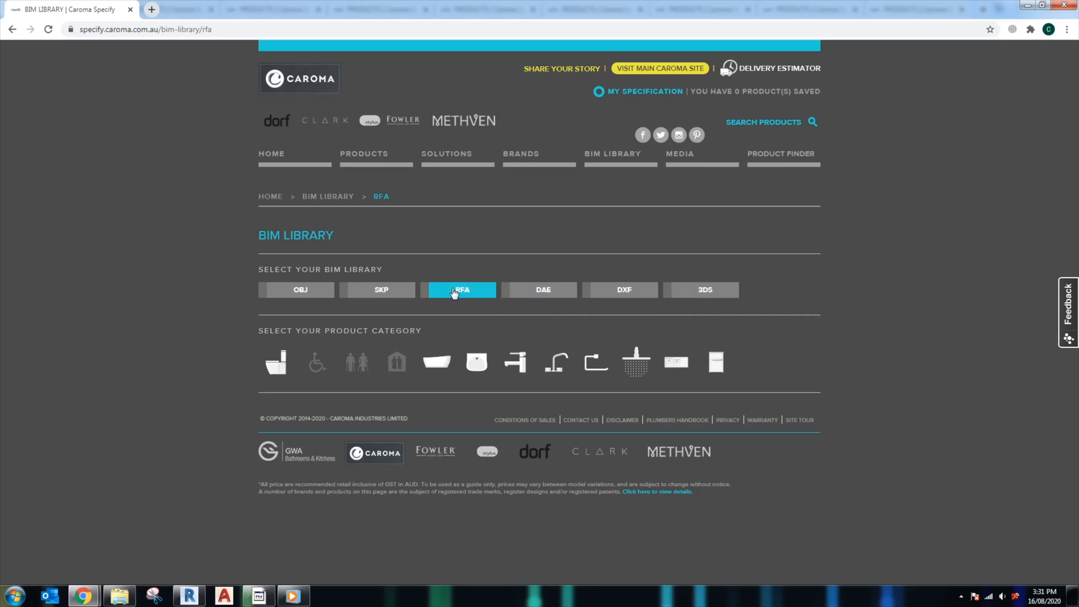
mouse_move(524, 319)
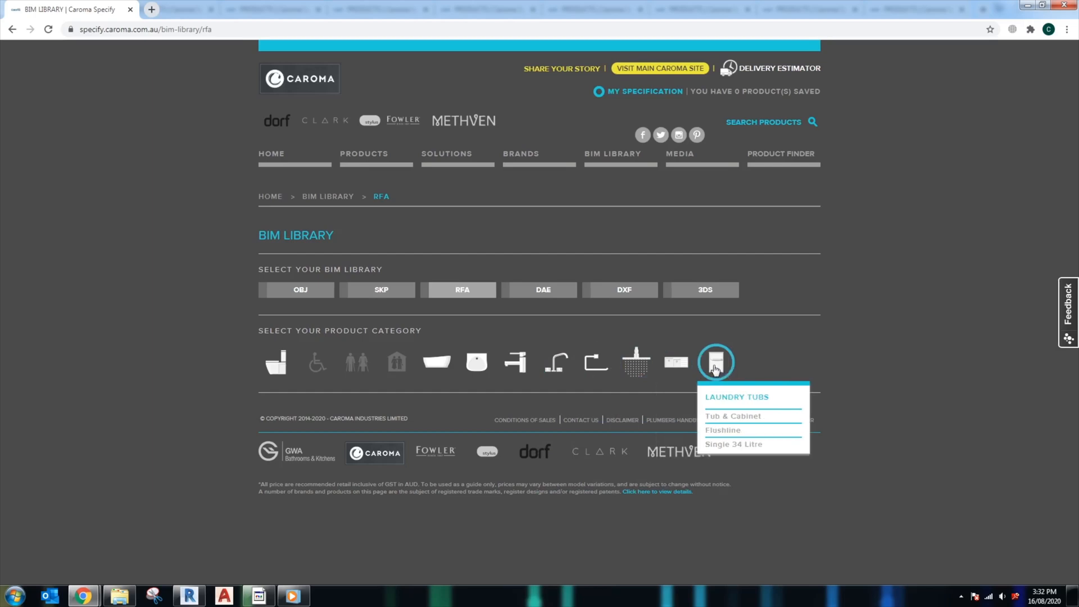
mouse_move(683, 393)
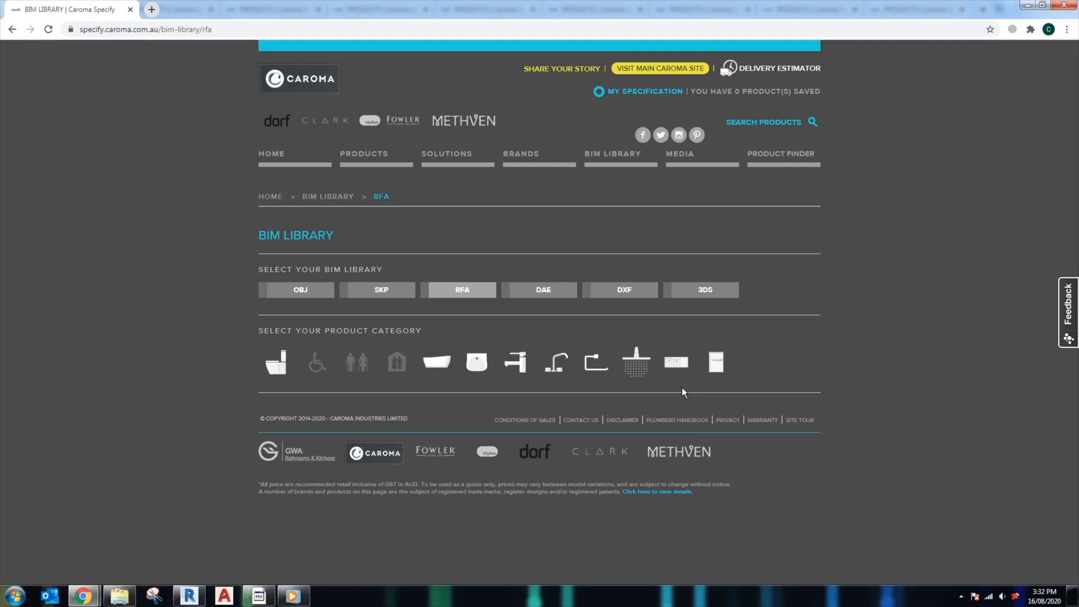
mouse_move(735, 393)
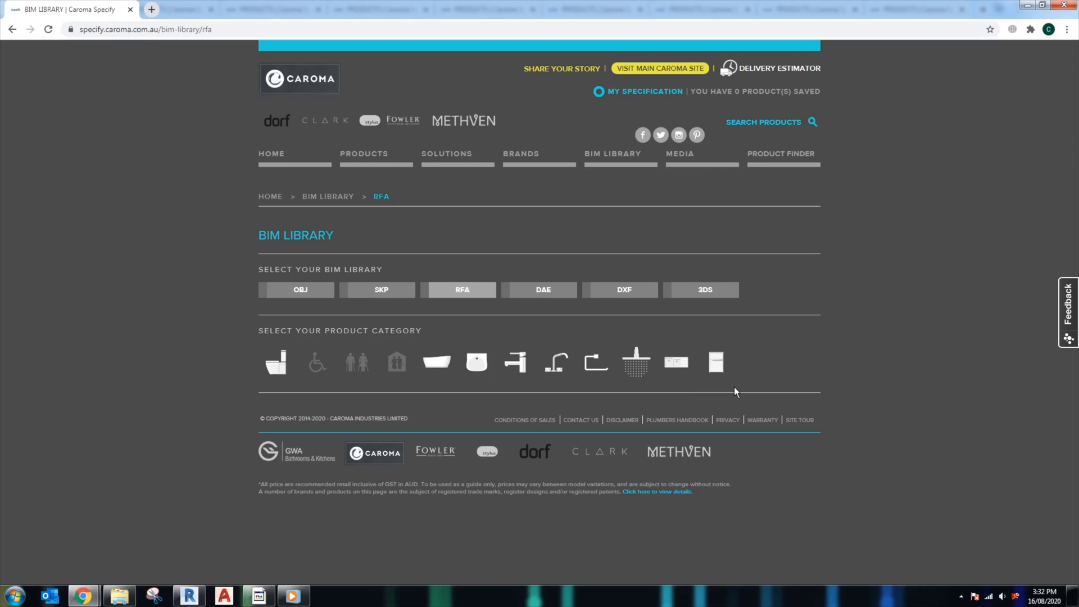
mouse_move(746, 400)
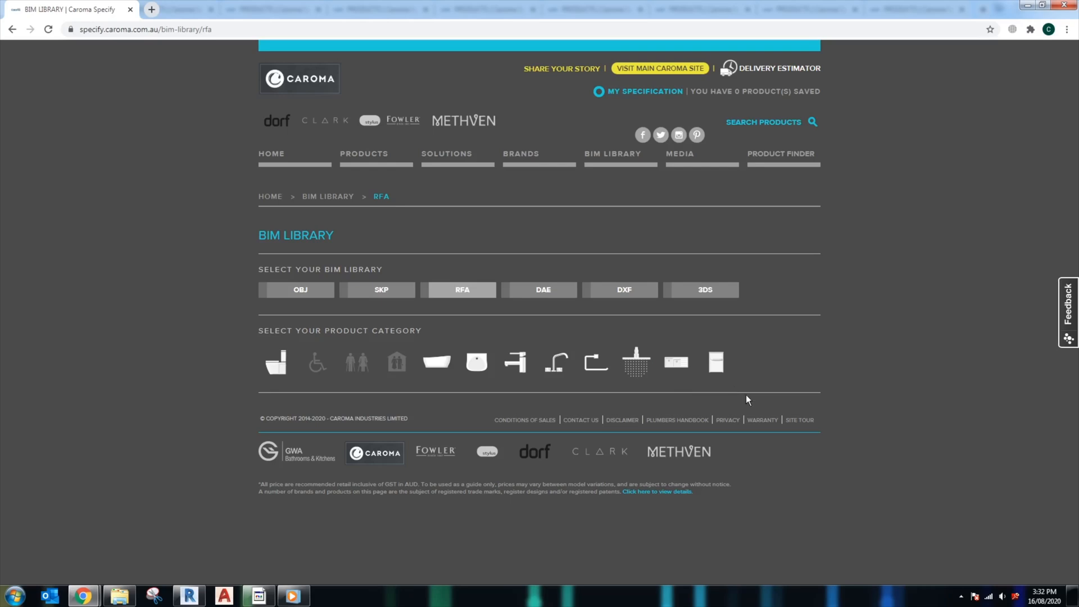
mouse_move(1000, 477)
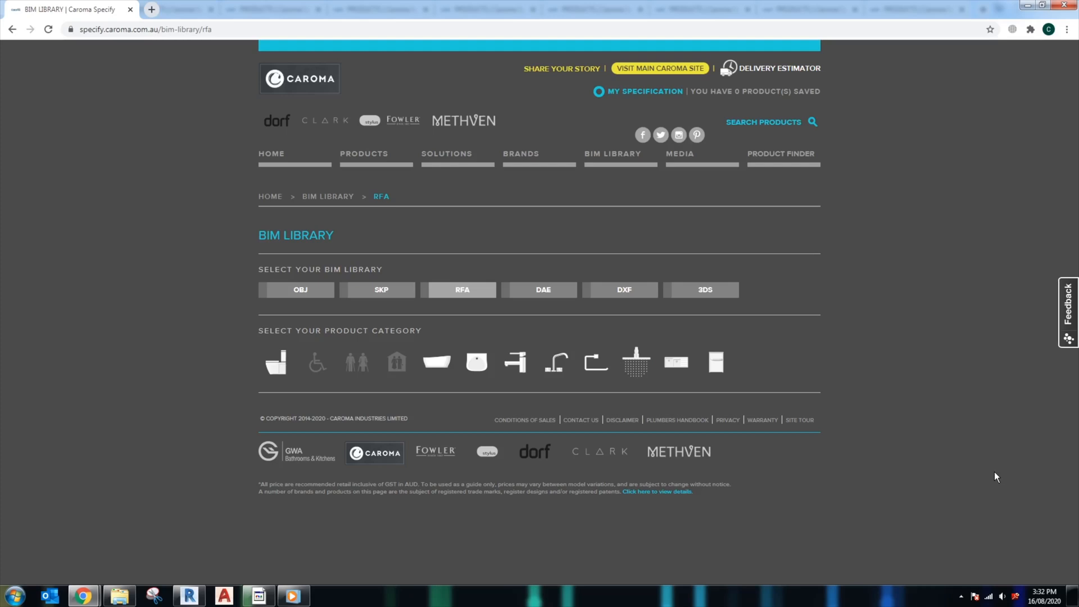
Step: Browse toilet suites available as RFA and reach the Luna Square Cleanflush suite page
click(276, 361)
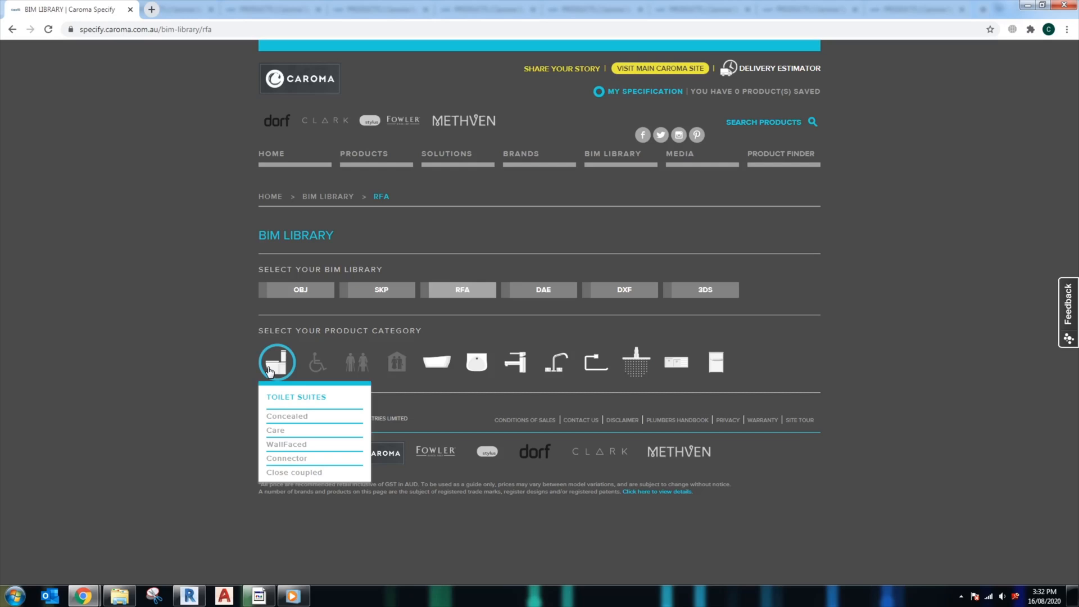
mouse_move(283, 402)
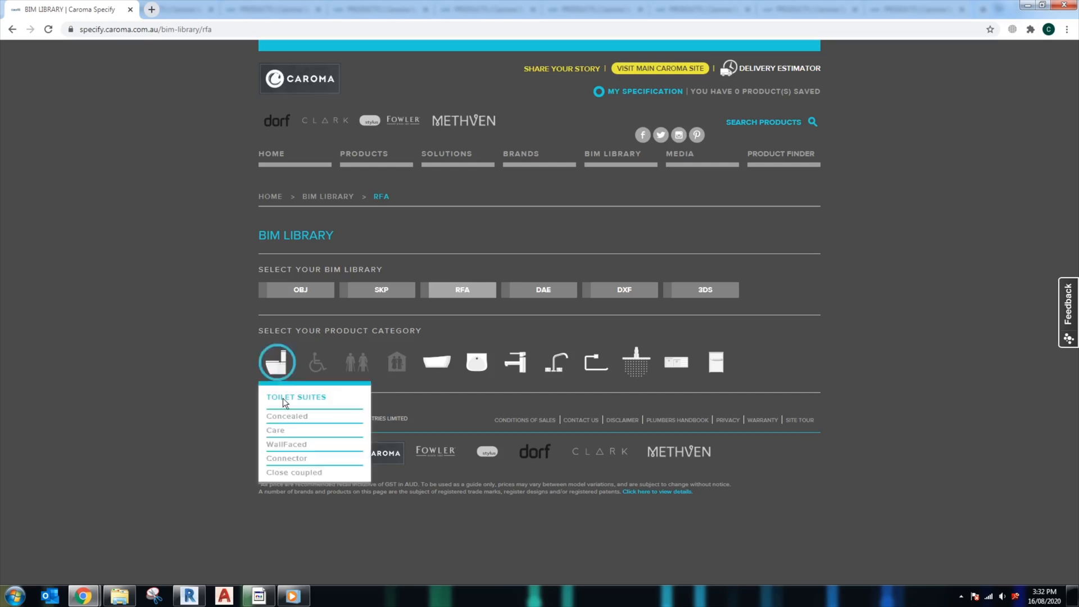
click(287, 444)
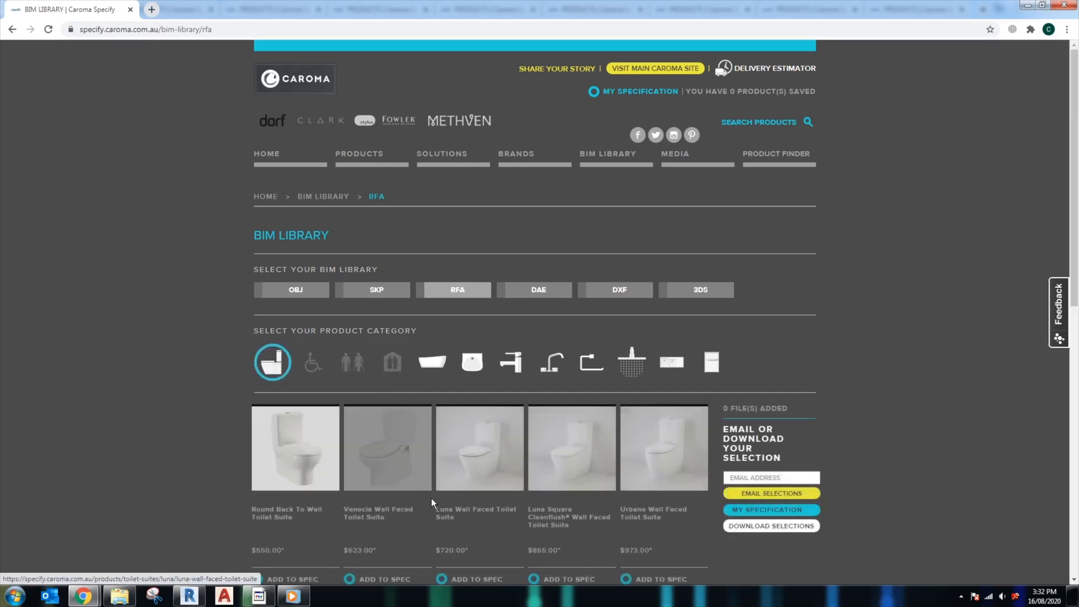
mouse_move(562, 525)
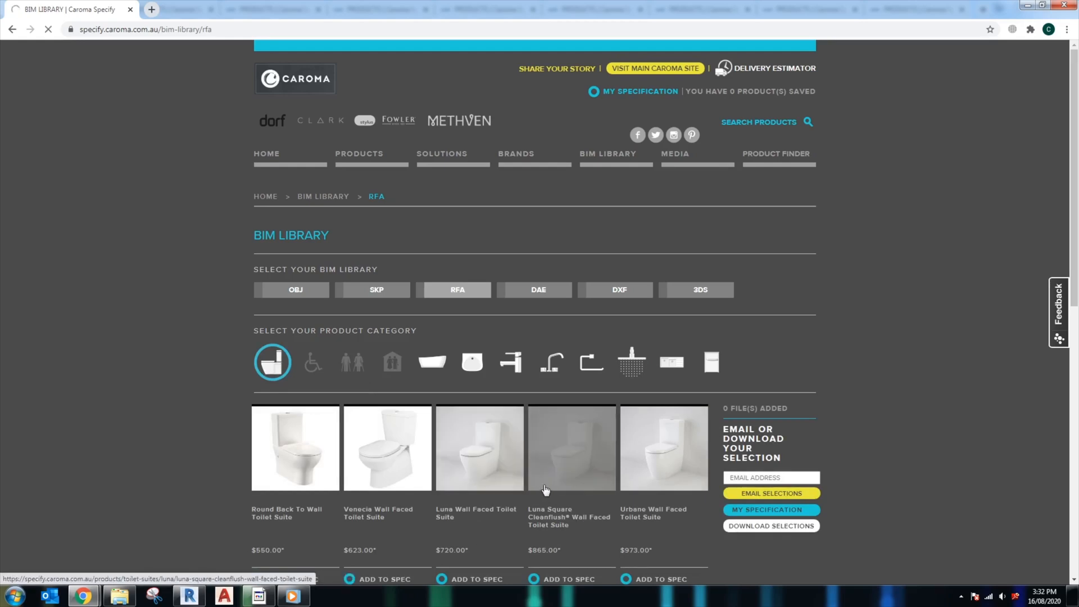
click(571, 447)
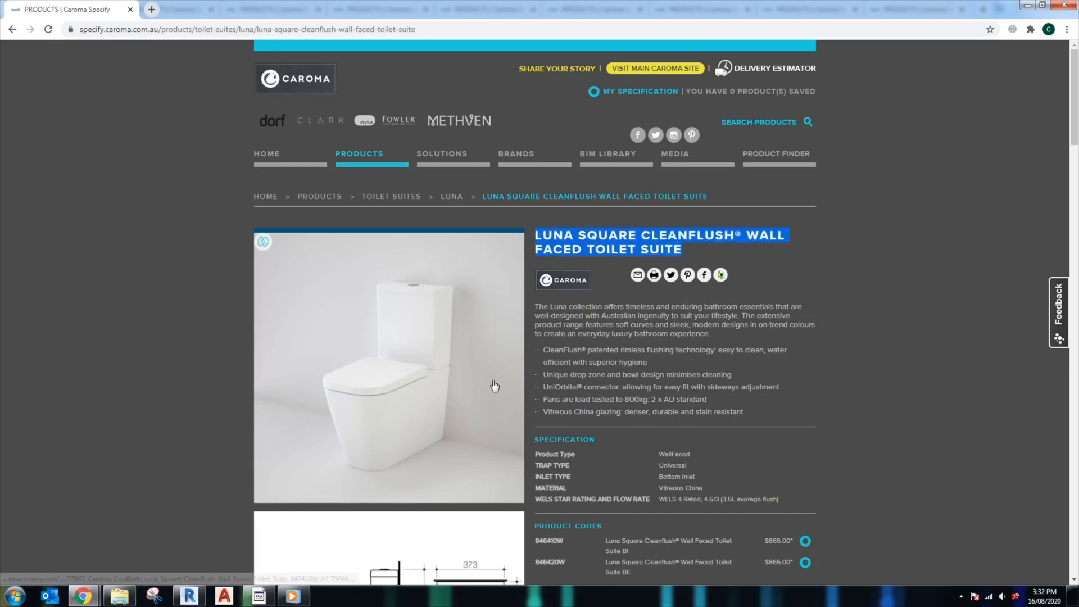
Step: Review the product page and run a product search for the Luna Square Cleanflush Wall Faced Toilet Suite
scroll(down, 3)
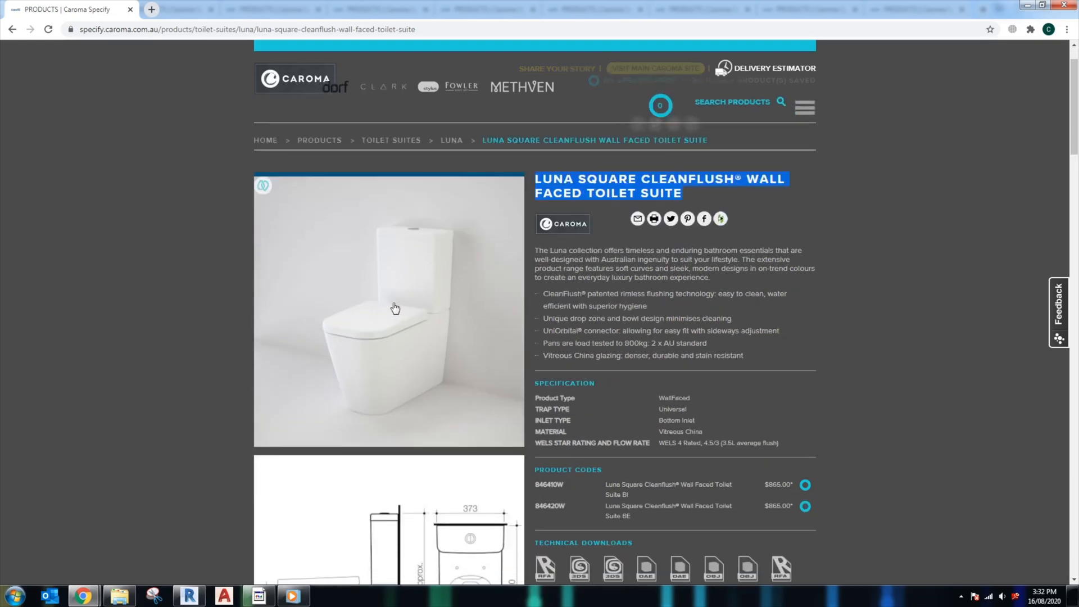
scroll(down, 3)
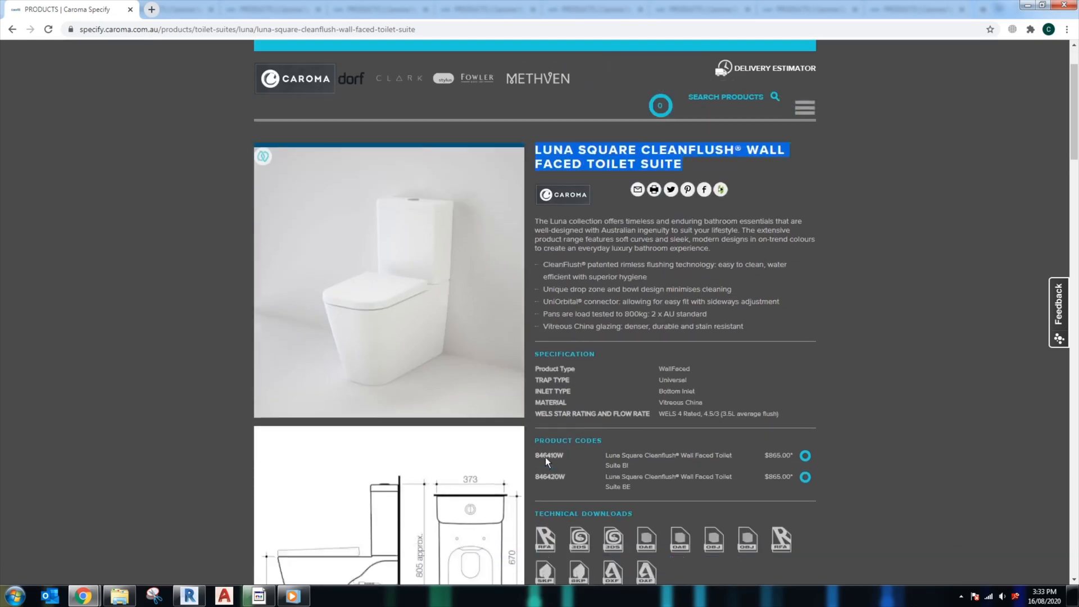
scroll(down, 3)
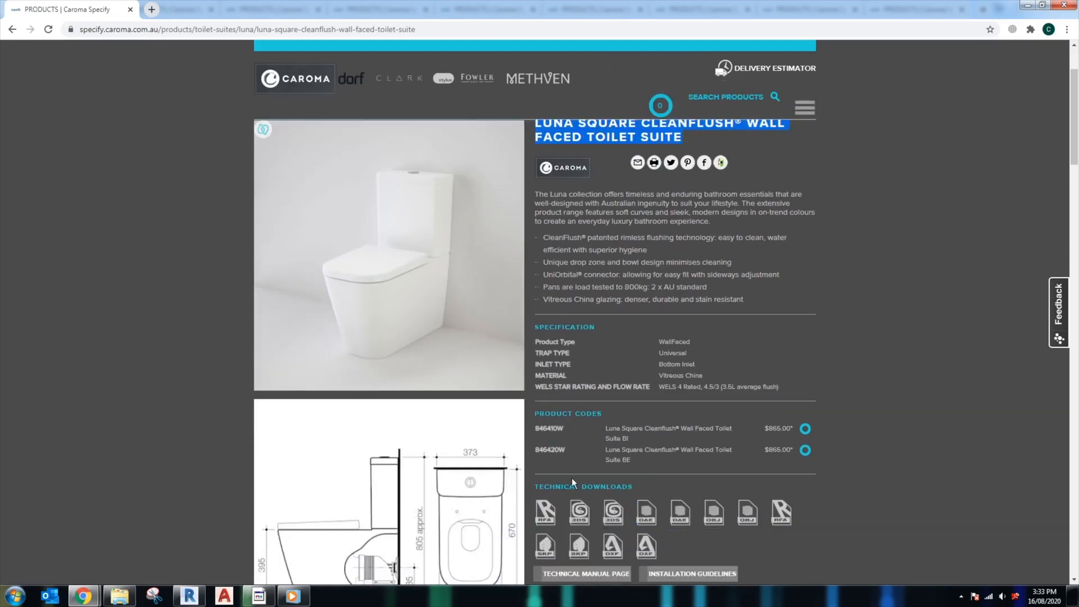
mouse_move(544, 512)
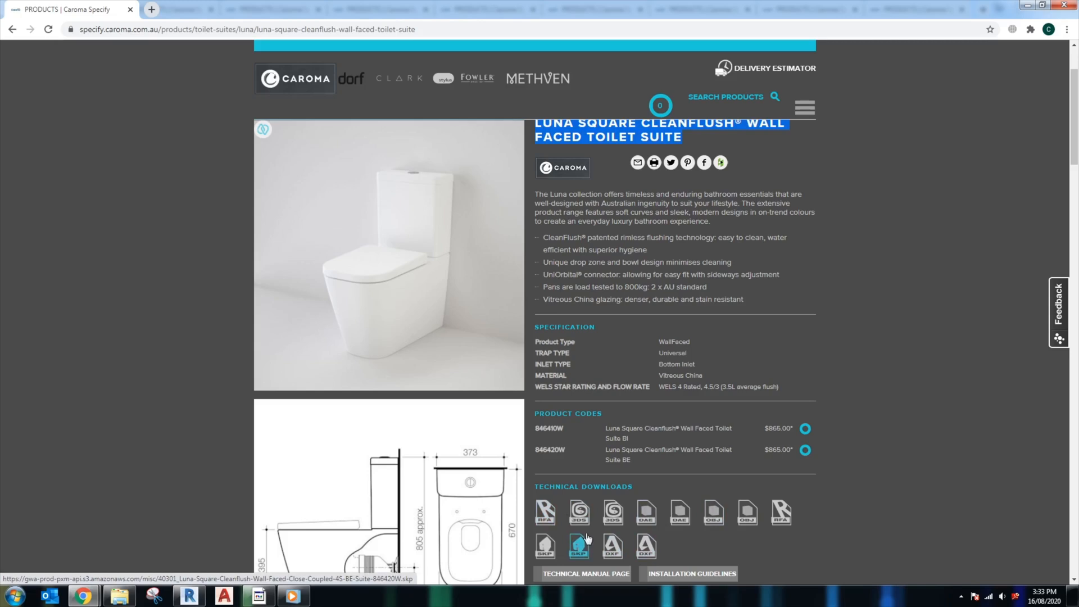
mouse_move(578, 512)
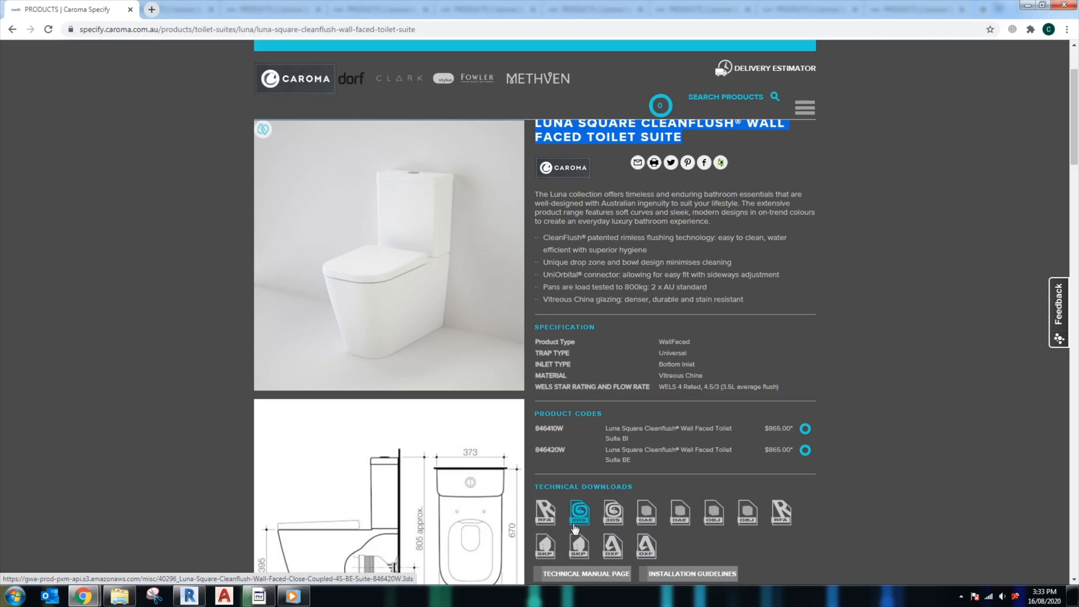
mouse_move(645, 512)
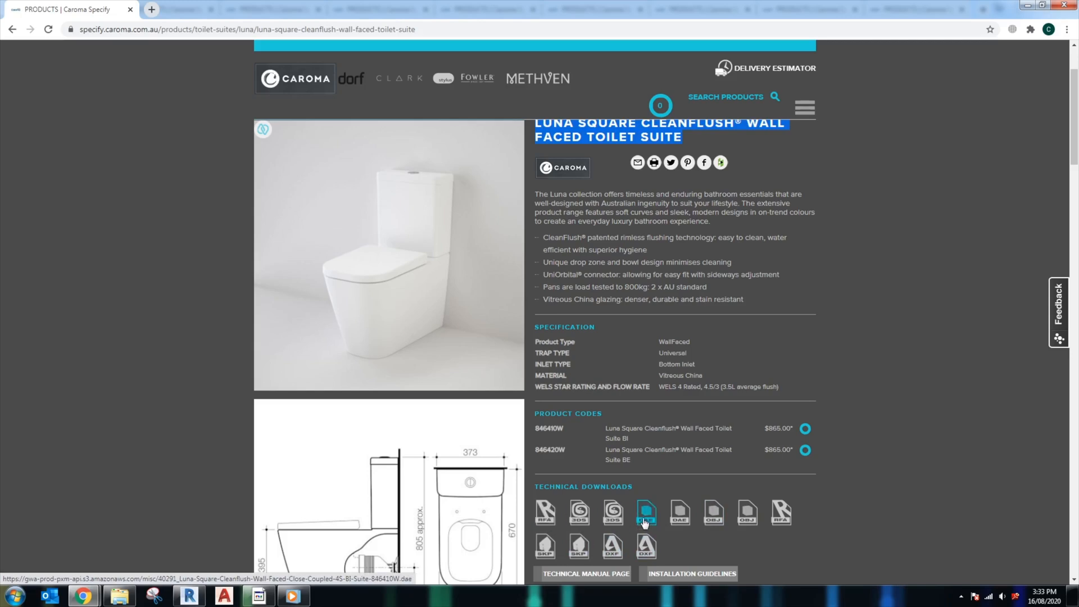
mouse_move(662, 552)
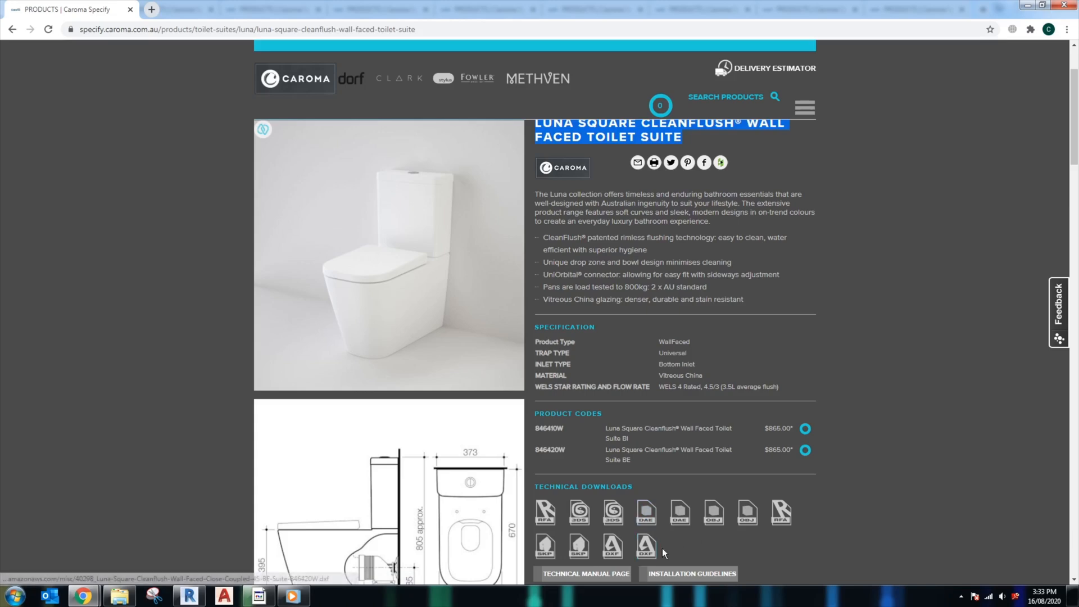
mouse_move(578, 545)
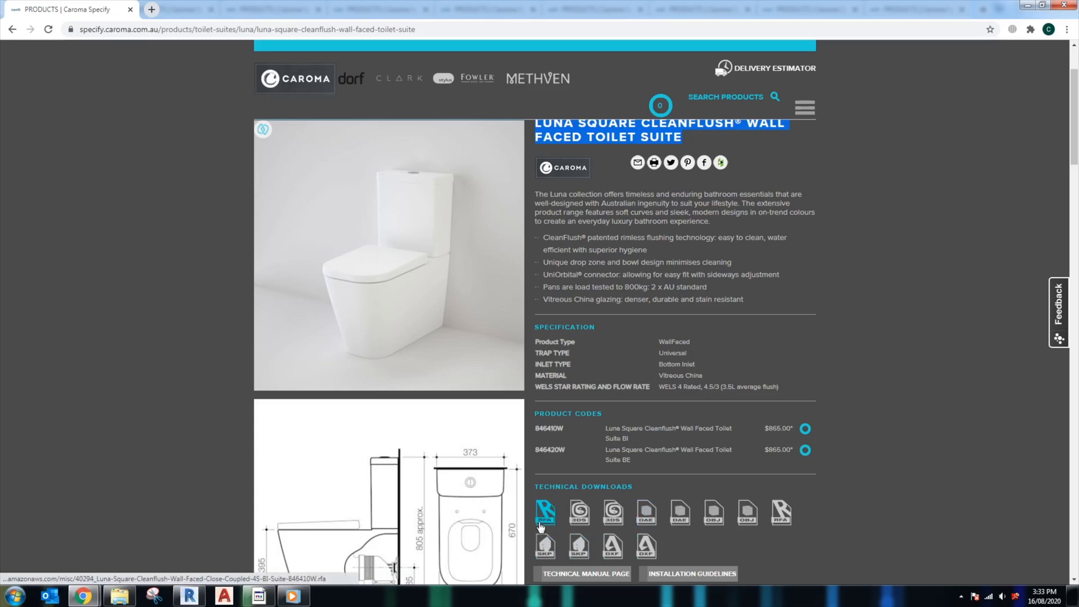
click(544, 512)
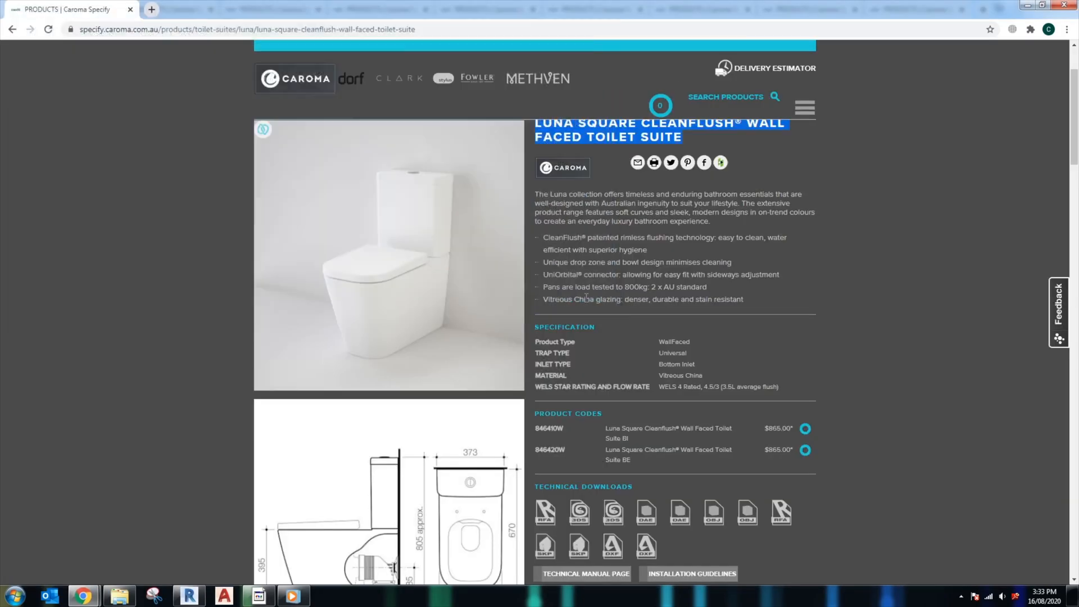
scroll(up, 3)
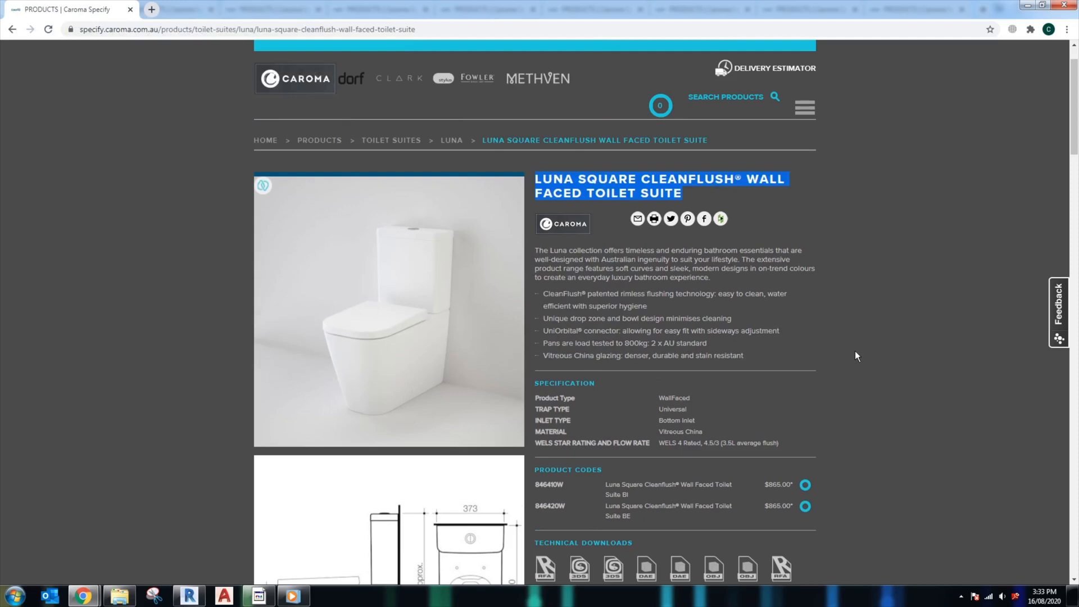
scroll(up, 3)
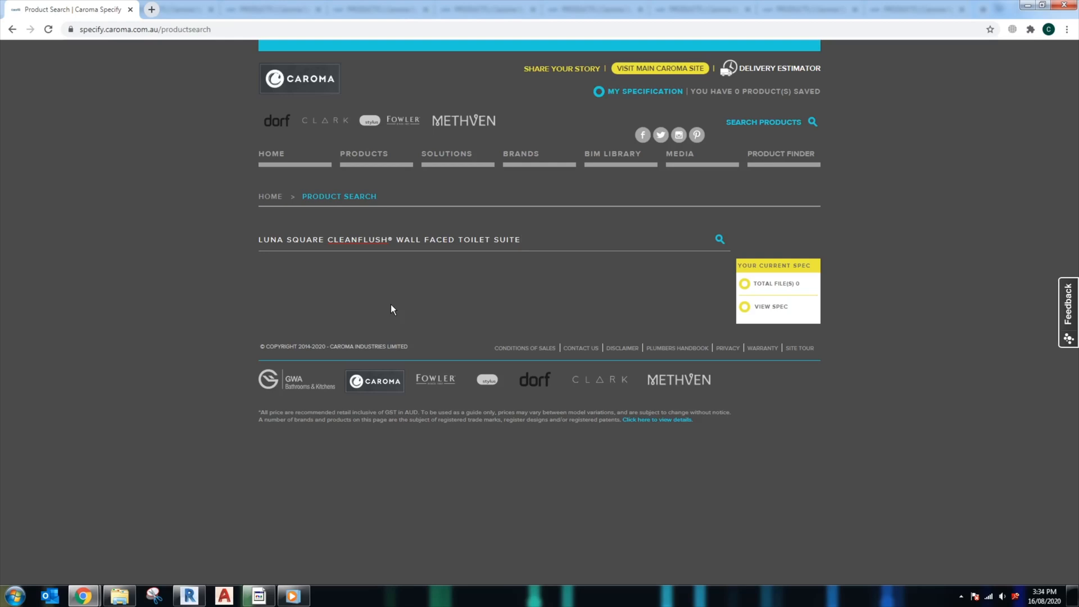
Step: Bring up the Luna Square suite page in a new tab and try saving its product photo
click(719, 238)
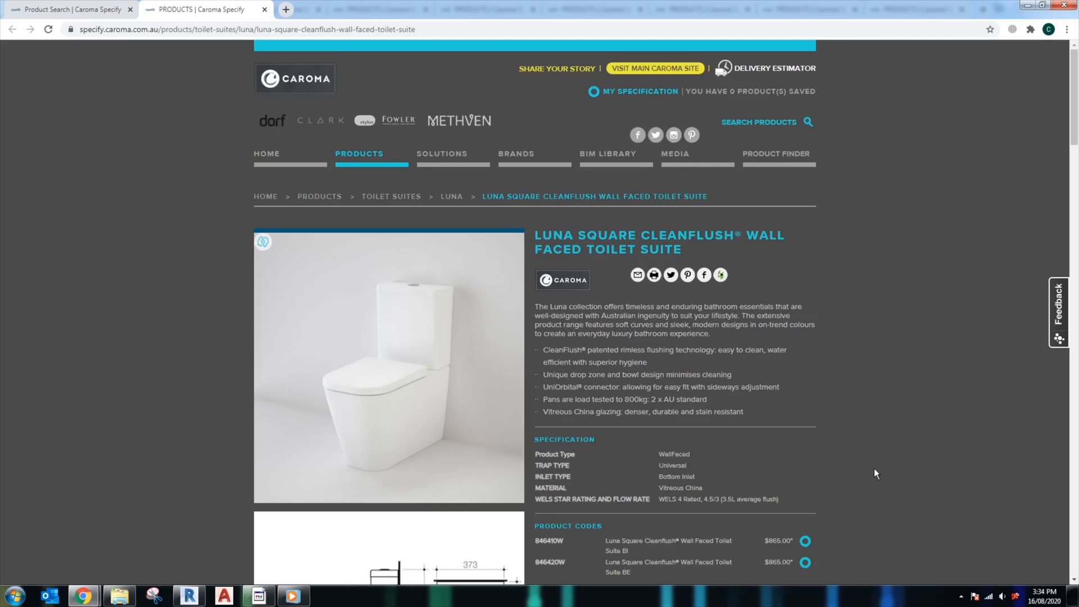
mouse_move(409, 363)
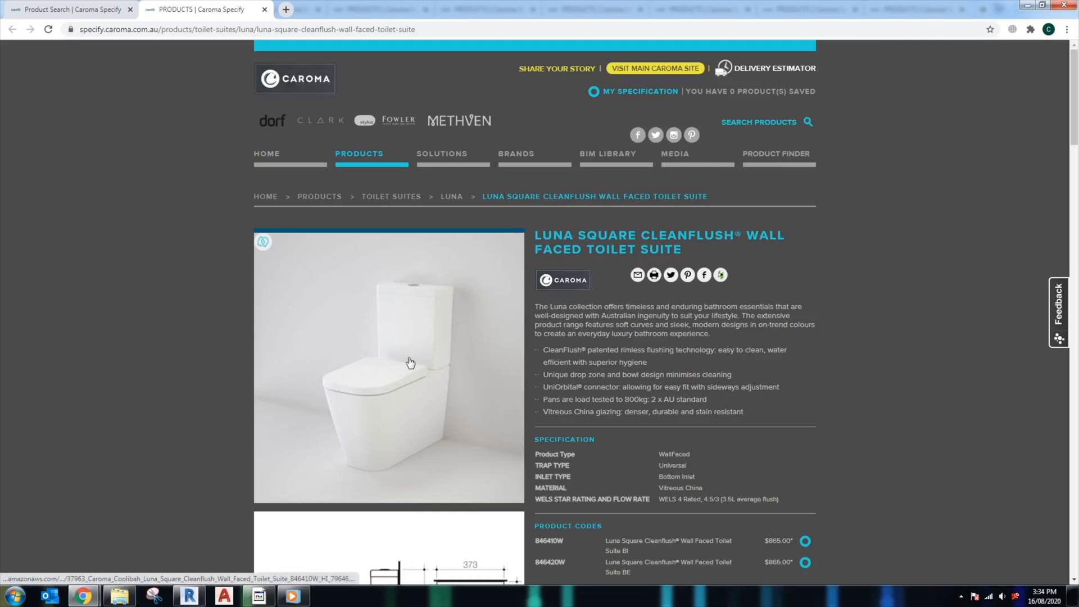
right_click(409, 362)
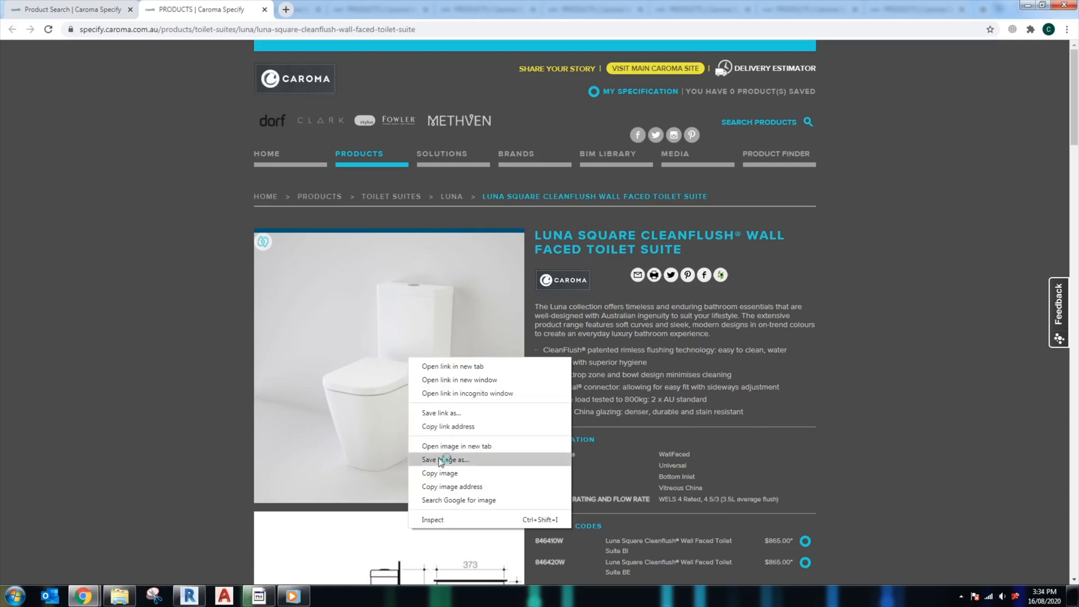
click(446, 458)
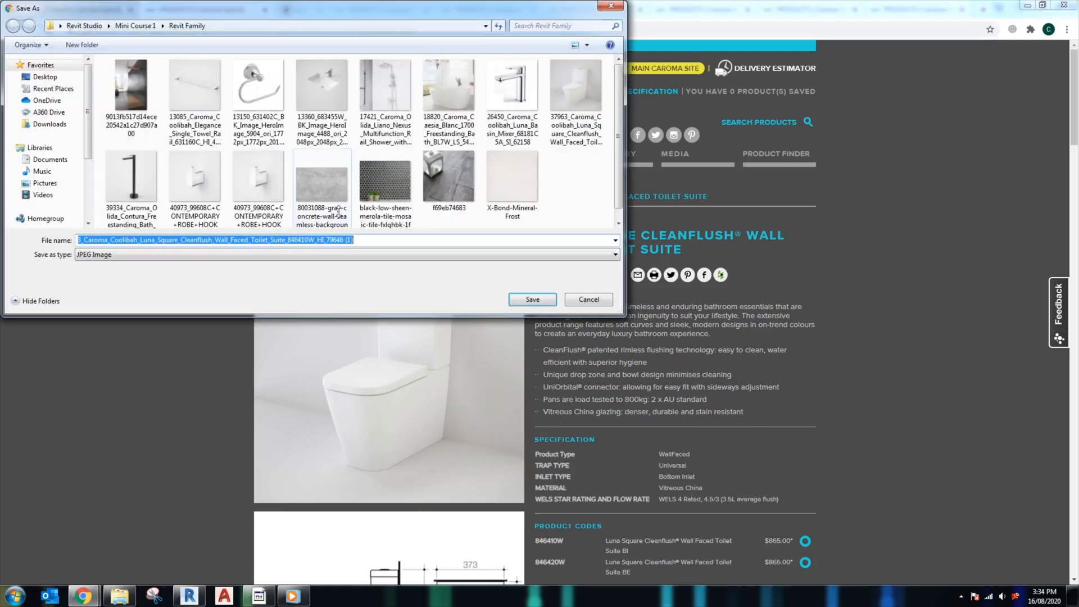
mouse_move(510, 301)
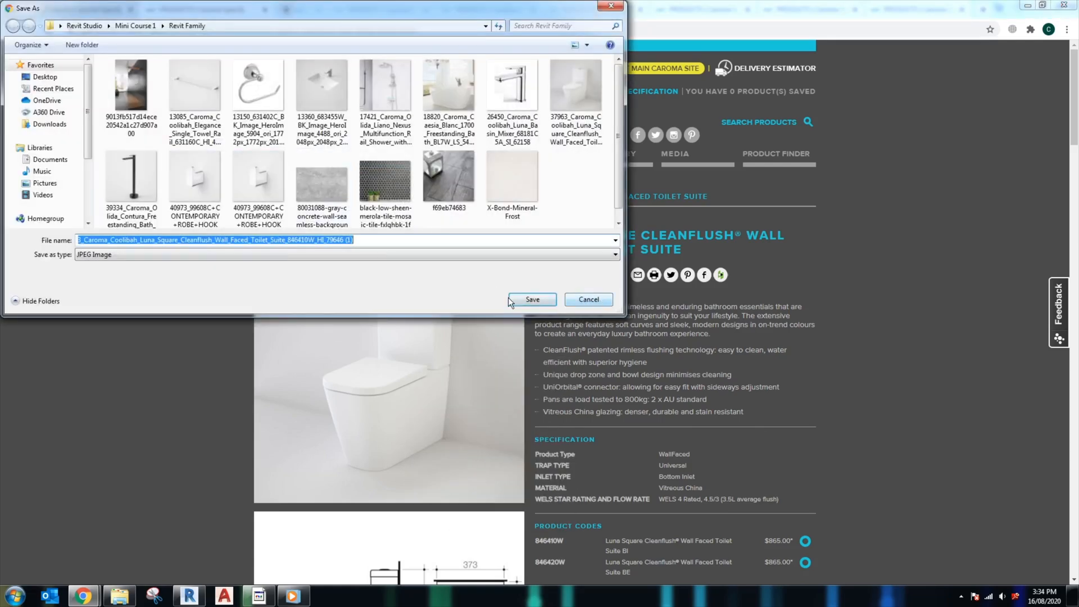
mouse_move(658, 4)
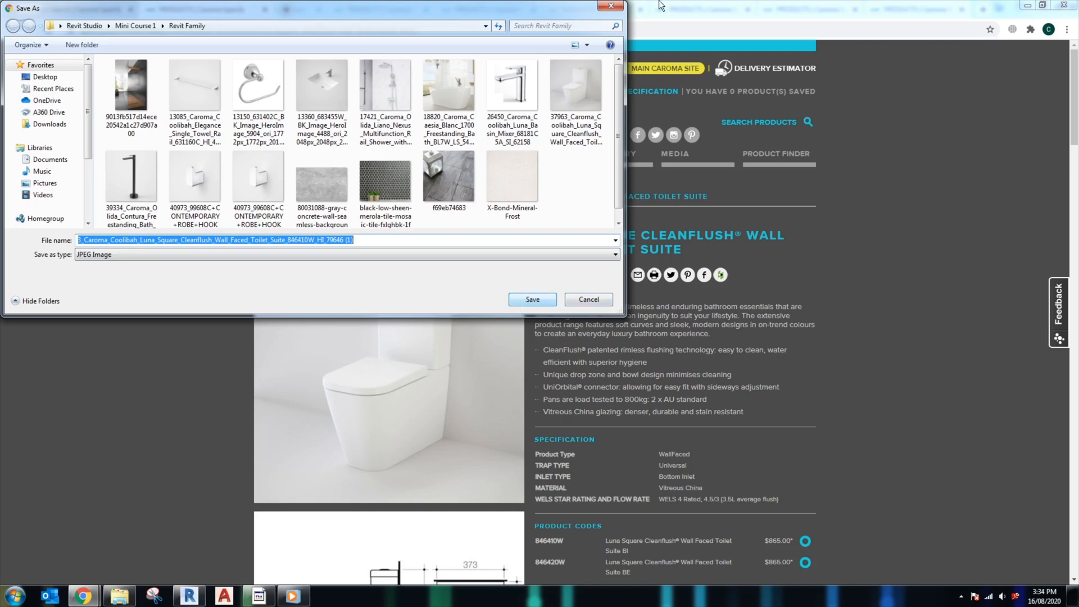
click(532, 299)
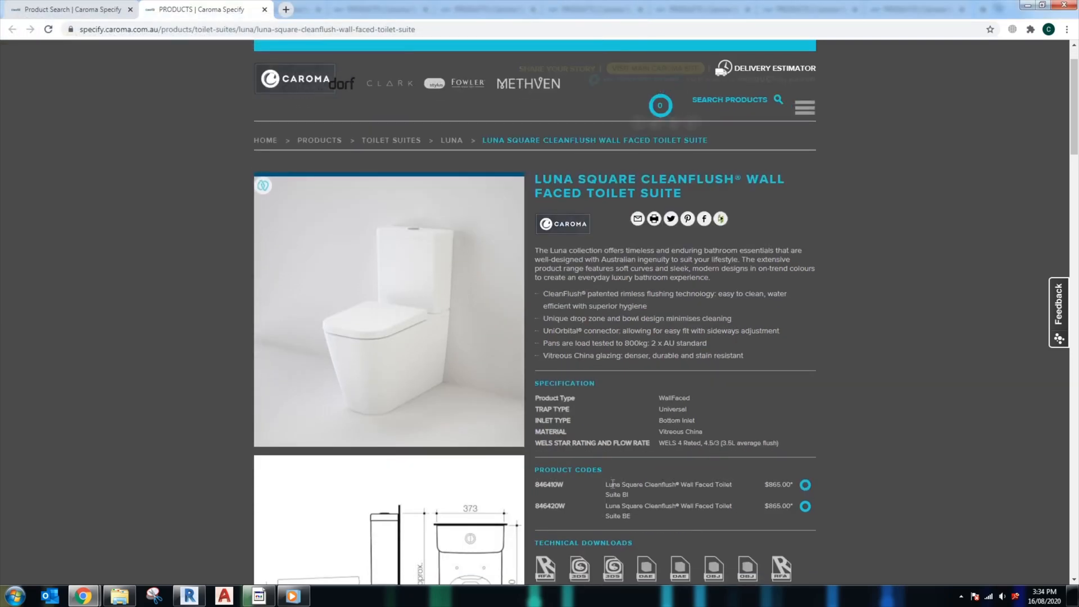
Step: Try saving the Revit family download link, then review the matching products further down
scroll(down, 3)
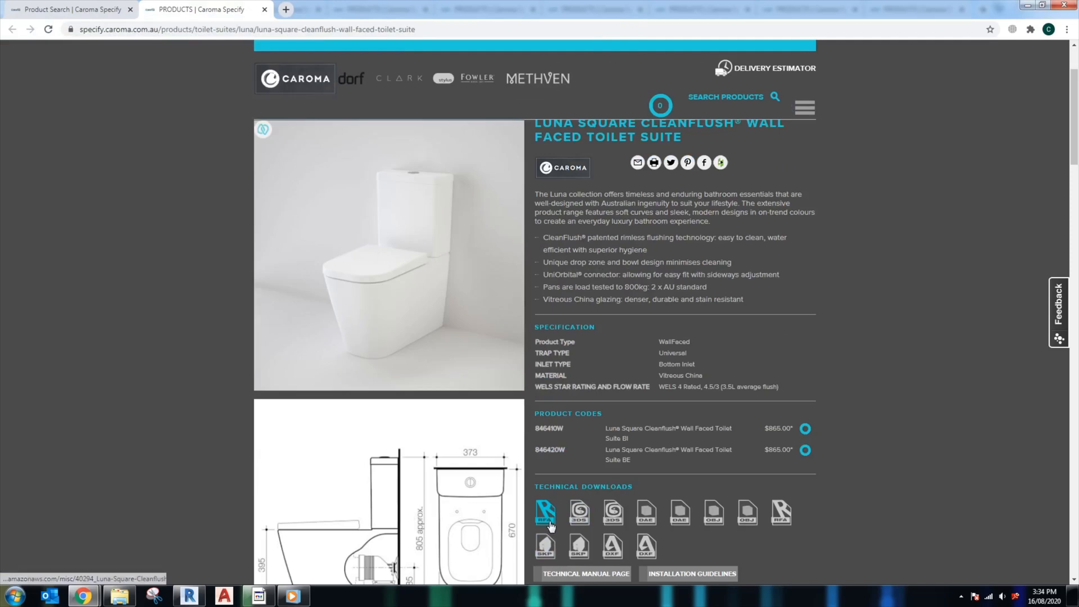
right_click(544, 513)
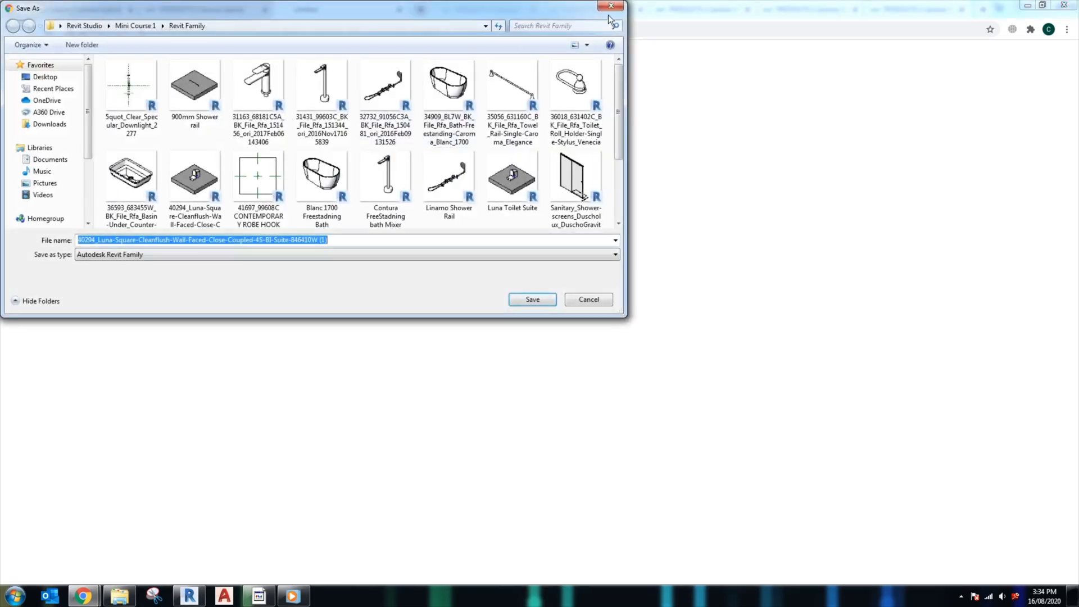
mouse_move(610, 7)
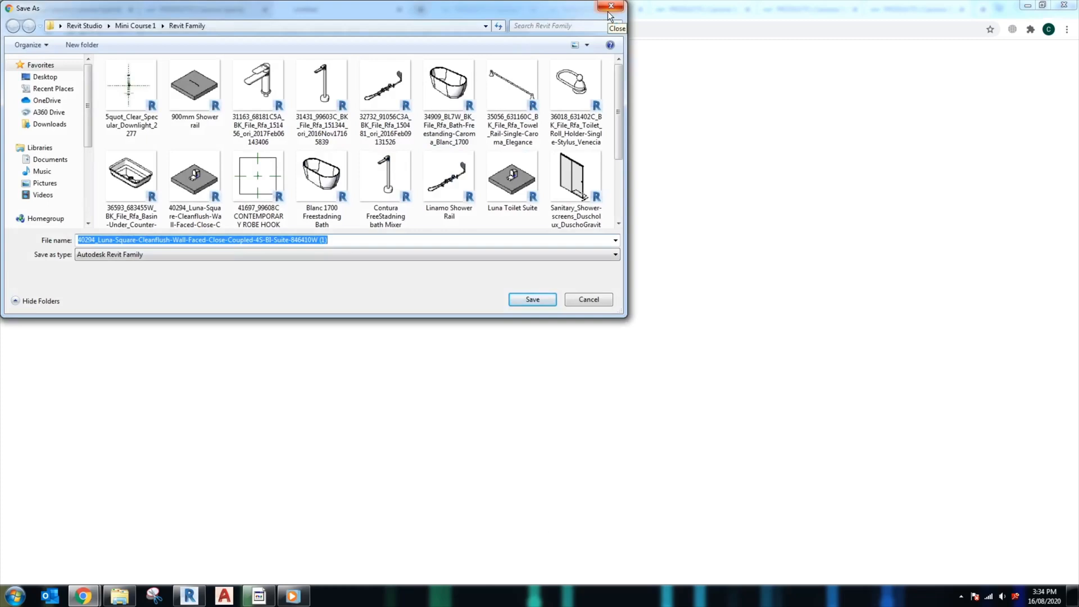
click(611, 6)
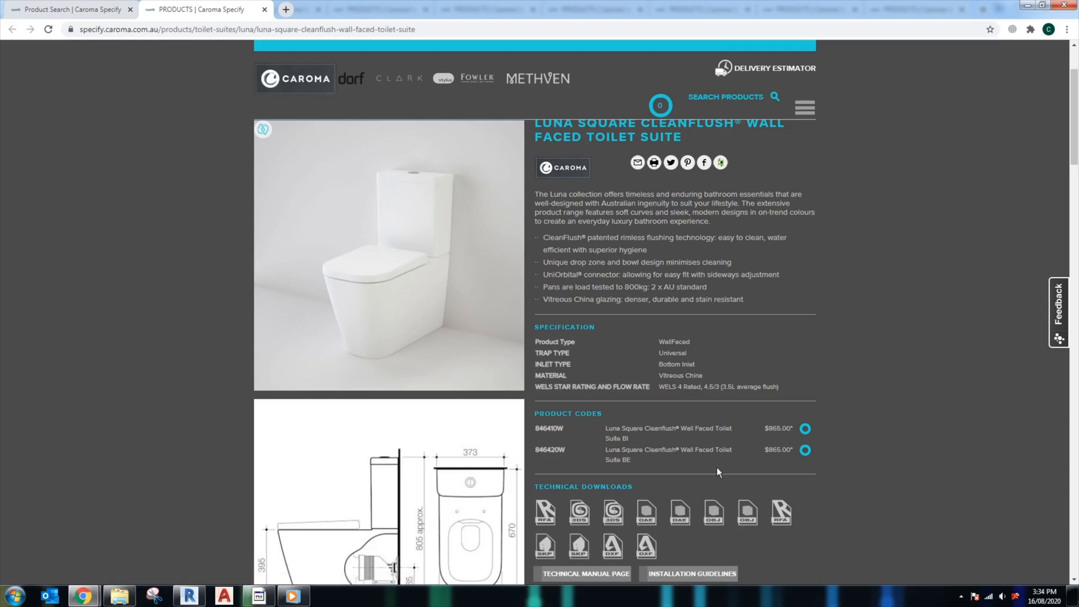
mouse_move(723, 382)
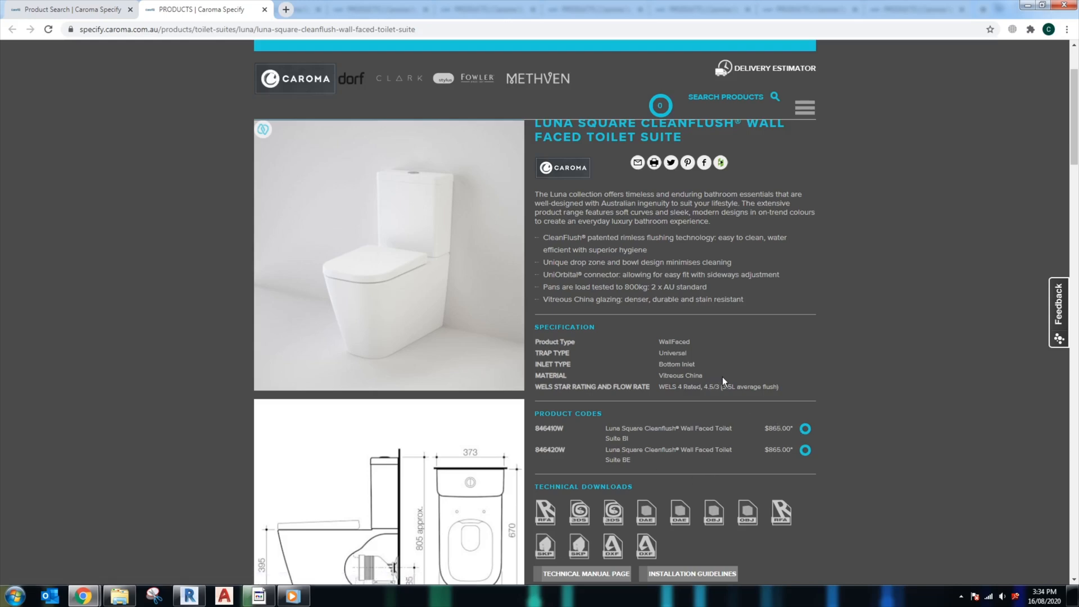
scroll(down, 3)
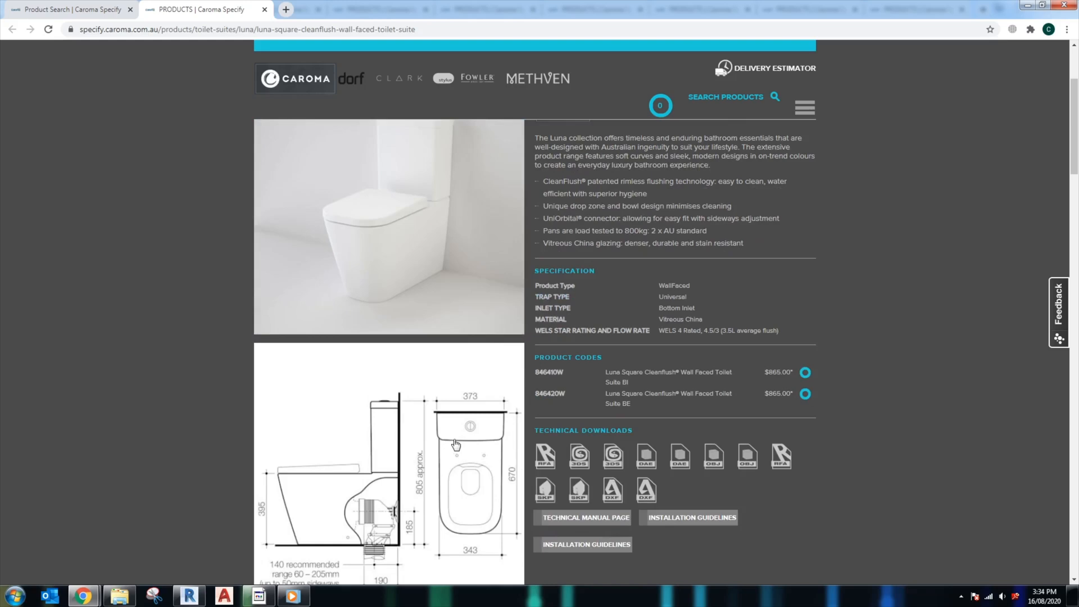
scroll(down, 3)
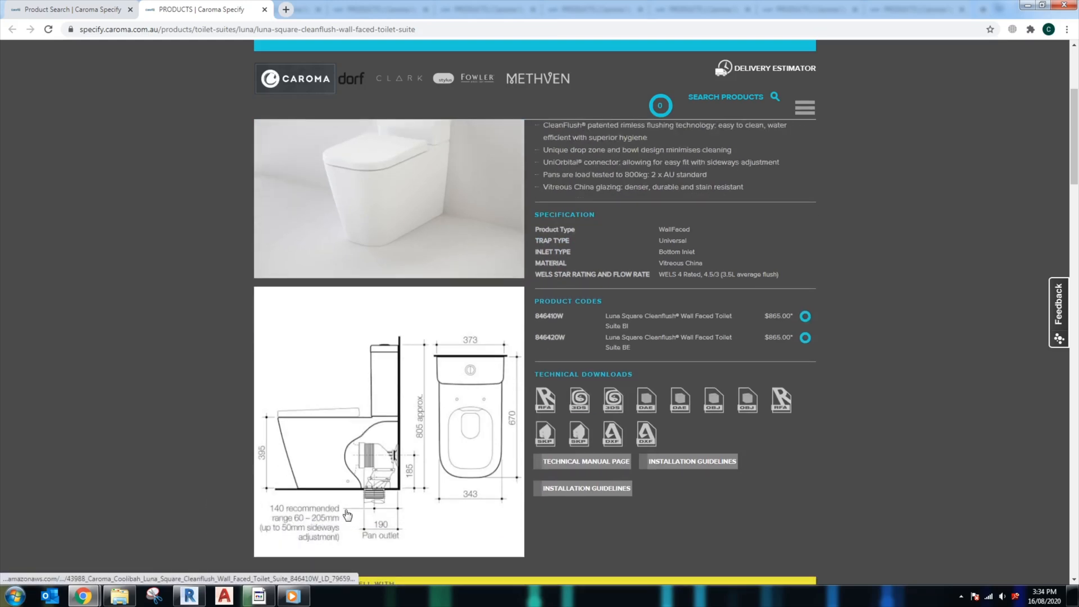
scroll(down, 3)
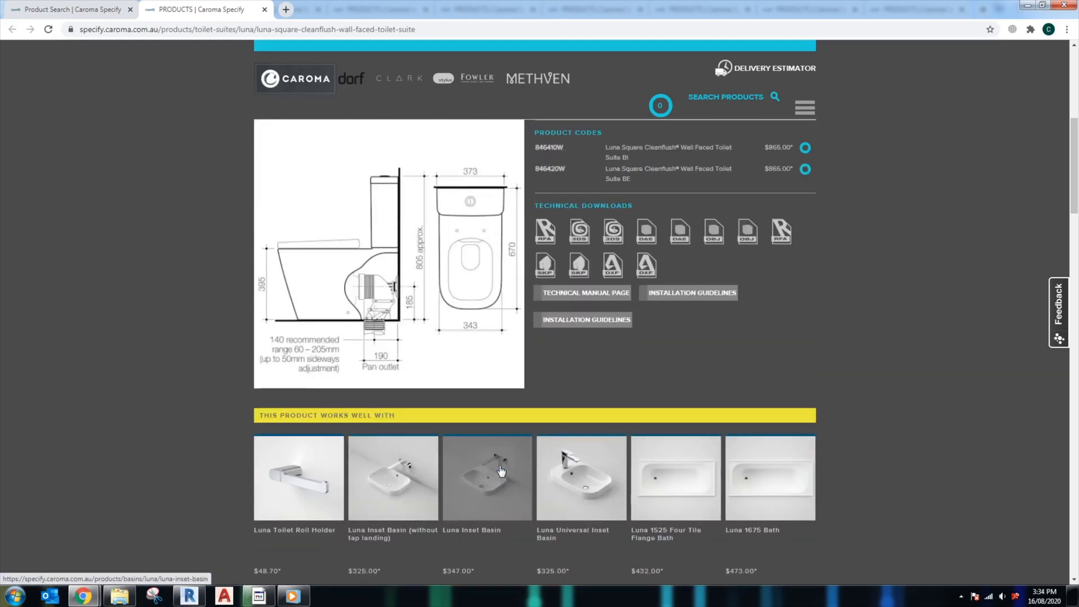
mouse_move(859, 503)
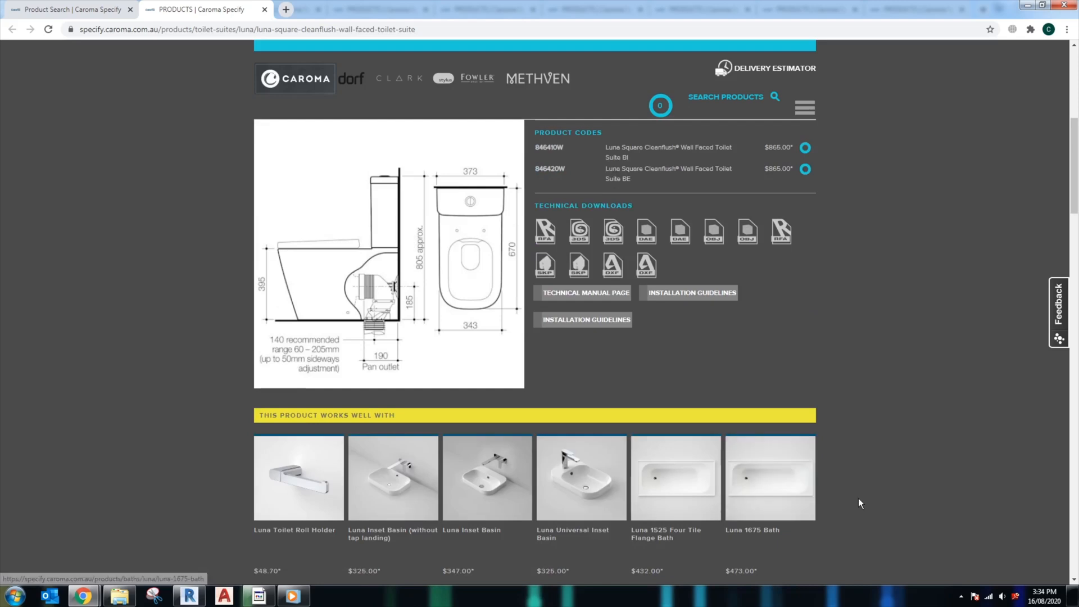
scroll(down, 3)
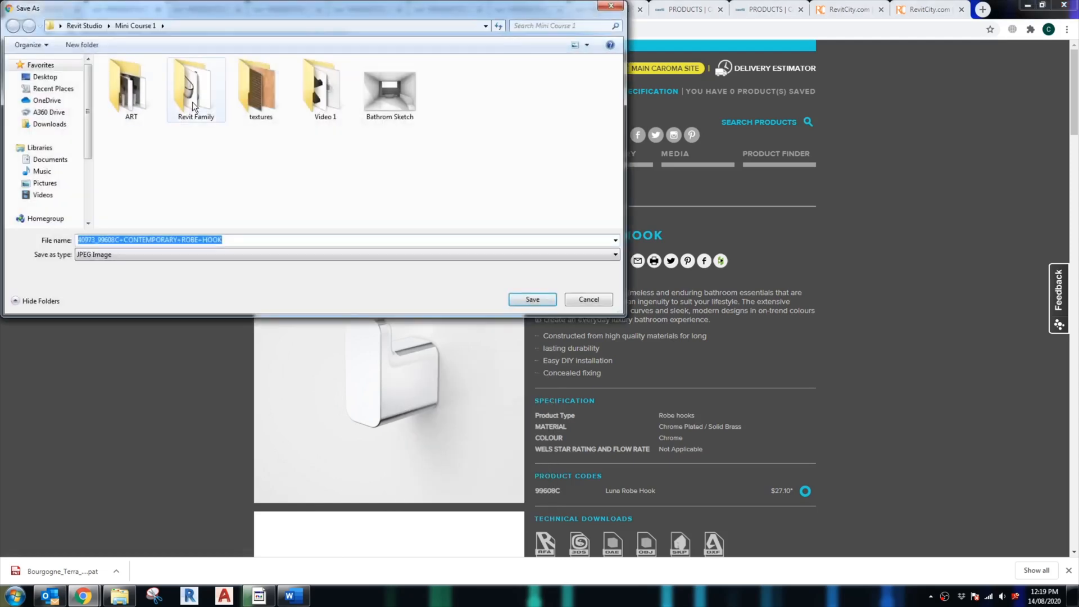
Step: Save the Luna robe hook photo and its Revit family into the Revit Family folder
click(532, 299)
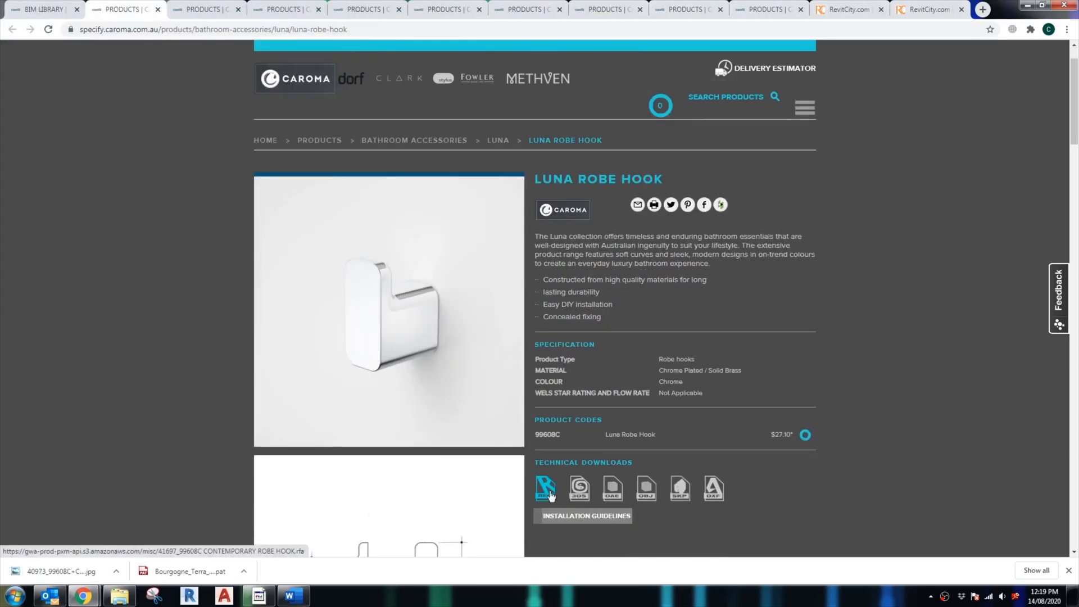
click(545, 488)
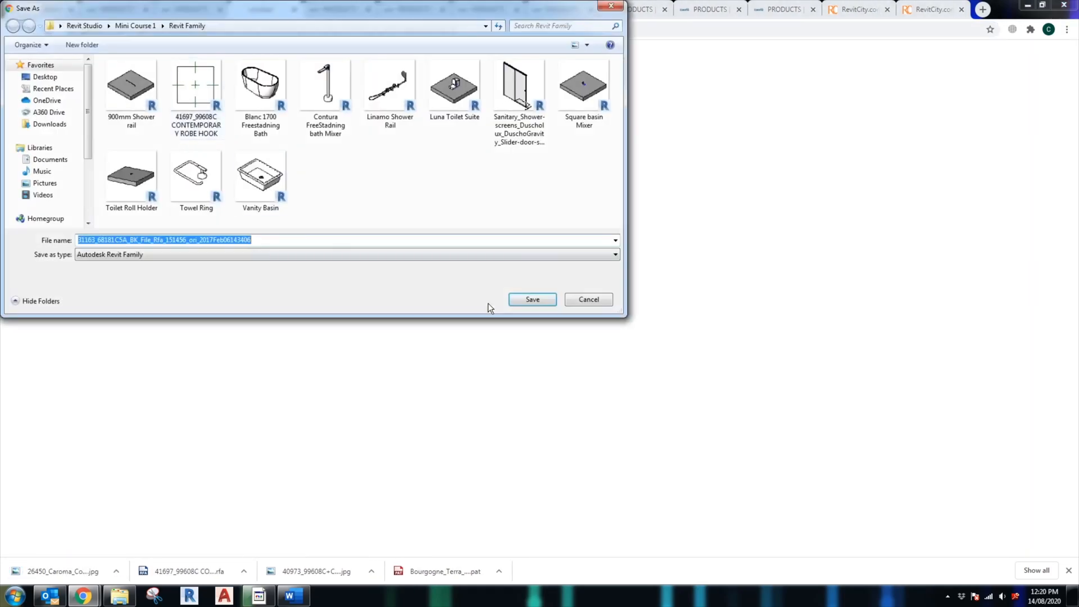
right_click(351, 296)
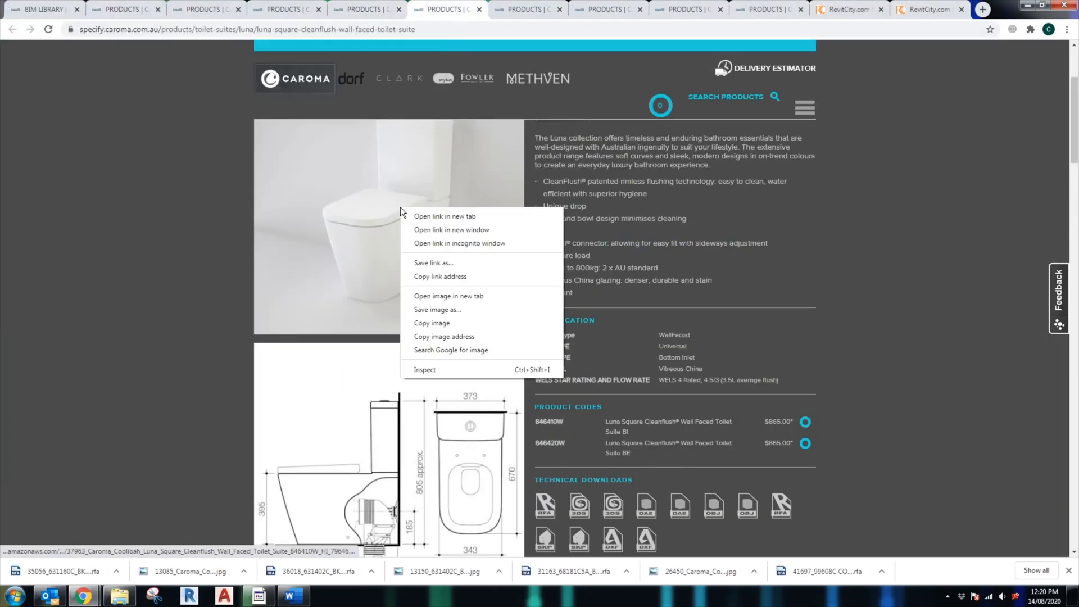
Step: Save the Luna toilet suite photo and Revit family into the Revit Family folder
click(437, 310)
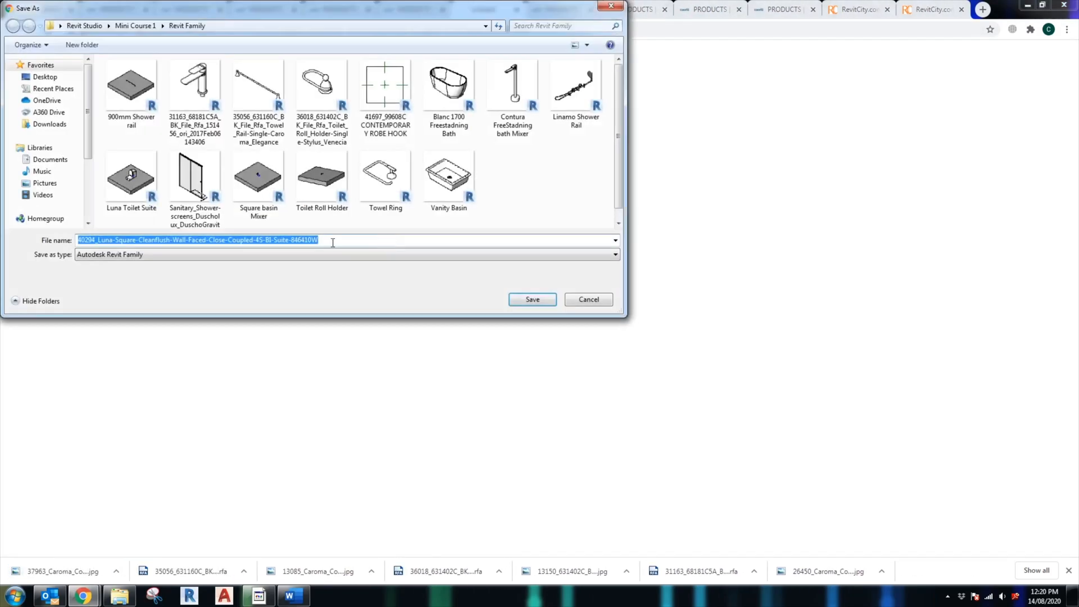
click(532, 299)
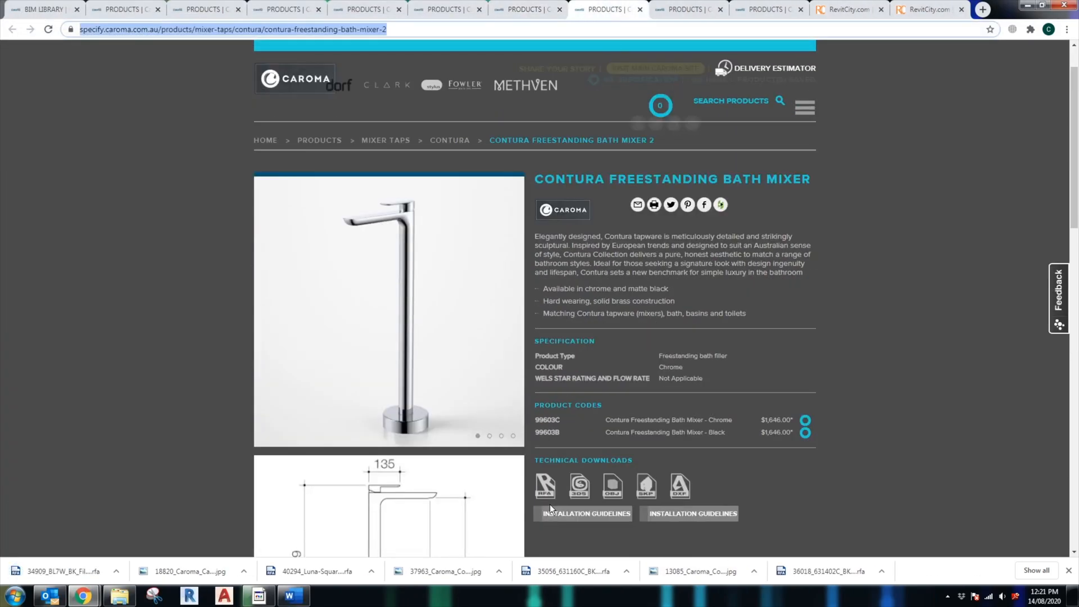
right_click(389, 310)
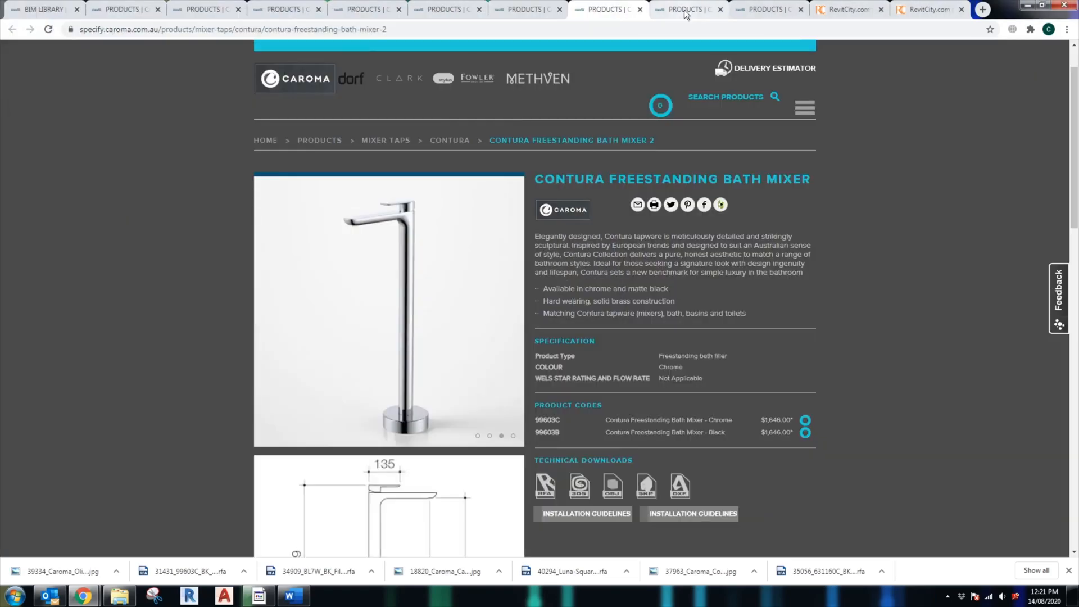
click(768, 9)
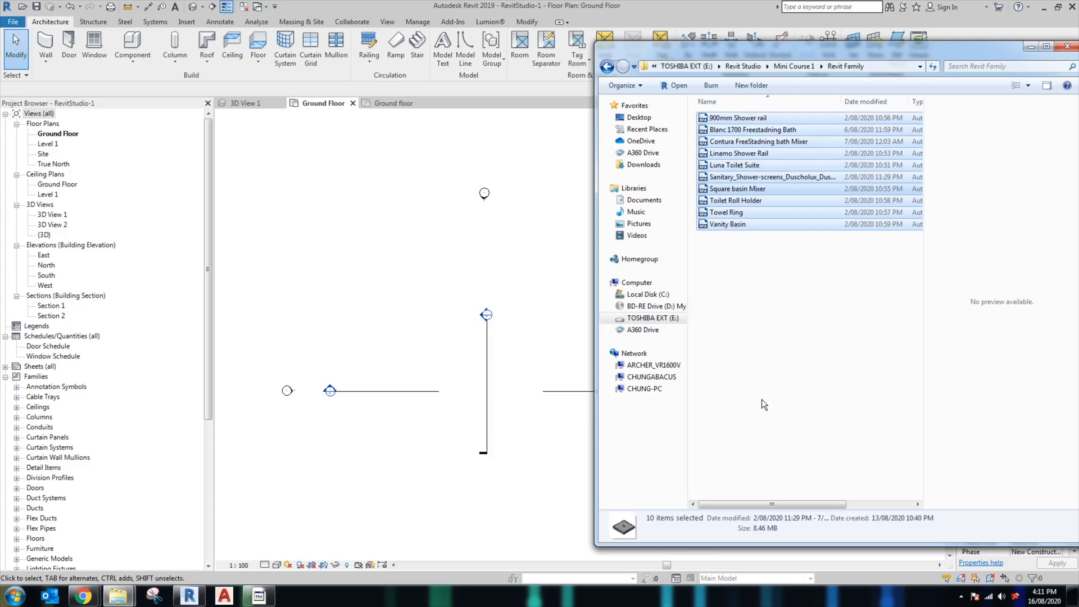
Step: Select the family files, then leave the Revit Family folder for the Ground Floor plan
click(727, 224)
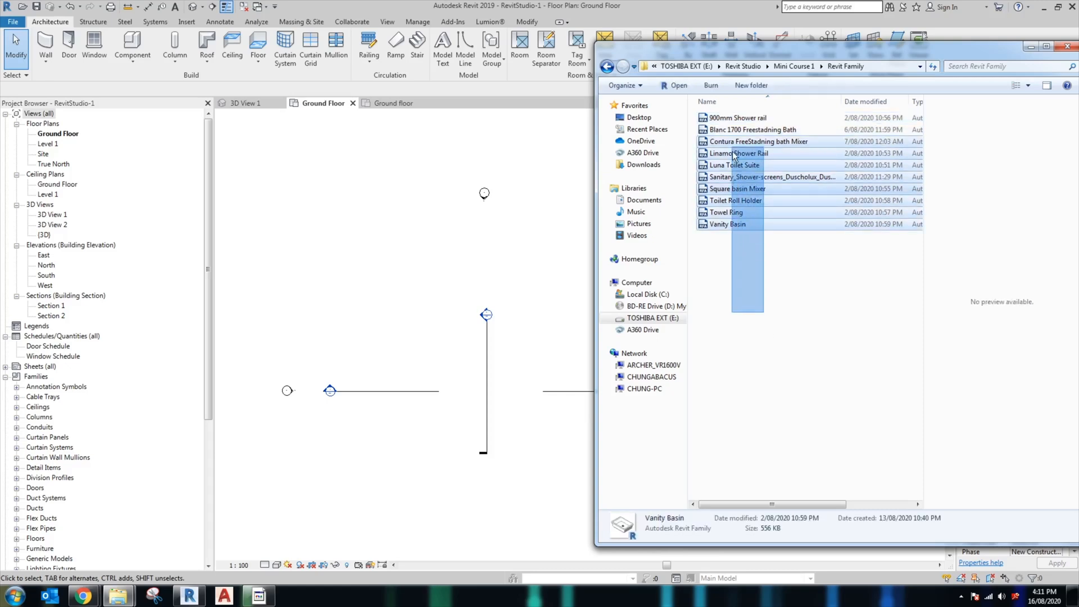
key(ctrl+a)
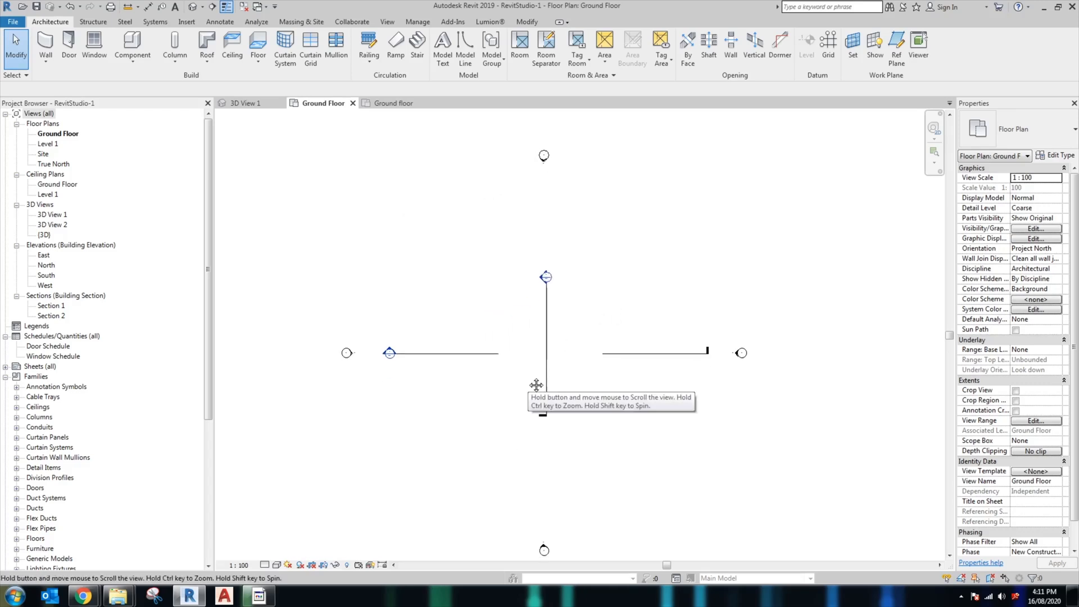
mouse_move(530, 382)
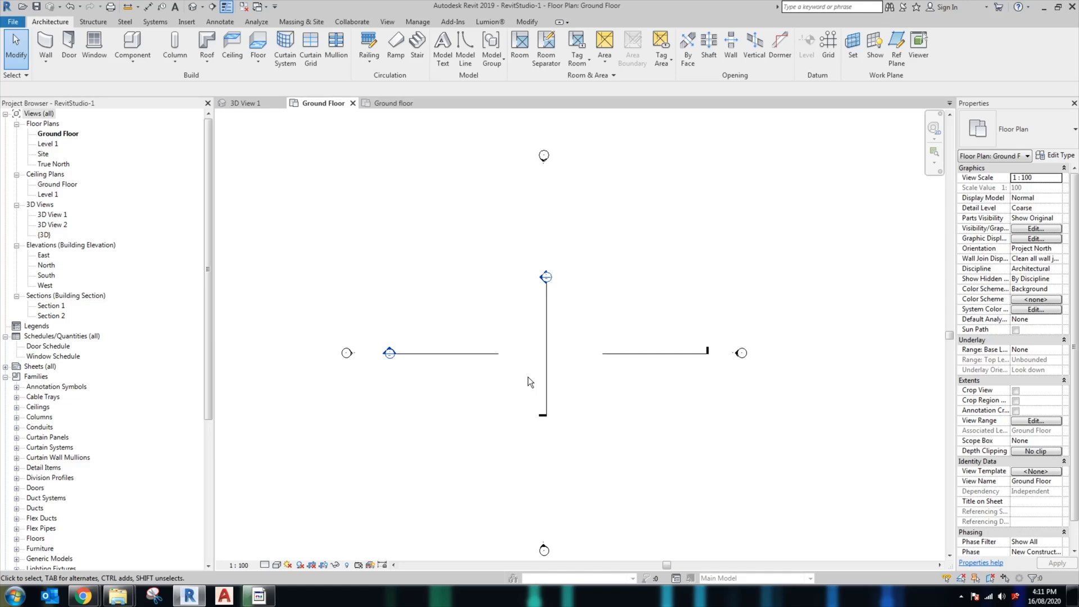
click(82, 595)
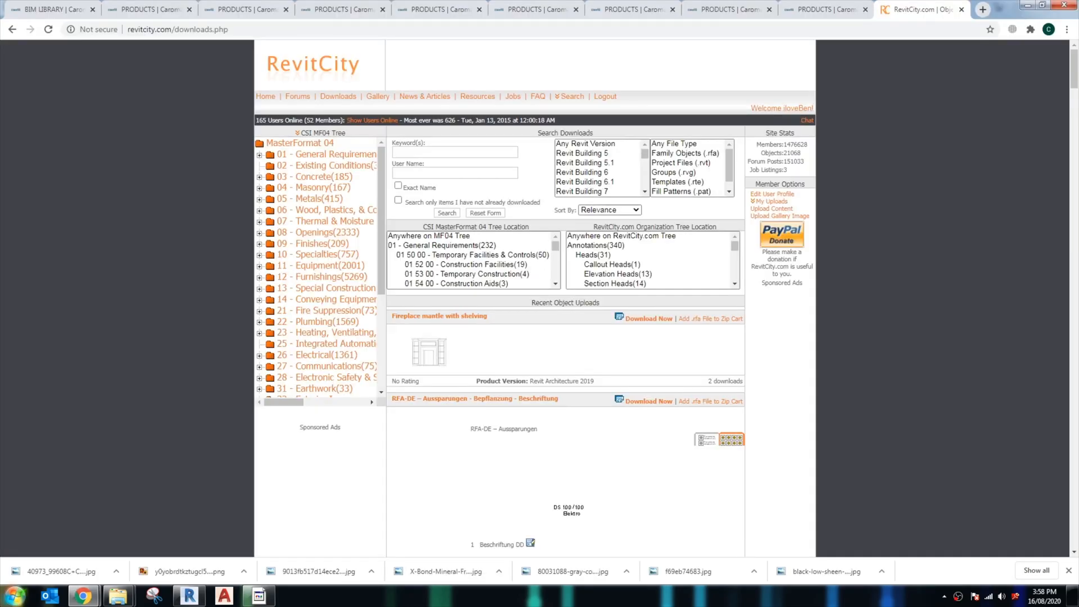
mouse_move(356, 45)
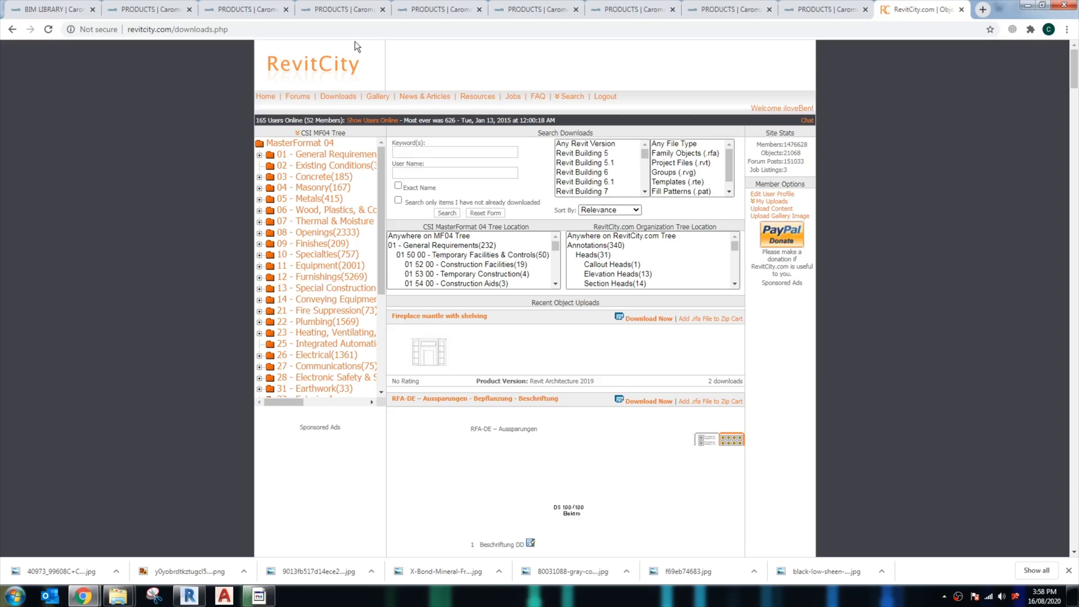
Step: Search RevitCity for downlight families
click(454, 152)
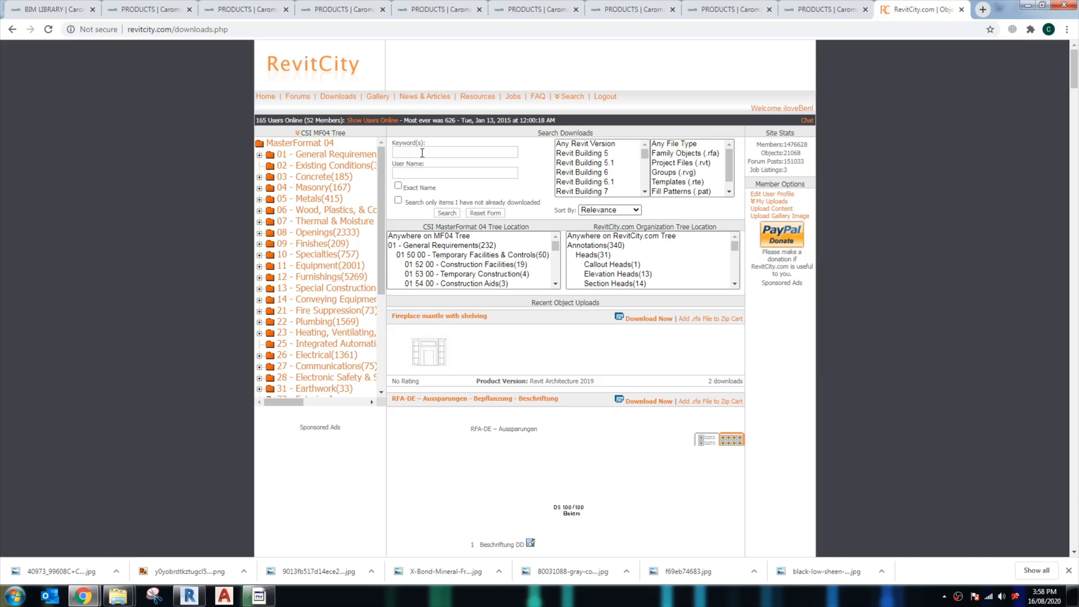
text(dowl)
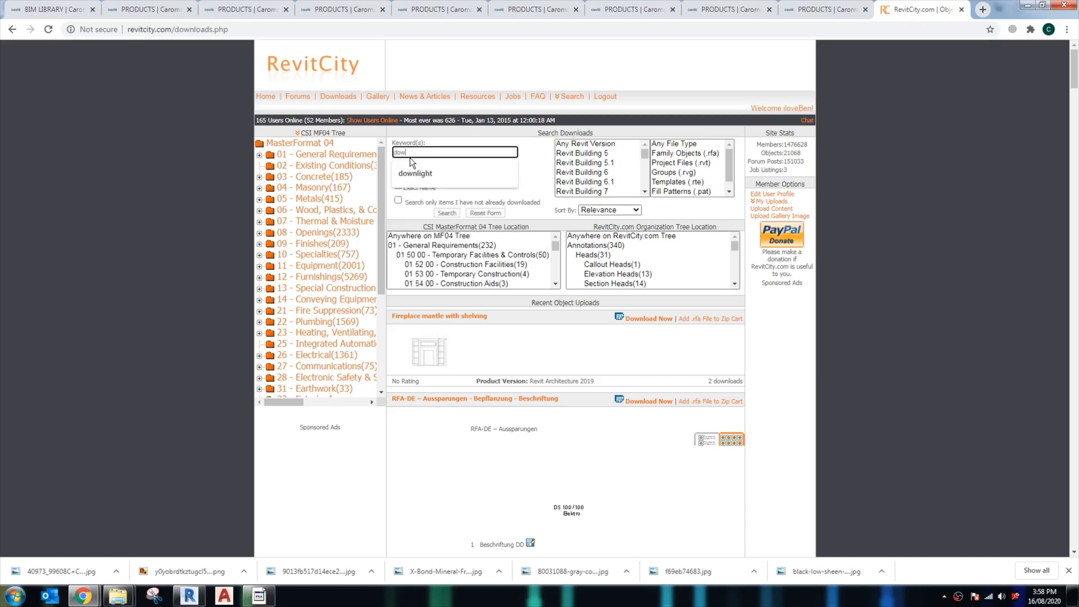
click(415, 173)
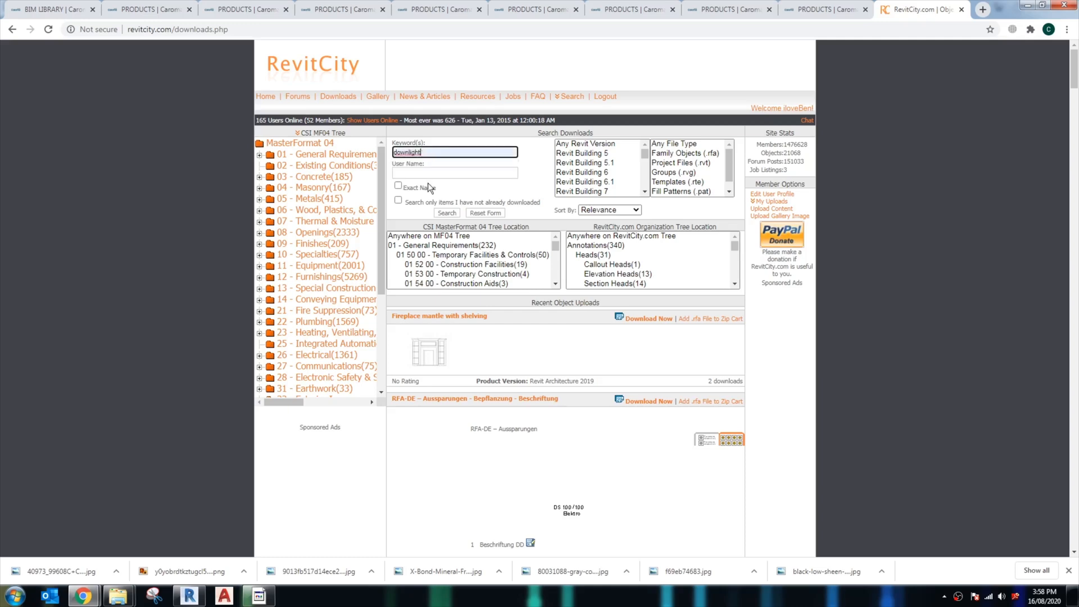
click(446, 213)
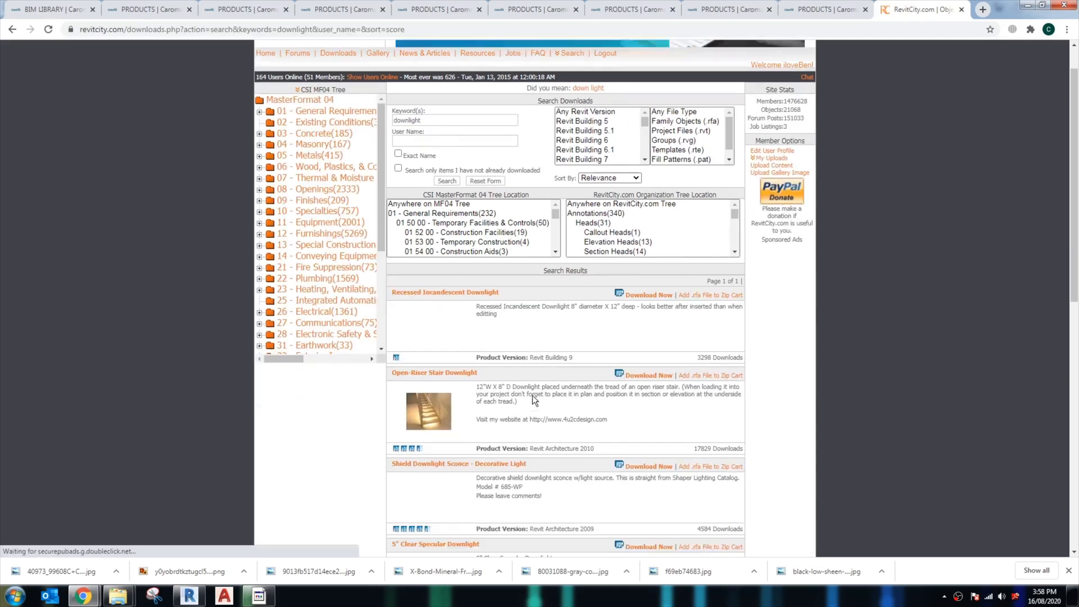
Step: Download the 5" Clear Specular Downlight family into the Revit Family folder
scroll(down, 3)
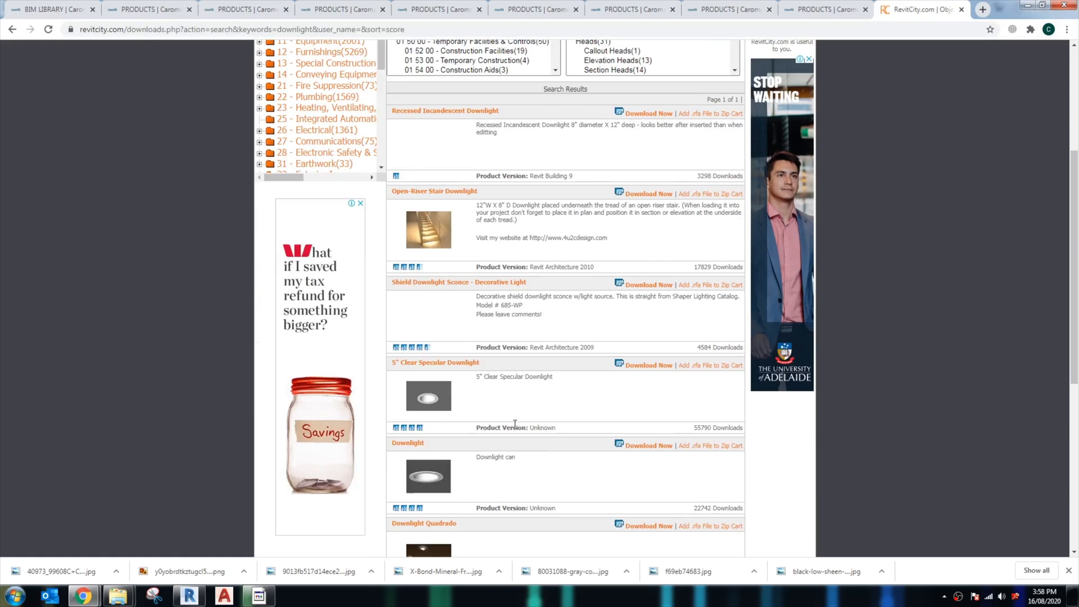
click(648, 365)
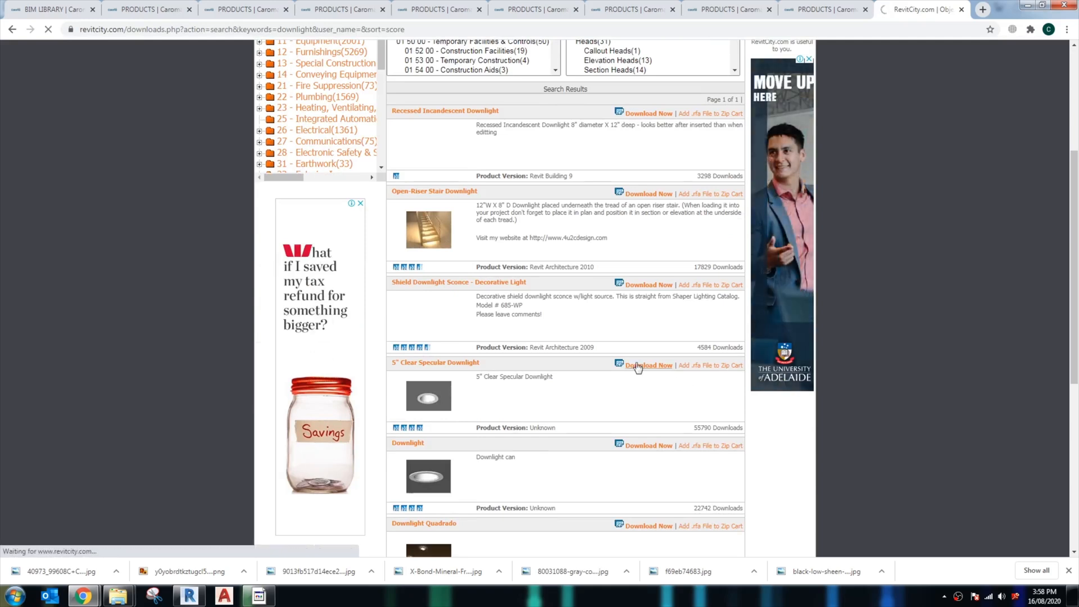
click(648, 364)
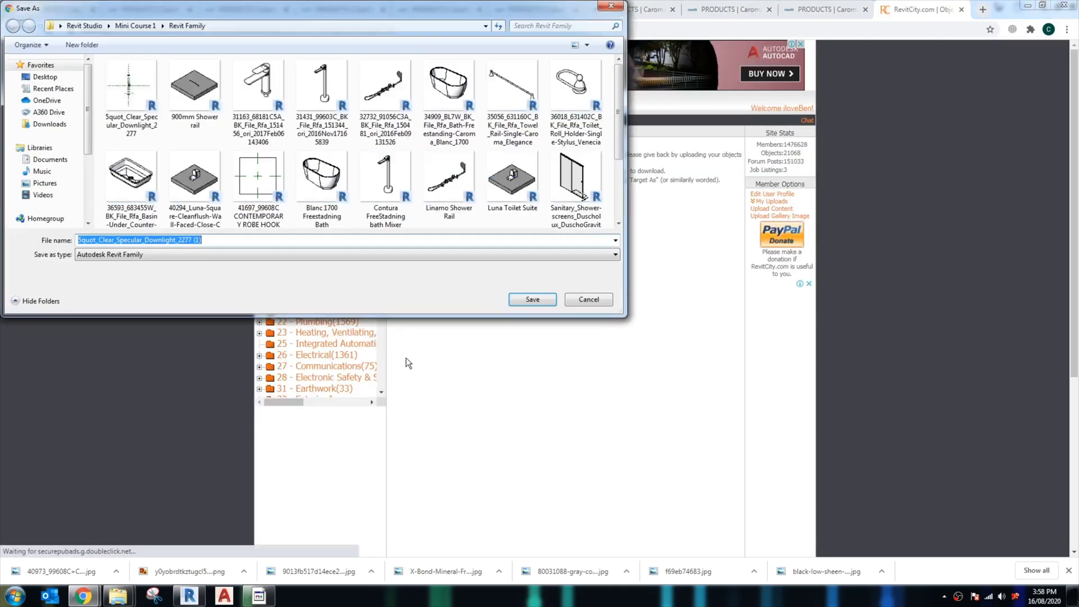
click(531, 299)
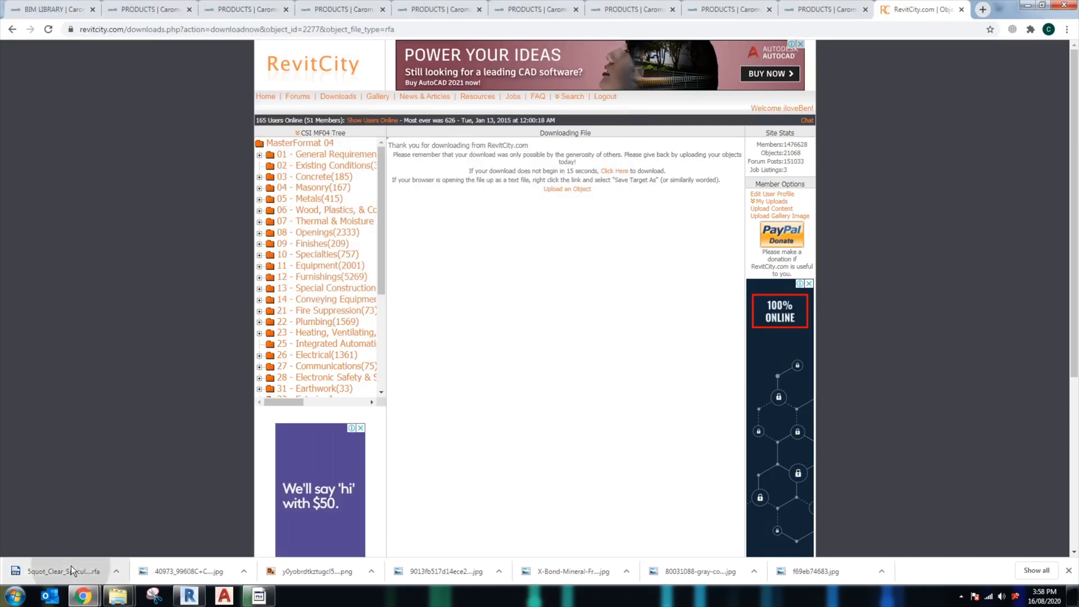
Step: Upgrade the downloaded downlight .rfa and load it into the RevitStudio-1 project
click(188, 596)
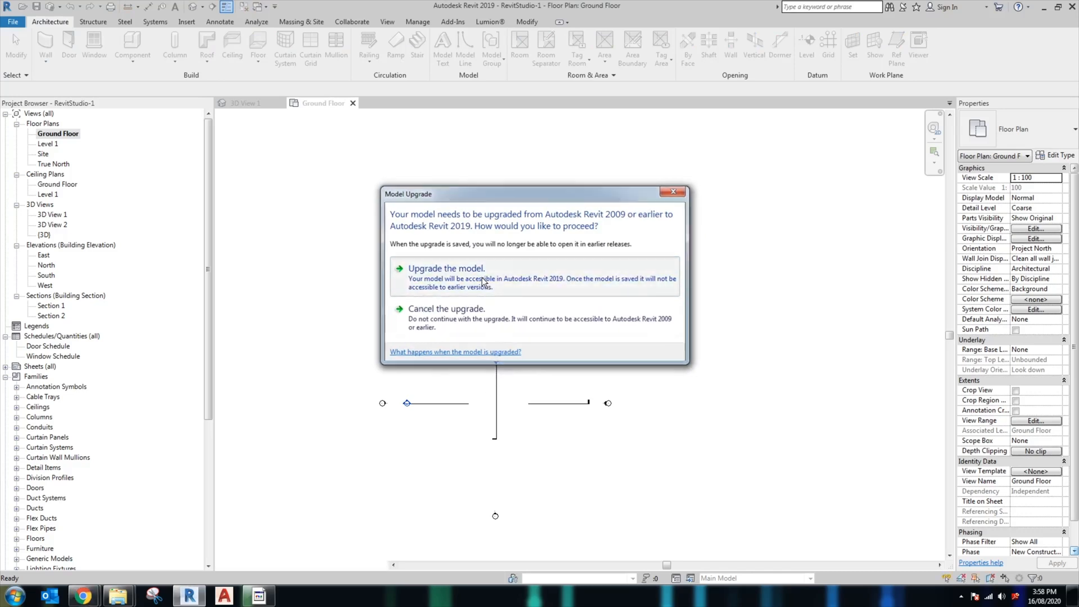
click(446, 269)
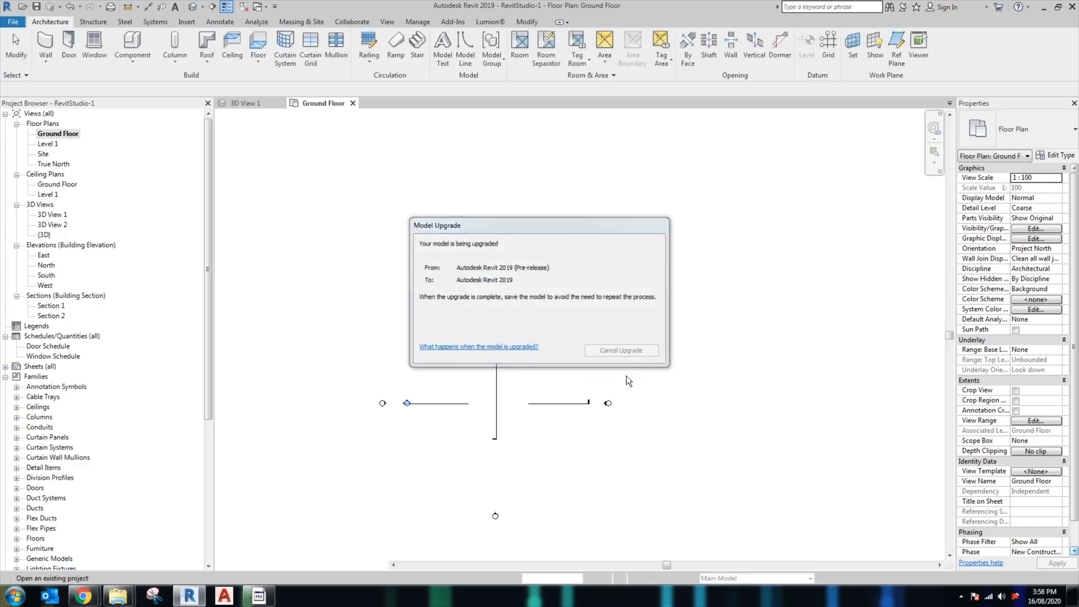
click(620, 351)
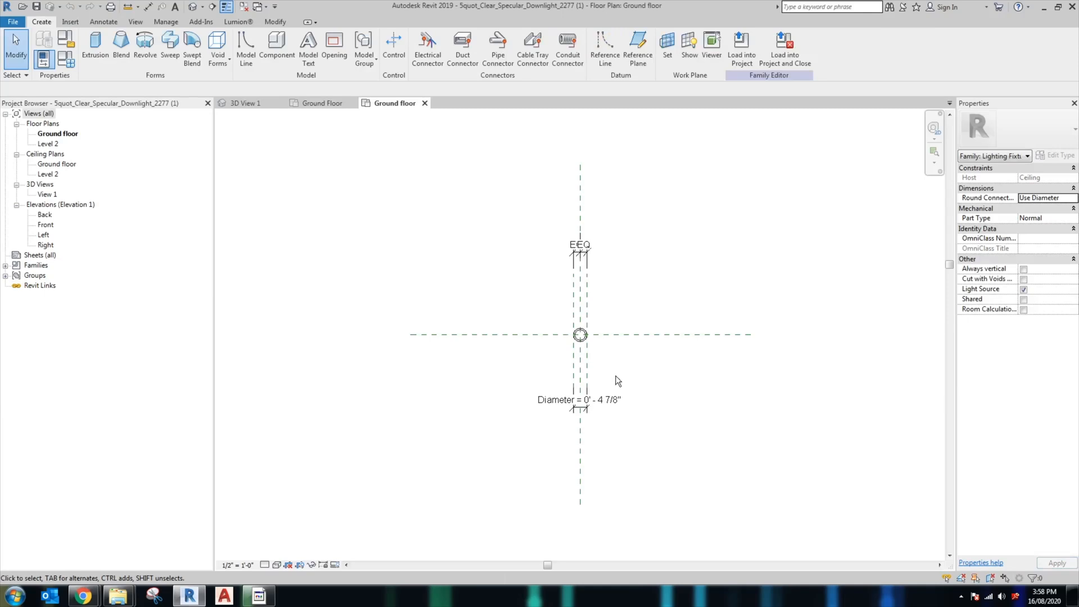
click(741, 47)
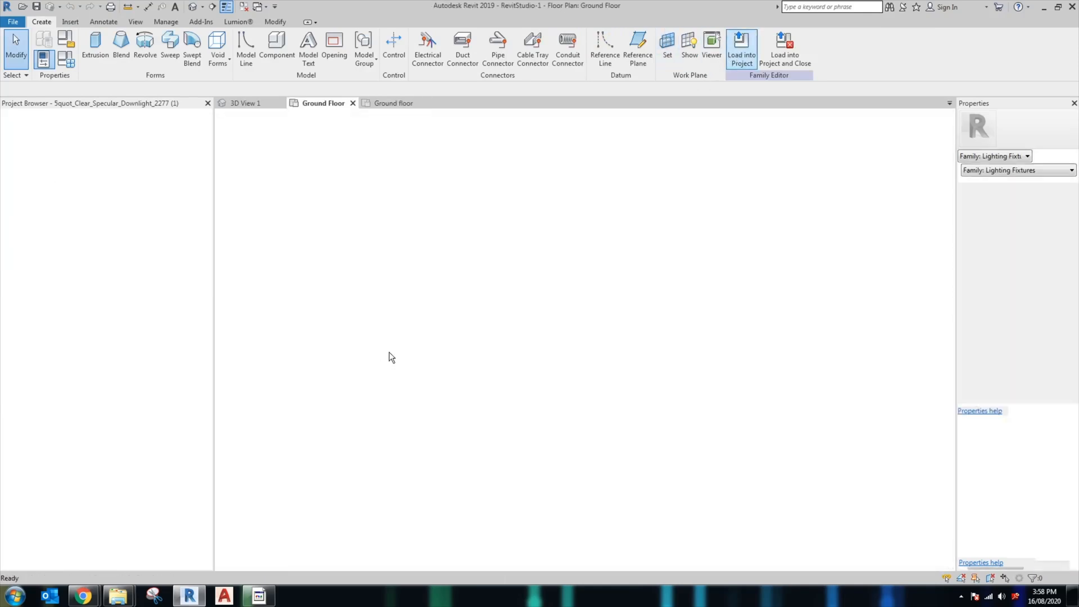
click(740, 49)
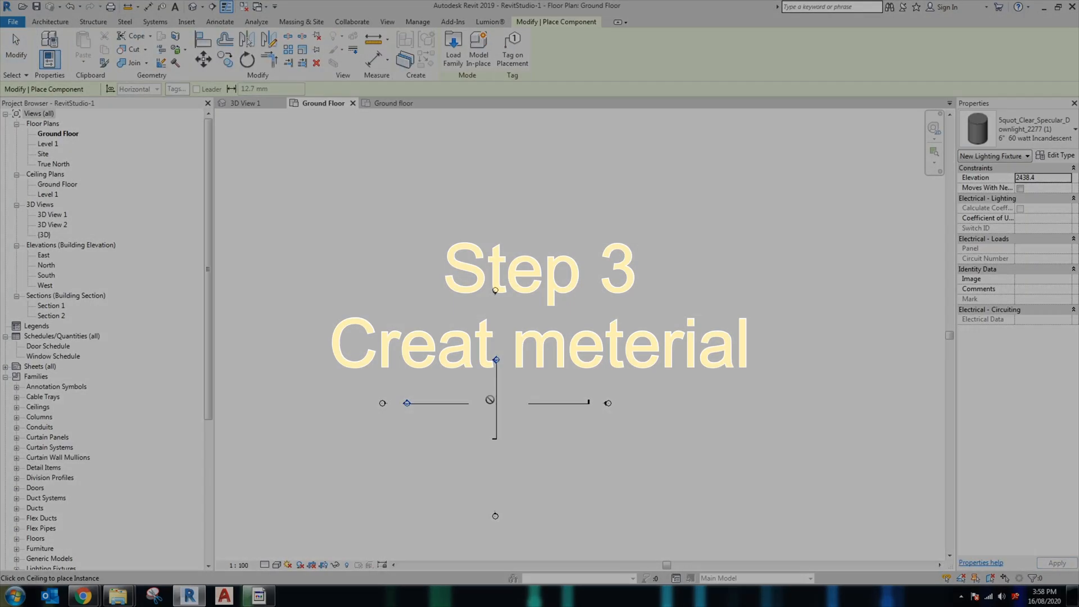
click(417, 22)
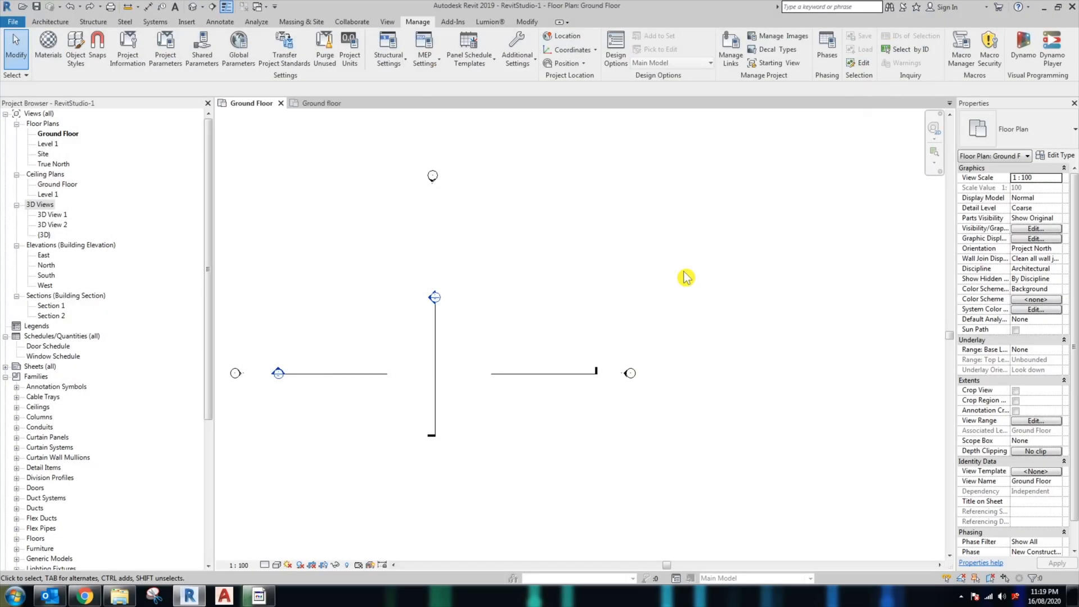
mouse_move(33, 67)
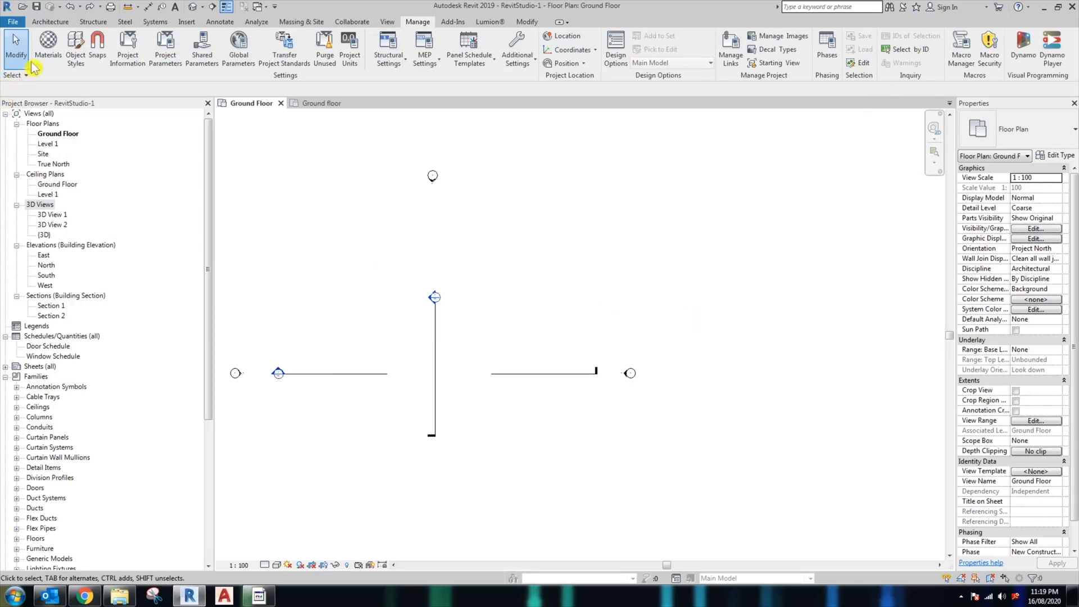
mouse_move(164, 50)
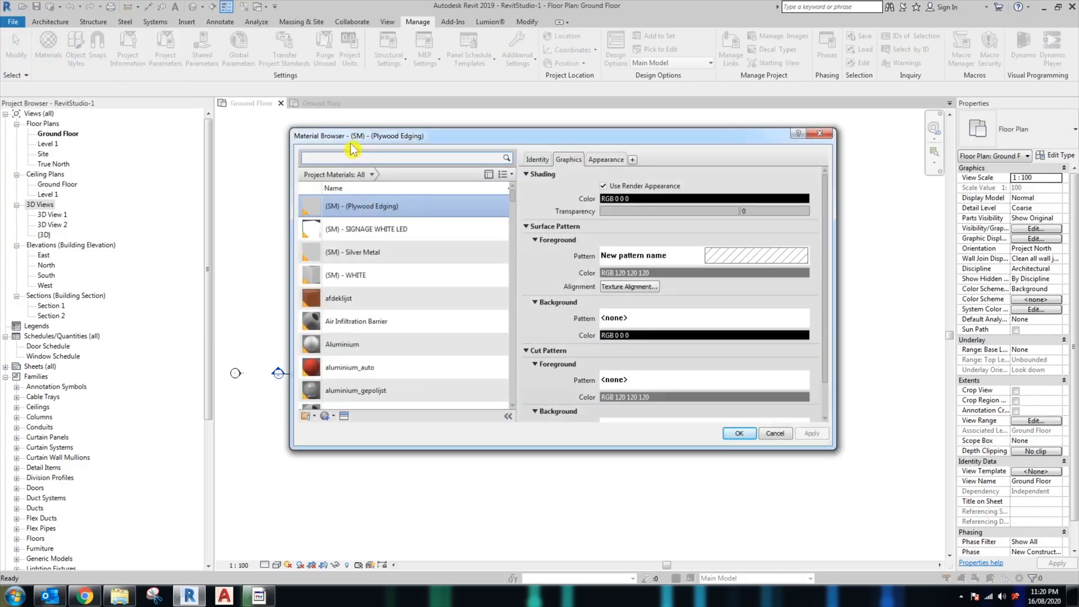
mouse_move(427, 143)
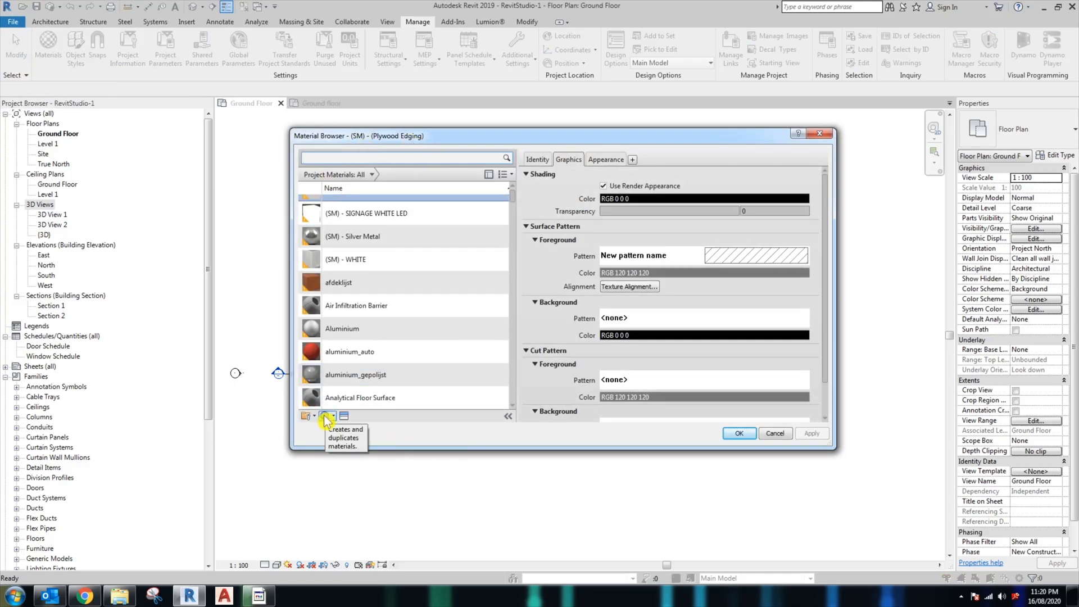
Step: Create a new default material named 'A-Floor tile - 600 x 600'
click(324, 415)
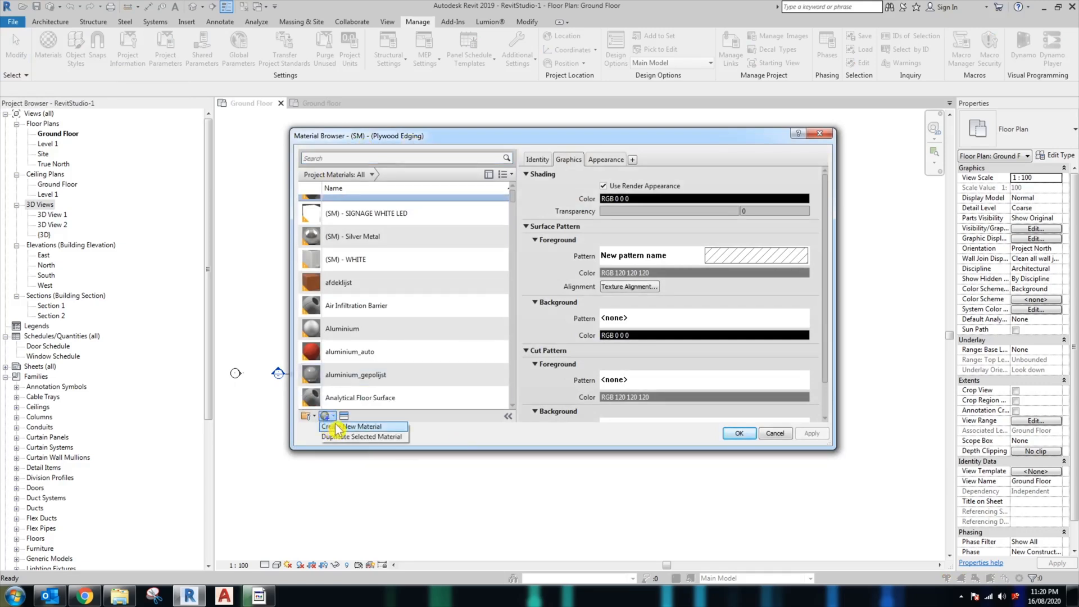
click(351, 426)
text(A-Floor t)
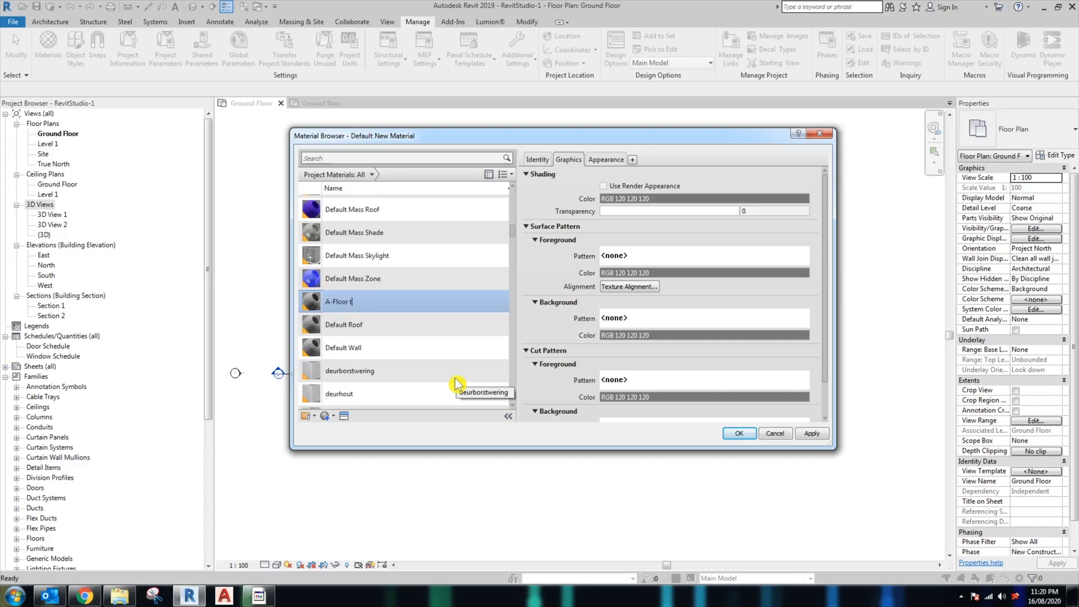
text(ile - 6)
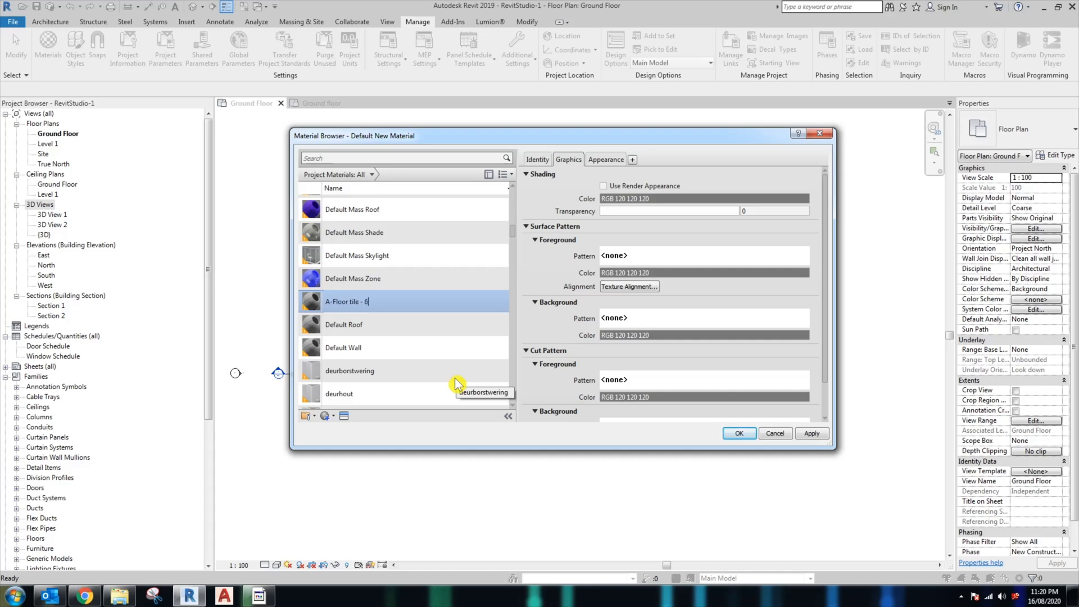
text(00 x 600)
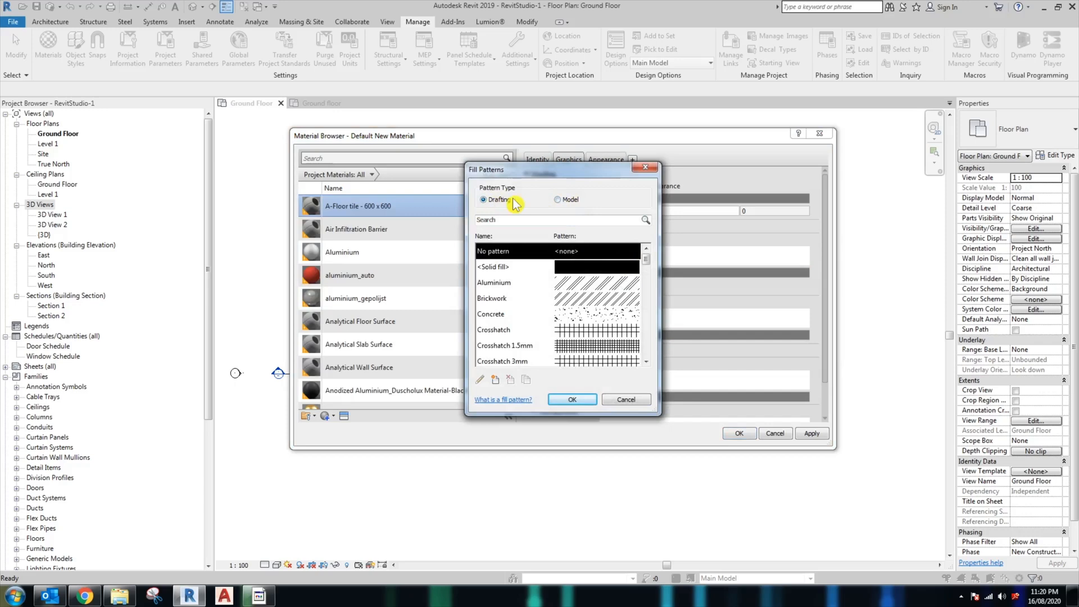
Step: Give A-Floor tile a 600 x 600mm model surface pattern, apply it, and add another default material
click(558, 200)
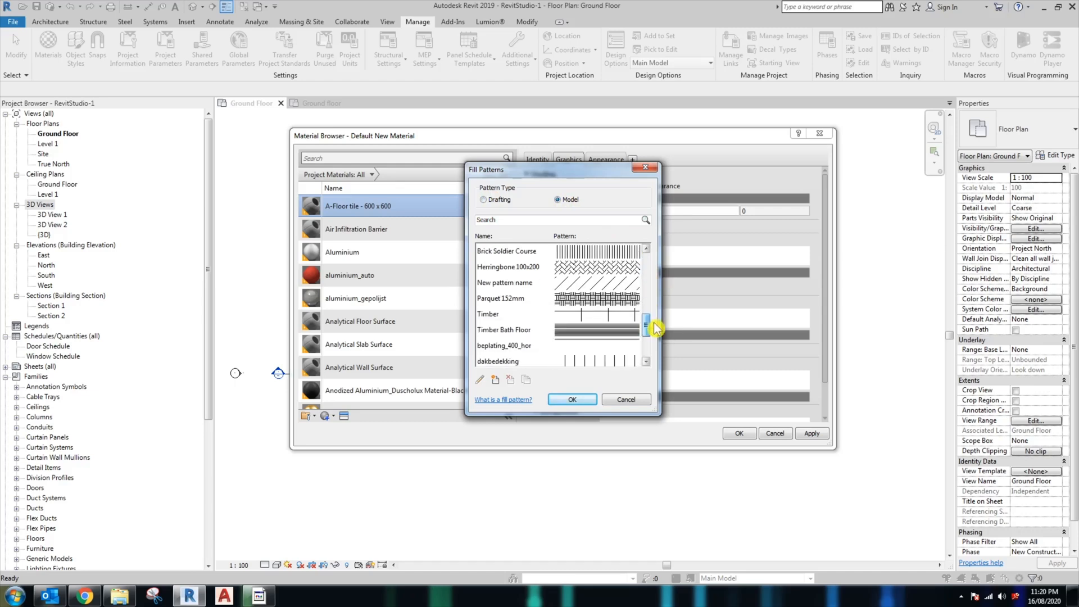
scroll(up, 3)
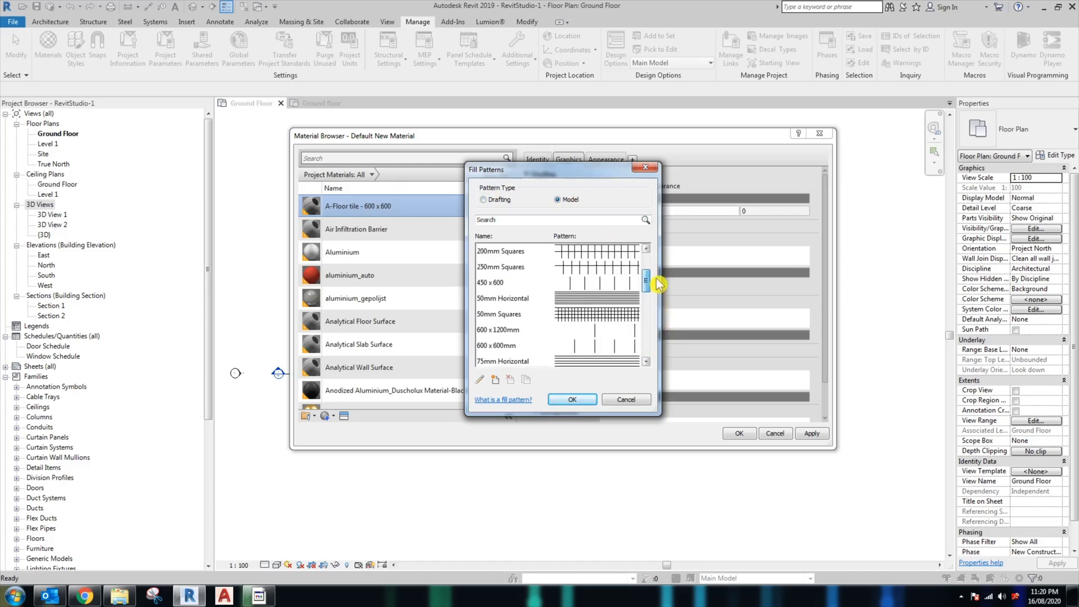
click(537, 345)
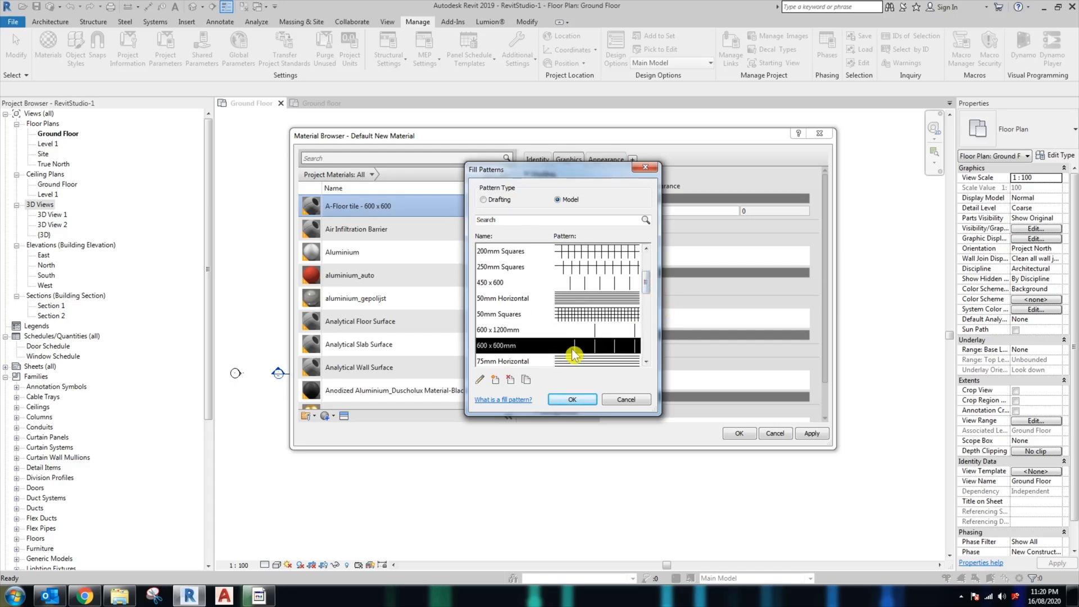
click(571, 399)
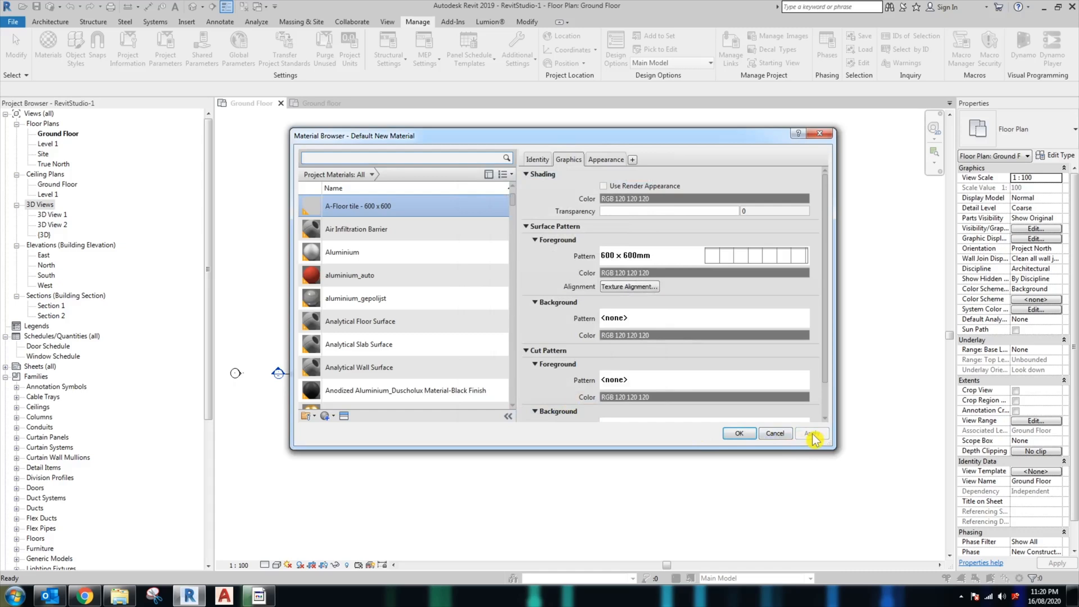
click(307, 415)
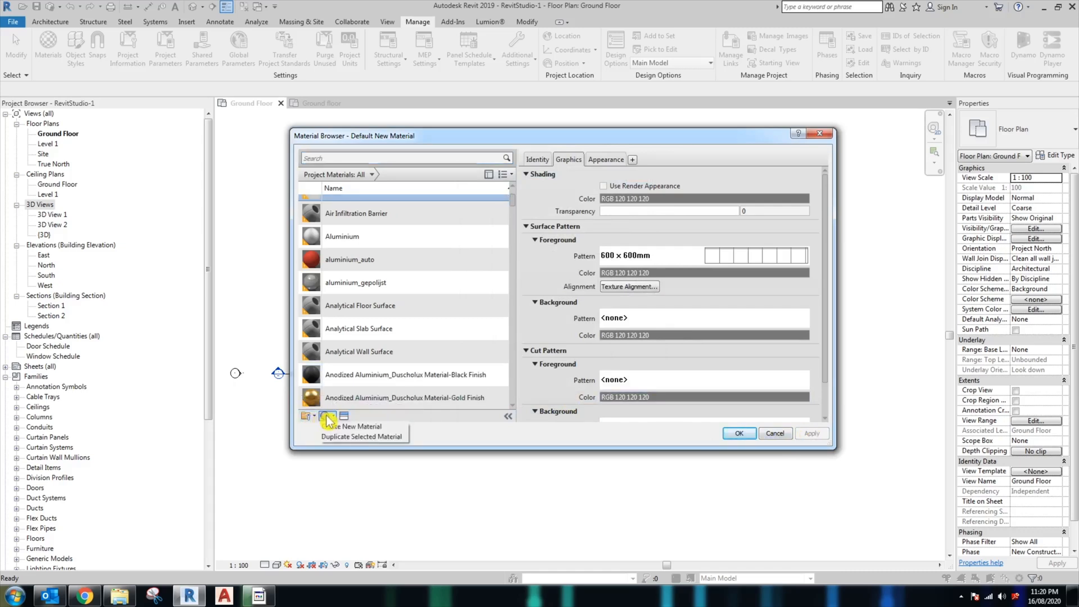
click(306, 415)
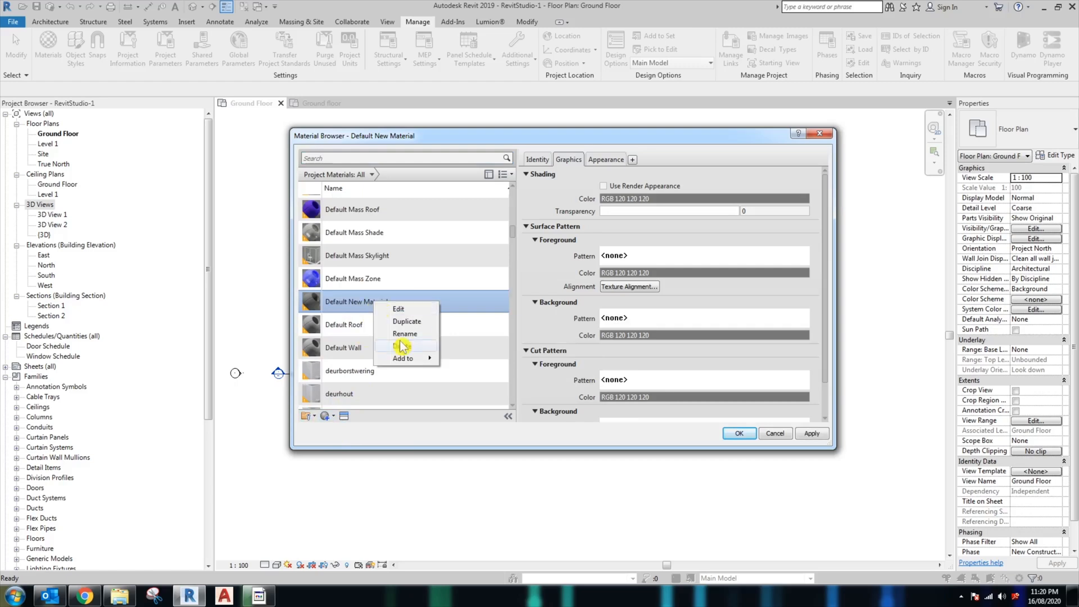
mouse_move(408, 337)
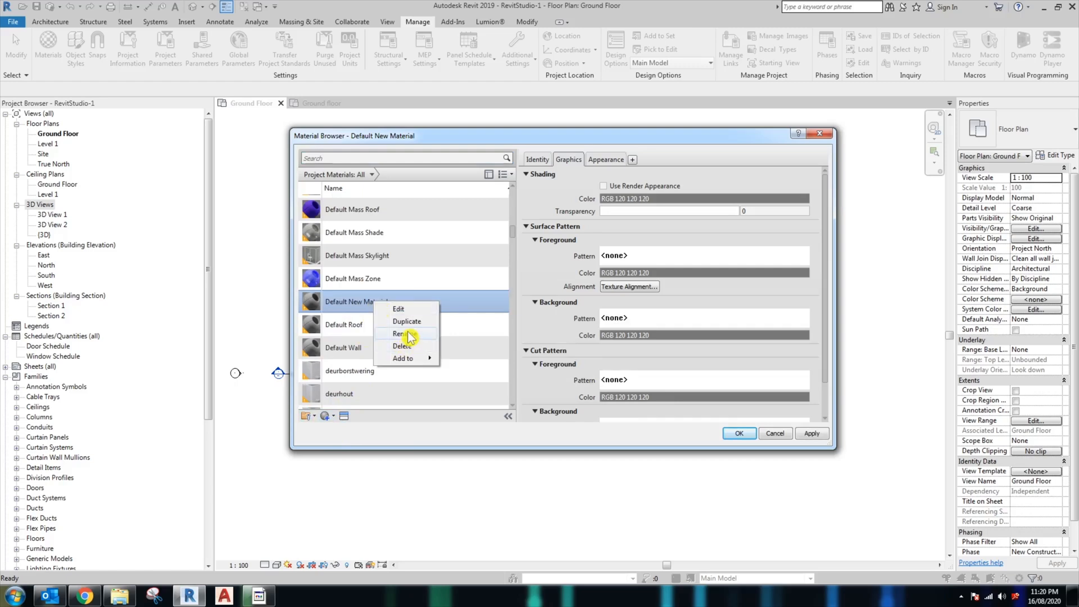
Step: Rename the new material 'A-Timber Floor' and start choosing its surface foreground pattern
click(403, 333)
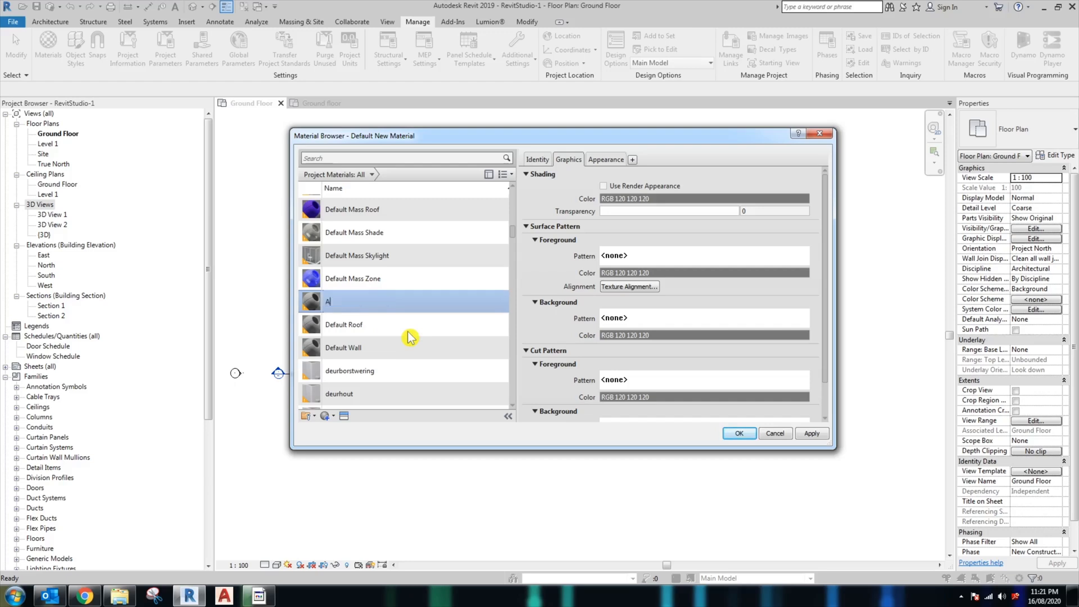
text(-T)
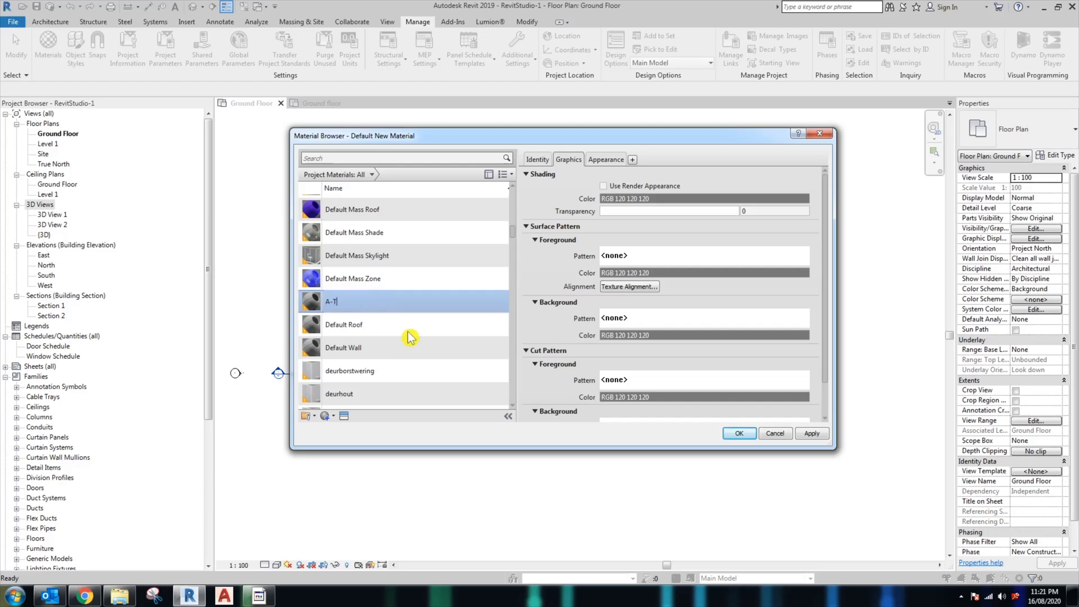
text(imber Fl)
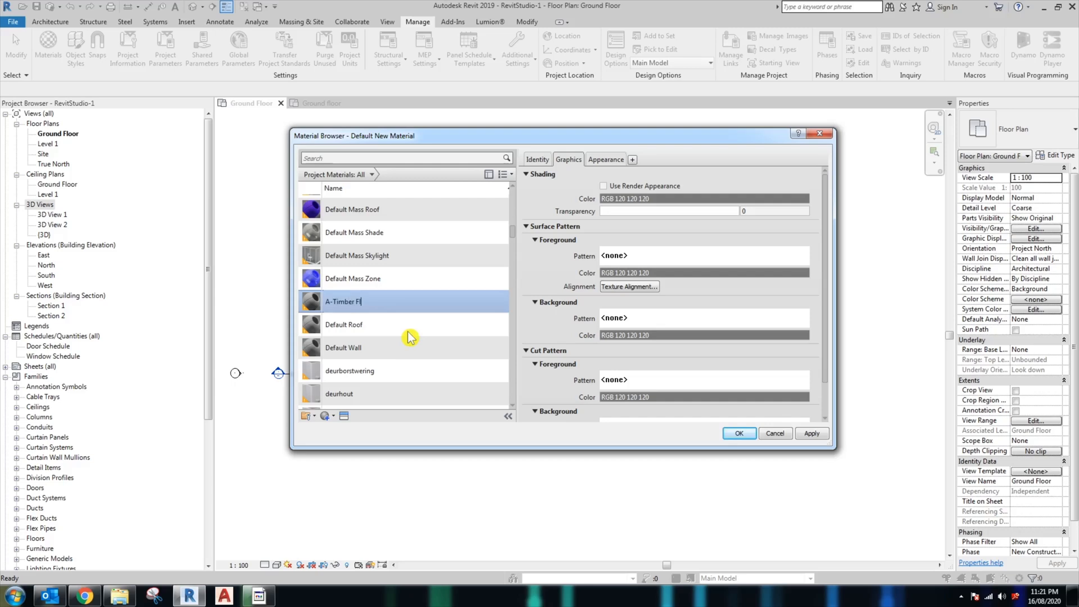
text(oor)
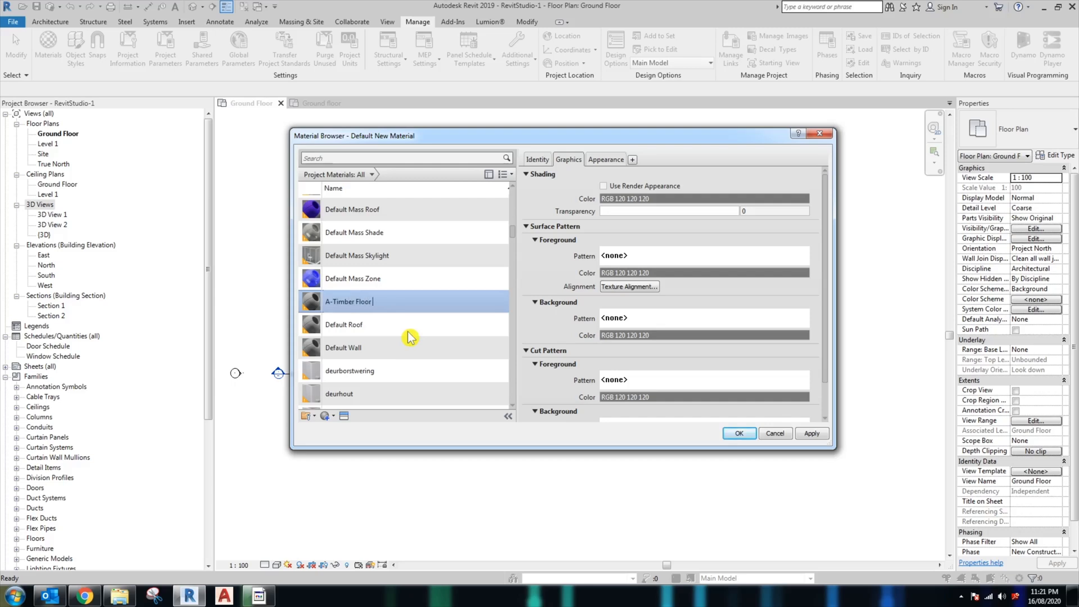
mouse_move(634, 263)
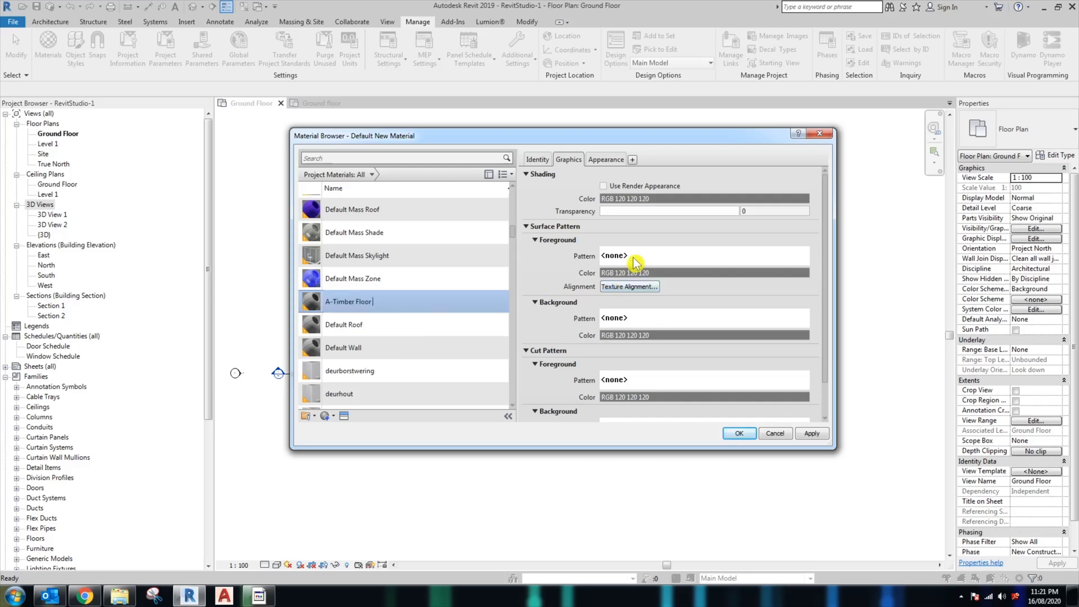
mouse_move(650, 265)
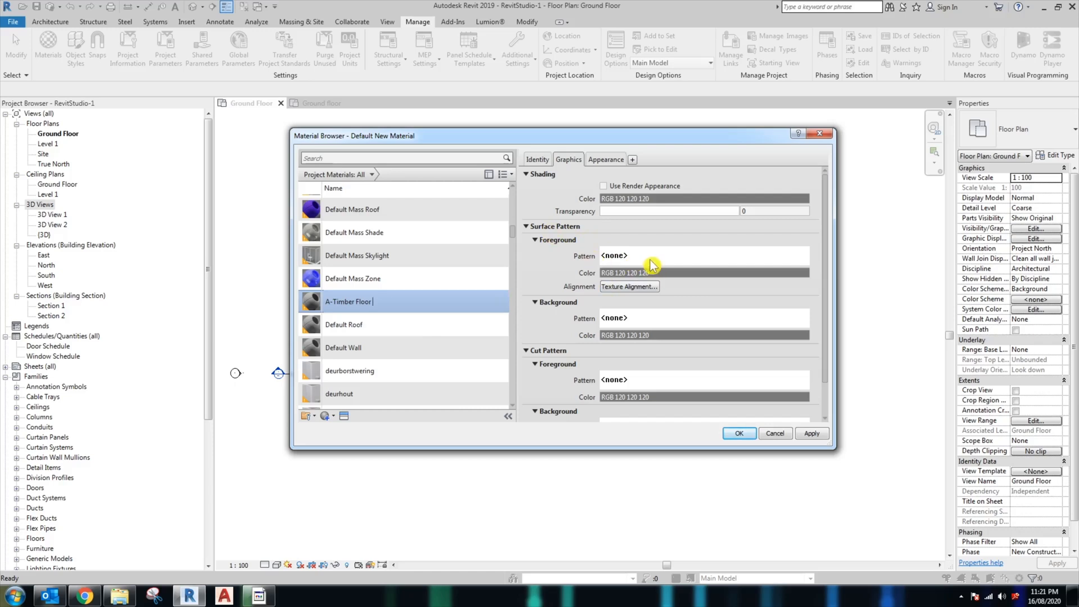
click(614, 255)
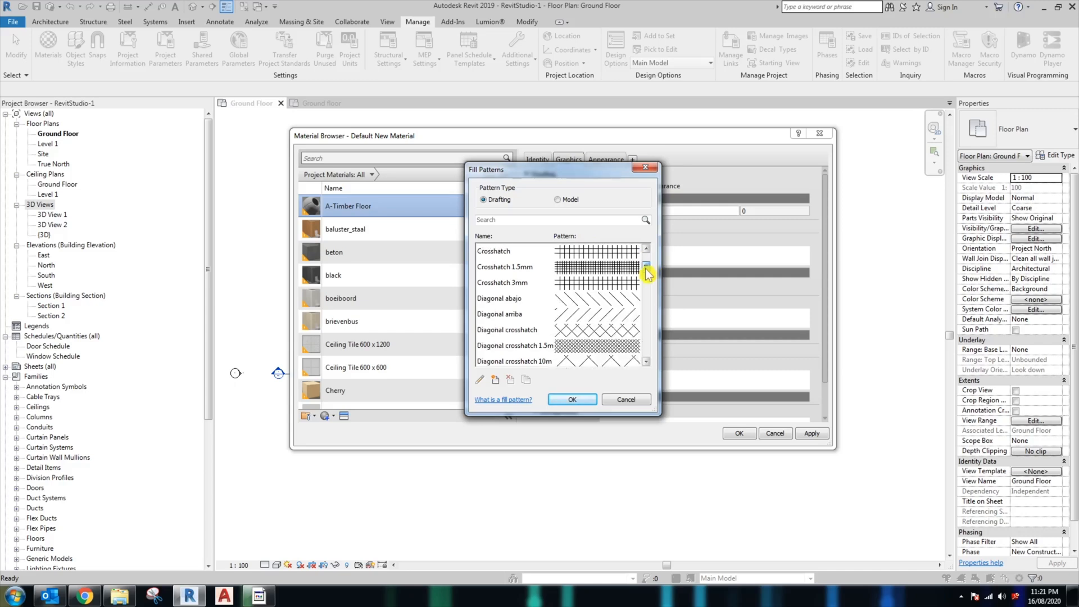
Step: Scroll the drafting fill pattern list for a timber hatch, then switch to the RevitCity page
scroll(down, 3)
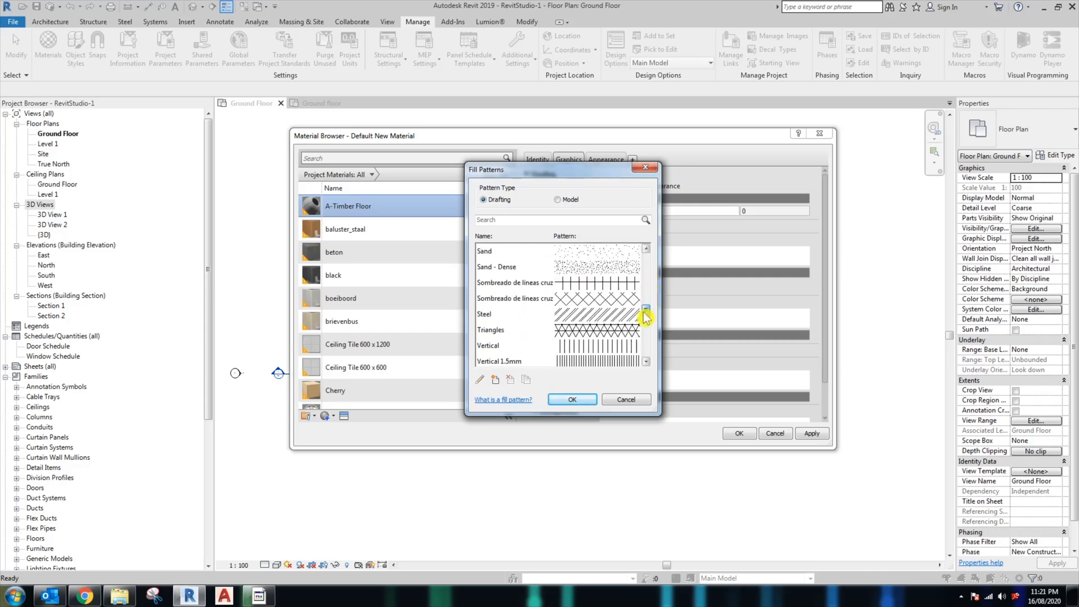
scroll(down, 3)
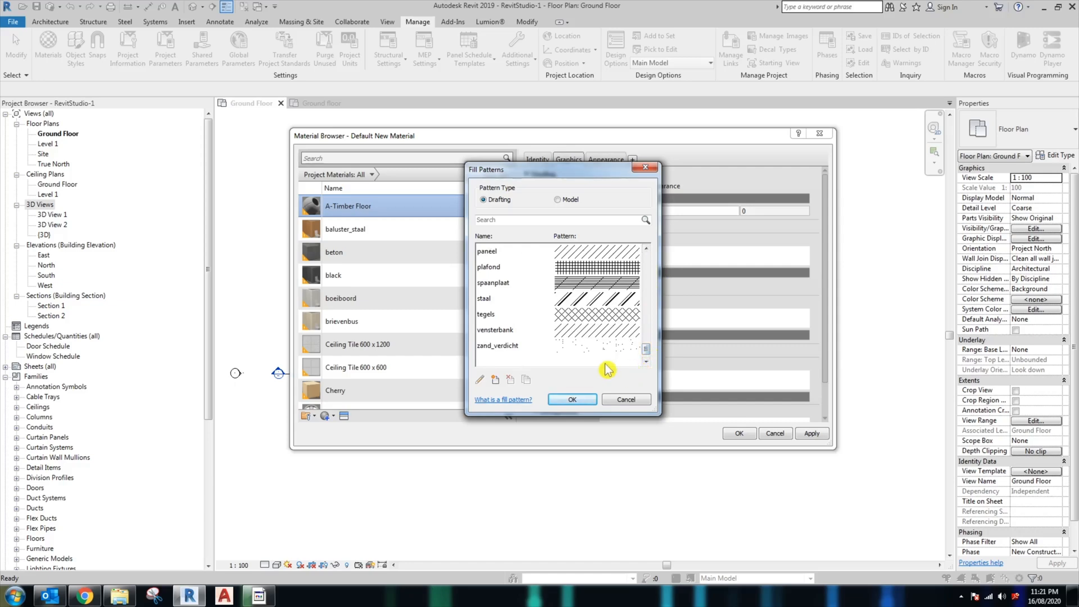
mouse_move(85, 595)
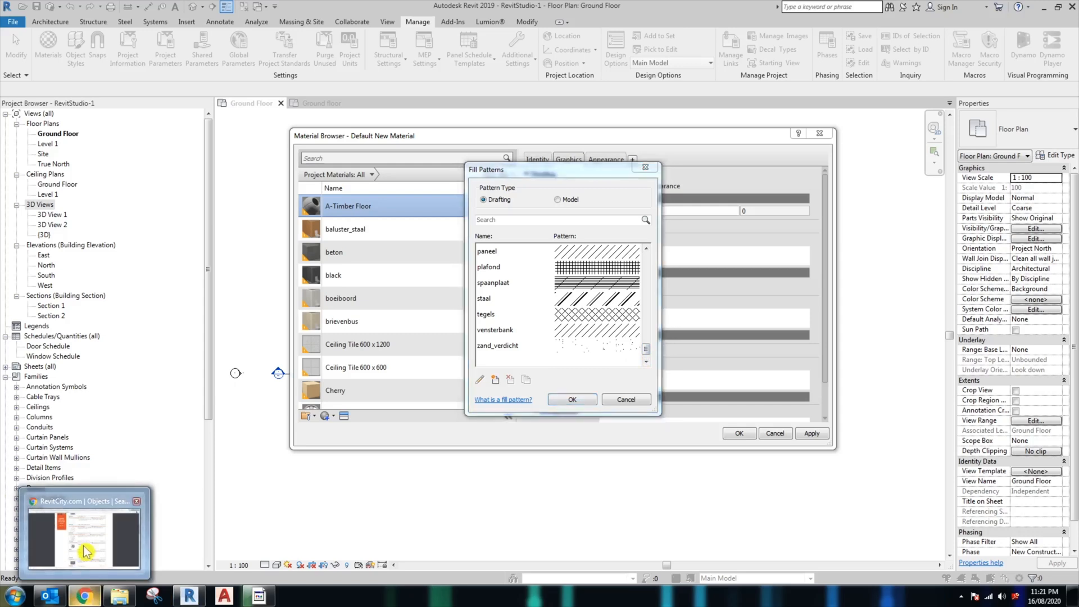
click(85, 533)
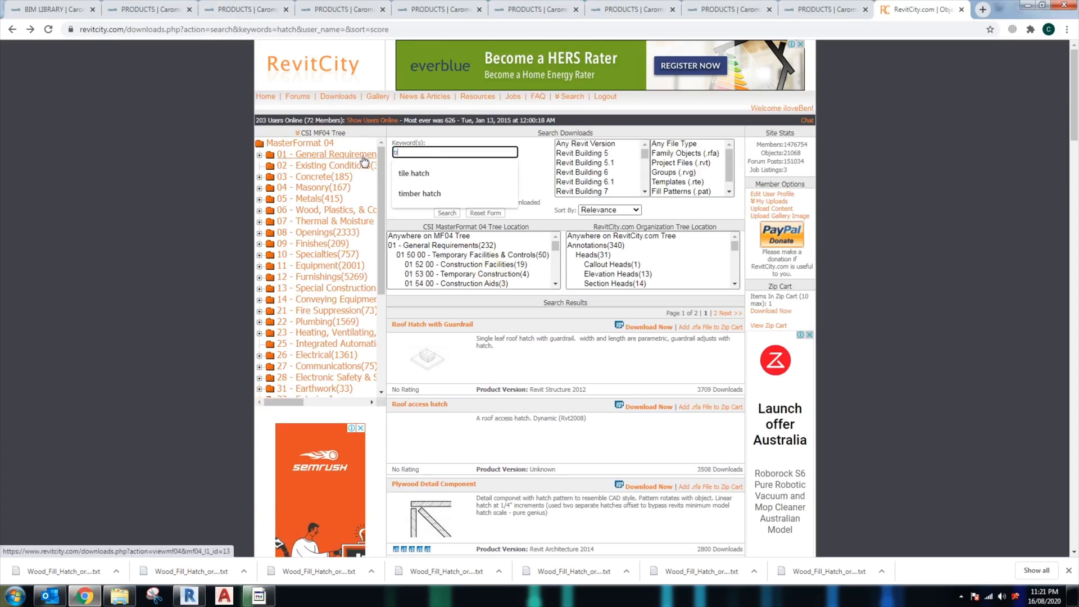
Step: Search RevitCity for 'timber hatch' and start downloading the wood-grain Wood Fill pattern
click(419, 192)
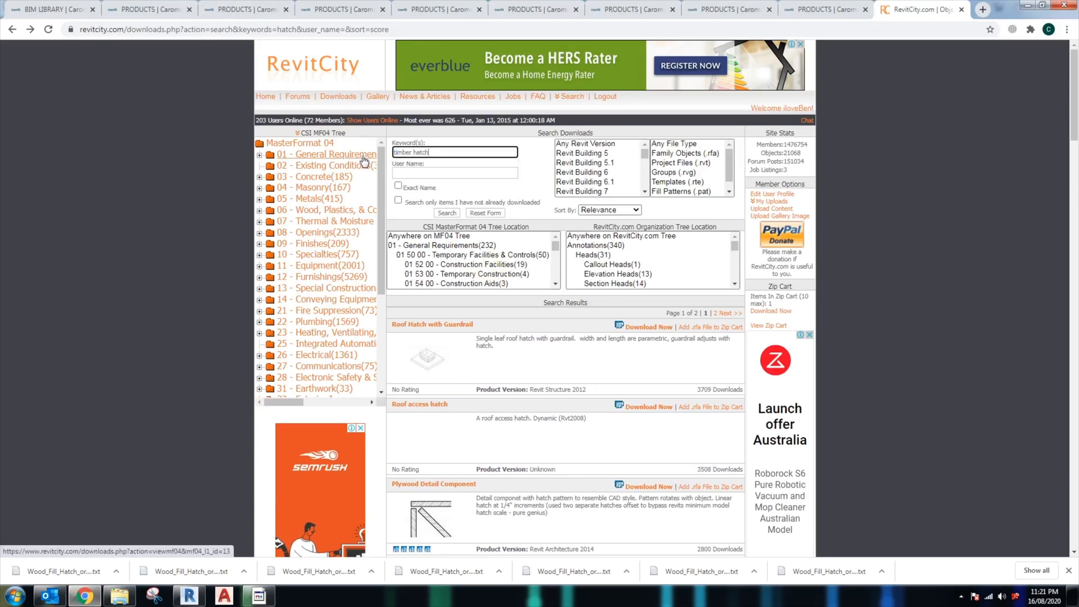
click(447, 213)
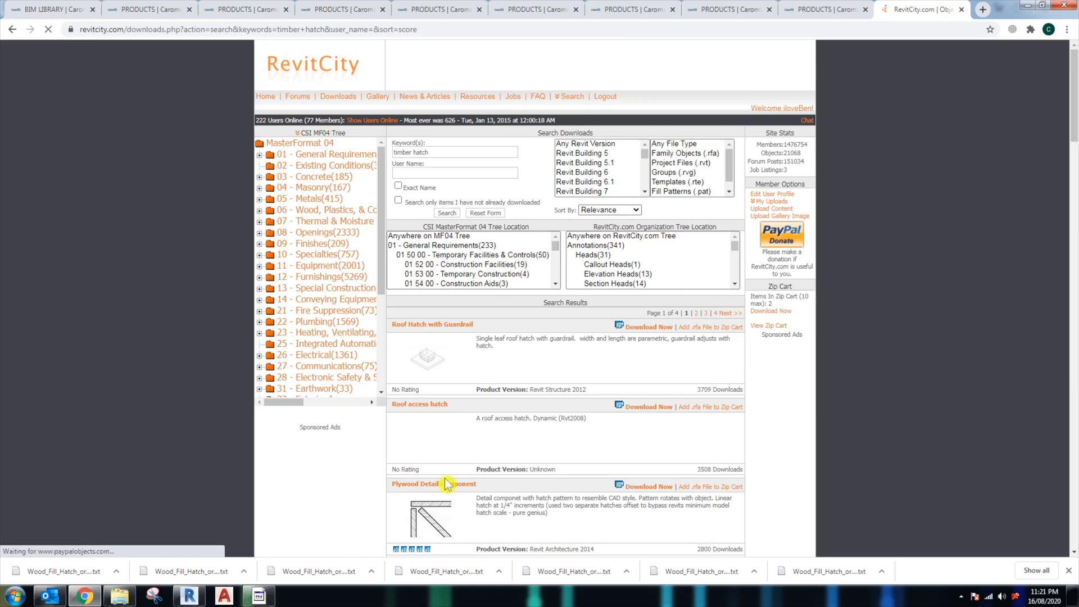
scroll(down, 3)
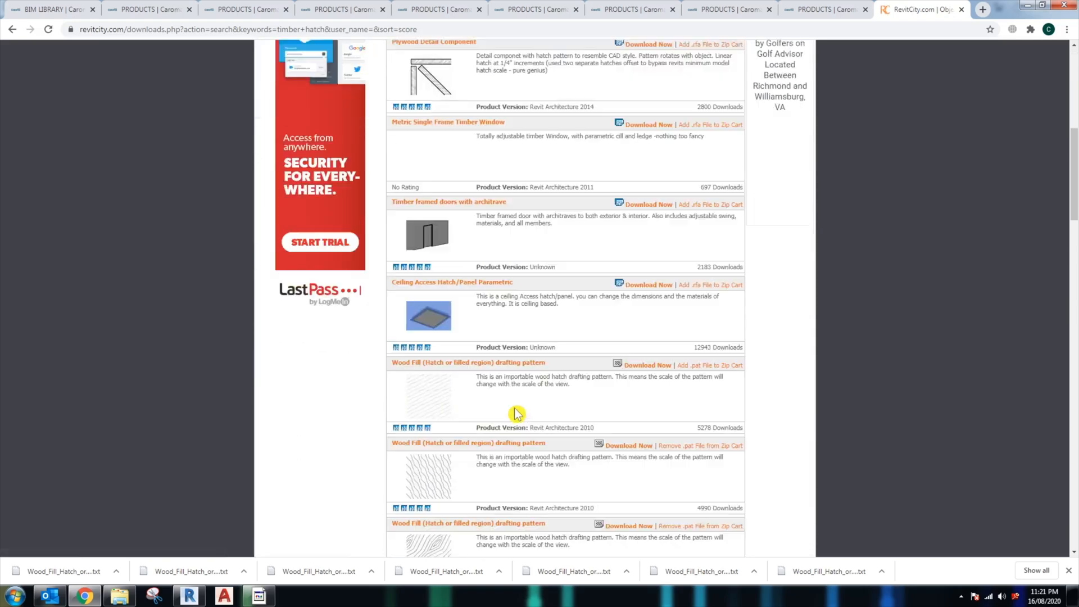
scroll(down, 3)
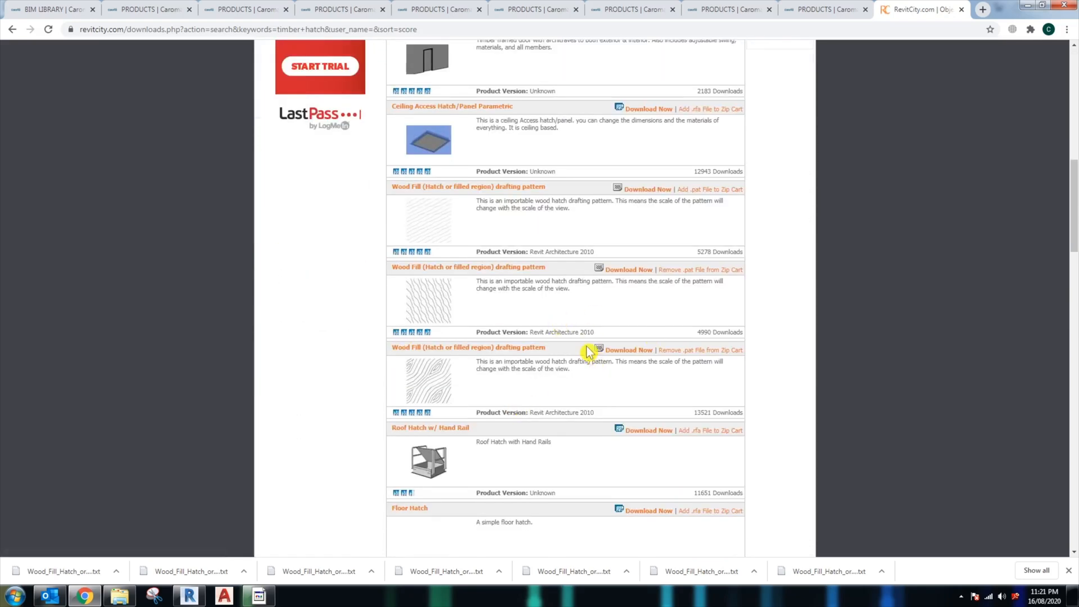
mouse_move(467, 267)
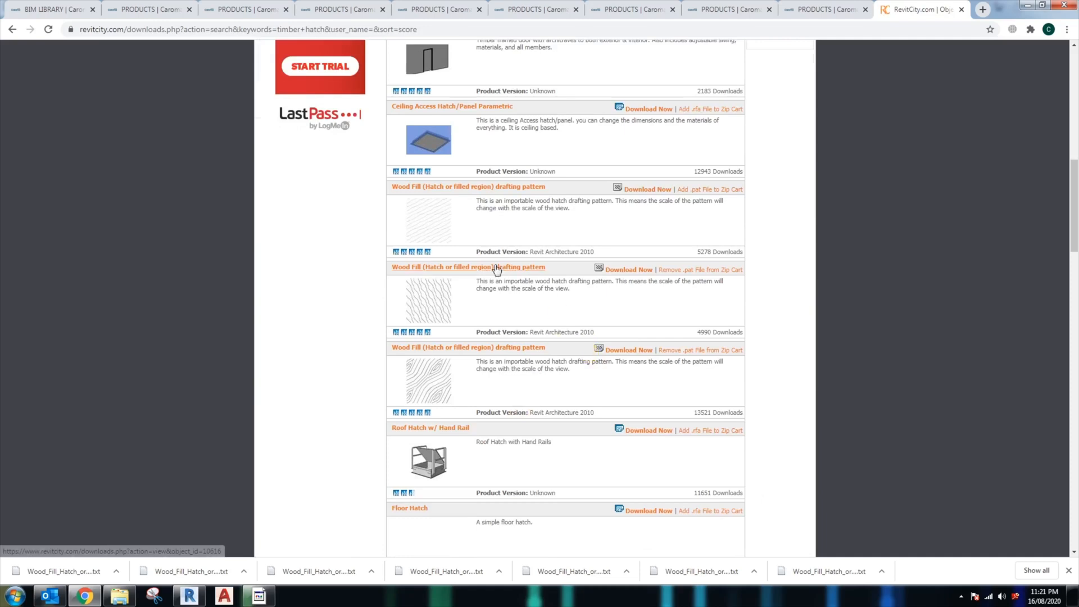
mouse_move(406, 208)
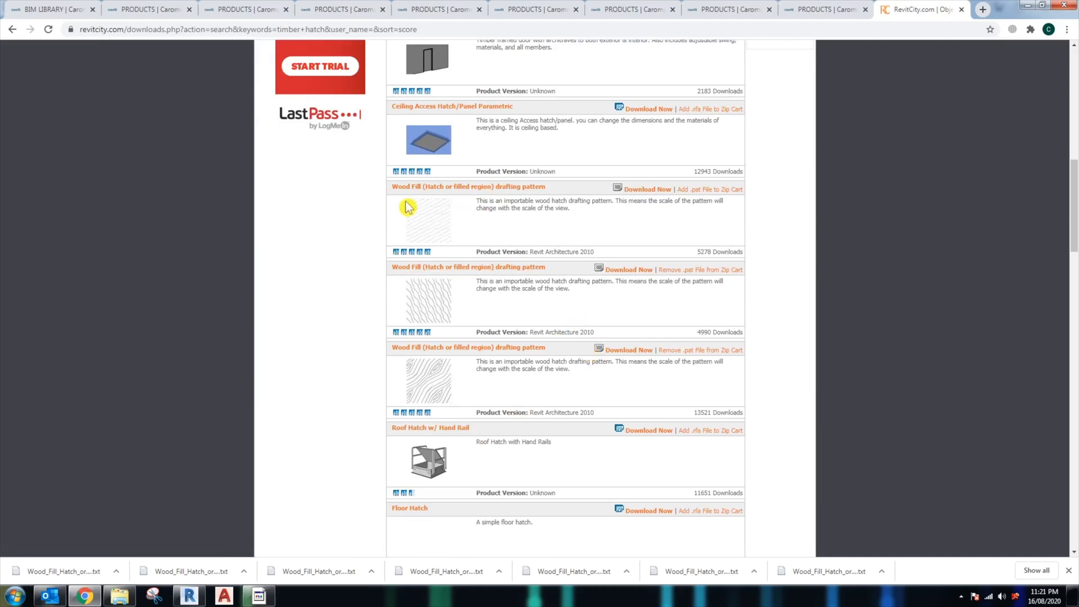
mouse_move(471, 205)
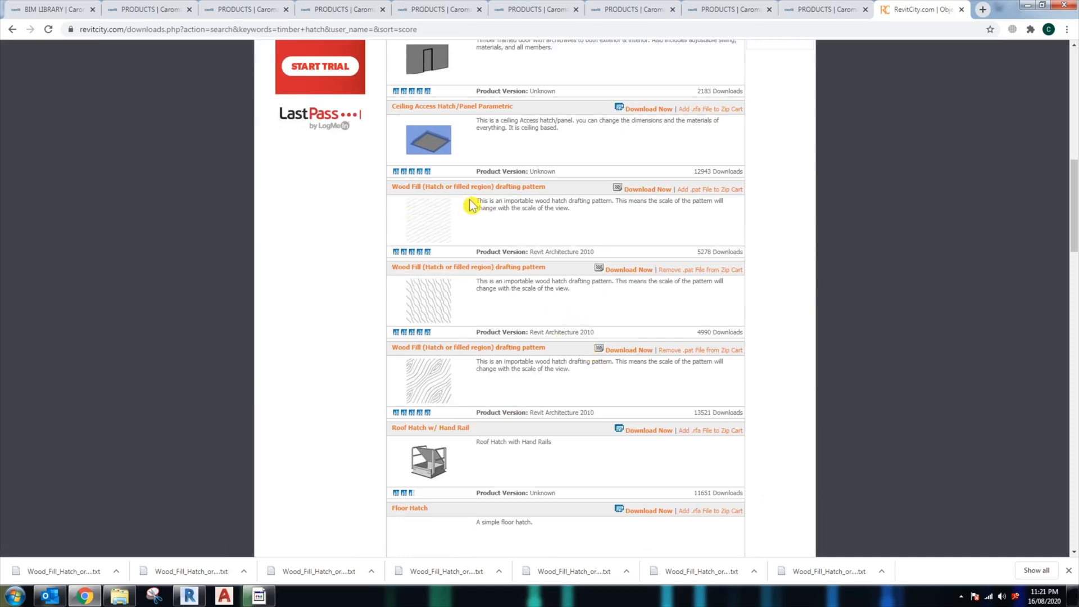
mouse_move(427, 350)
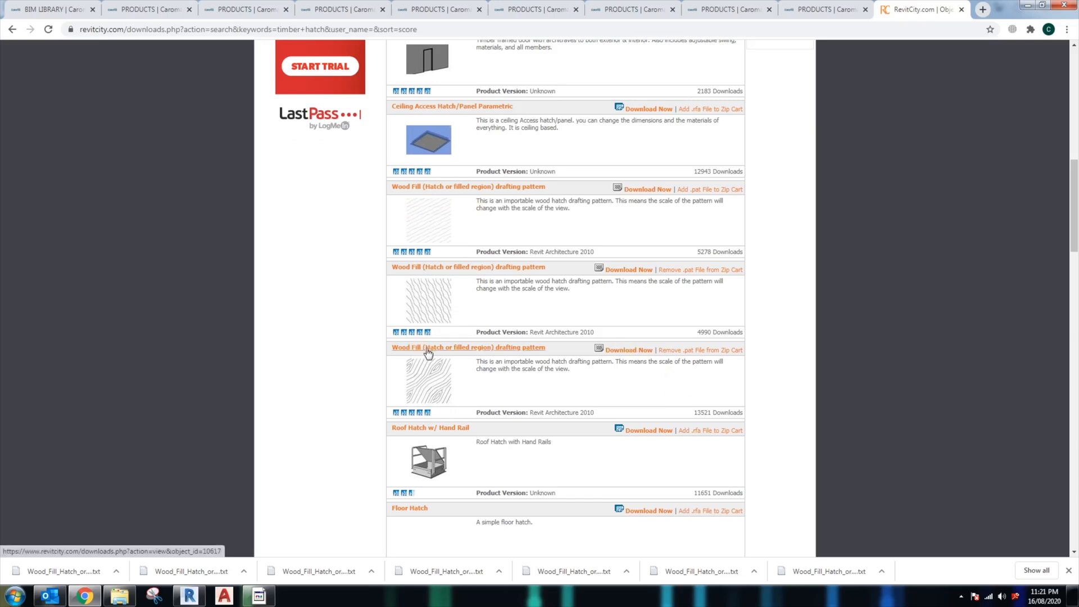
click(468, 347)
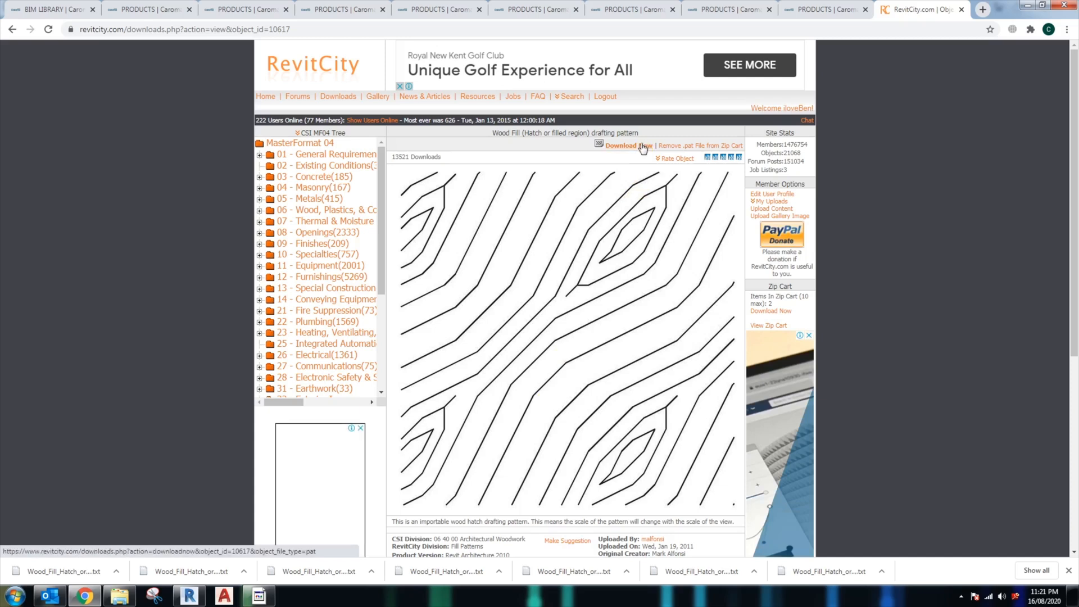
click(621, 145)
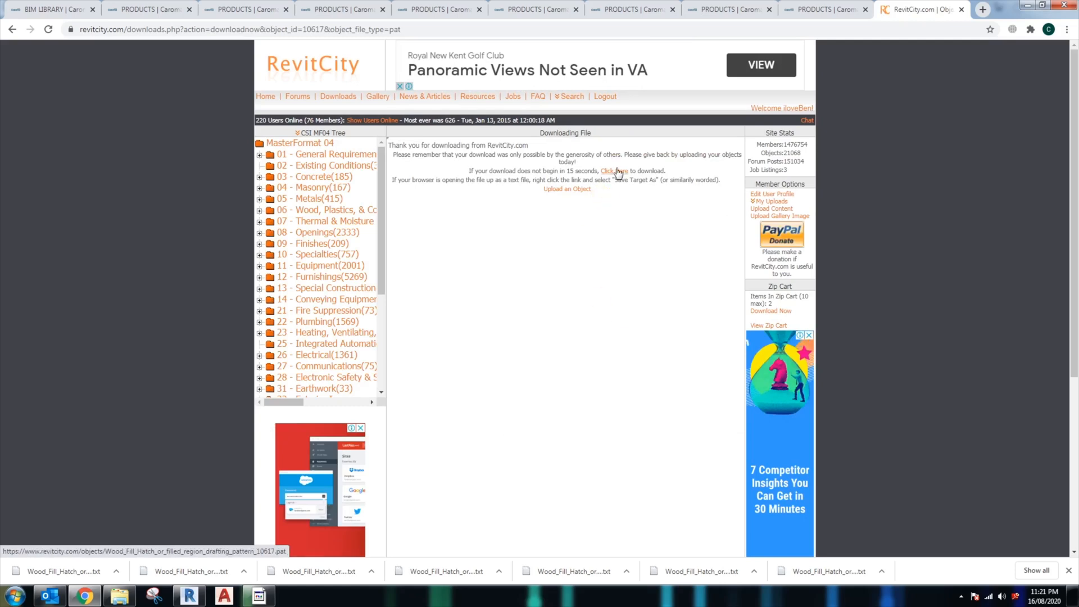
Step: View the Wood_Fill_Hatch .pat text in Chrome and save it to disk, then open Explorer
click(612, 170)
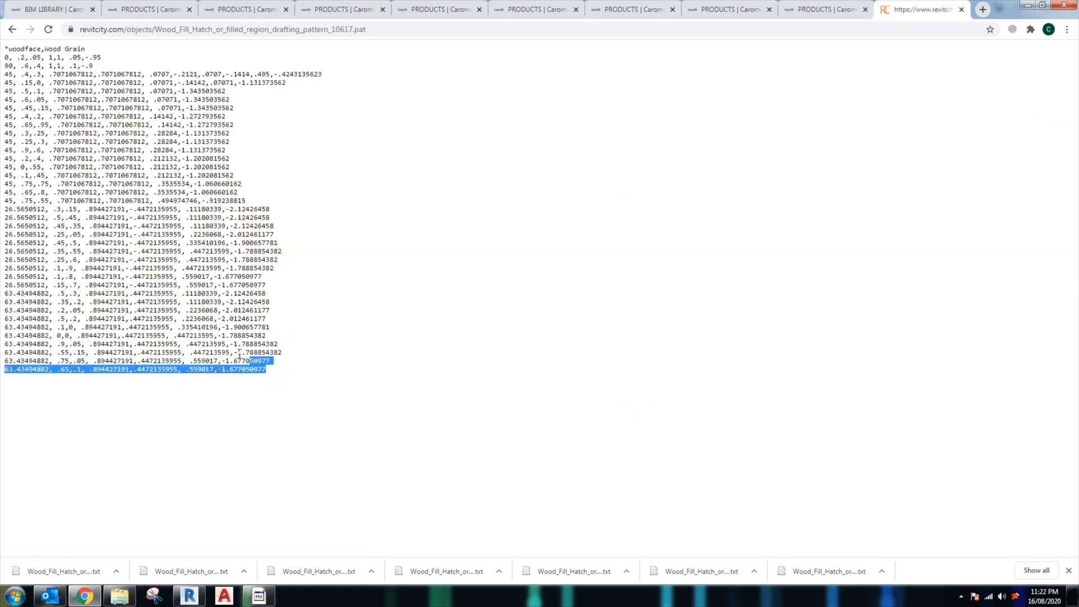
key(ctrl+a)
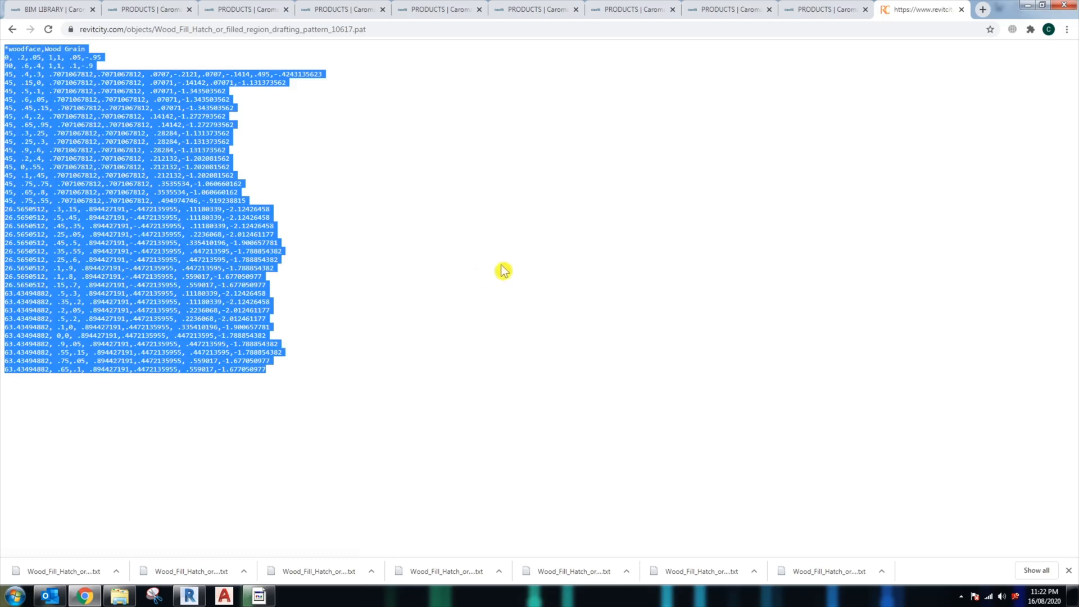
mouse_move(331, 233)
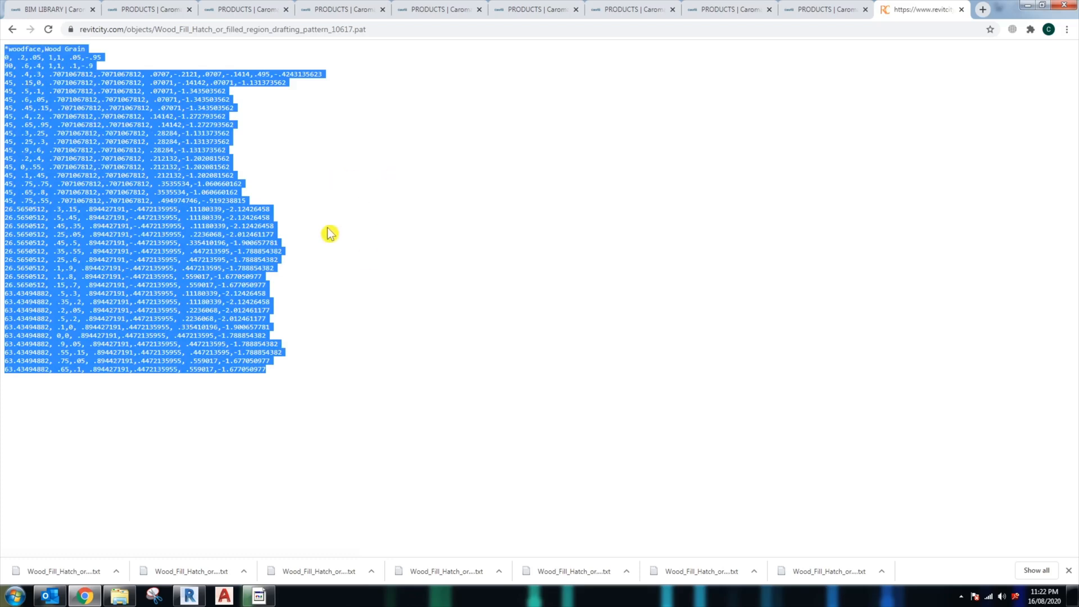
key(ctrl+s)
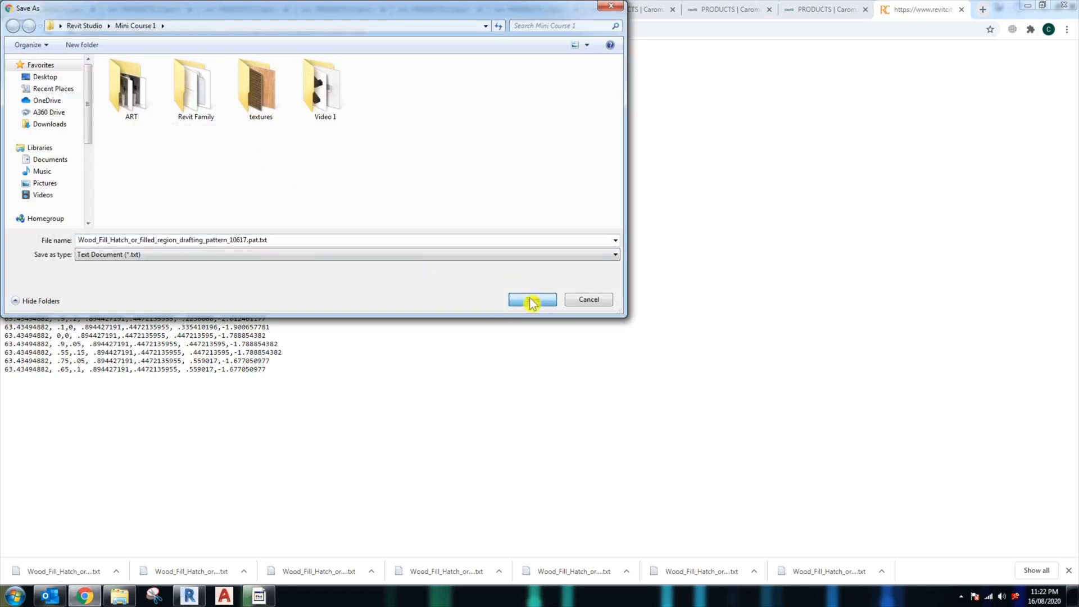
click(532, 299)
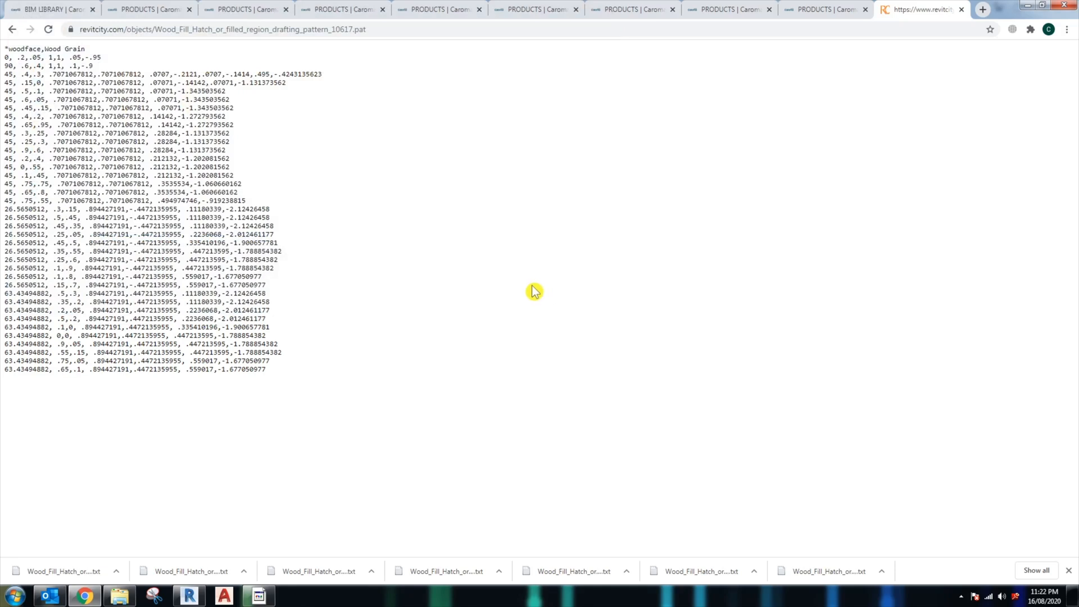
mouse_move(119, 596)
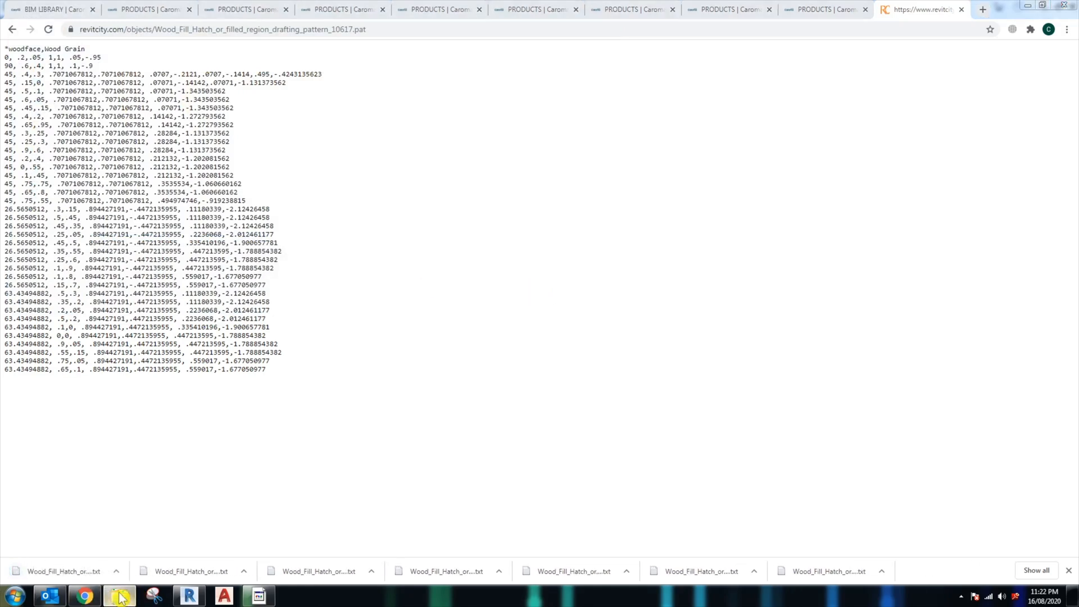
click(120, 596)
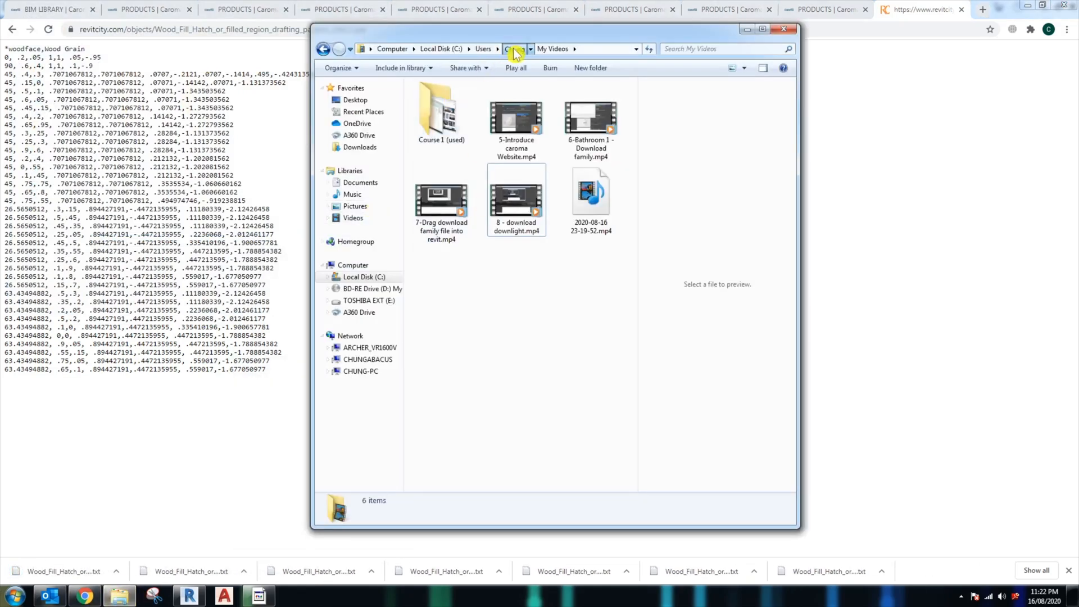
Step: In Desktop > Mini Course 1, rename the Wood_Fill_Hatch file to drop the .txt extension
click(514, 49)
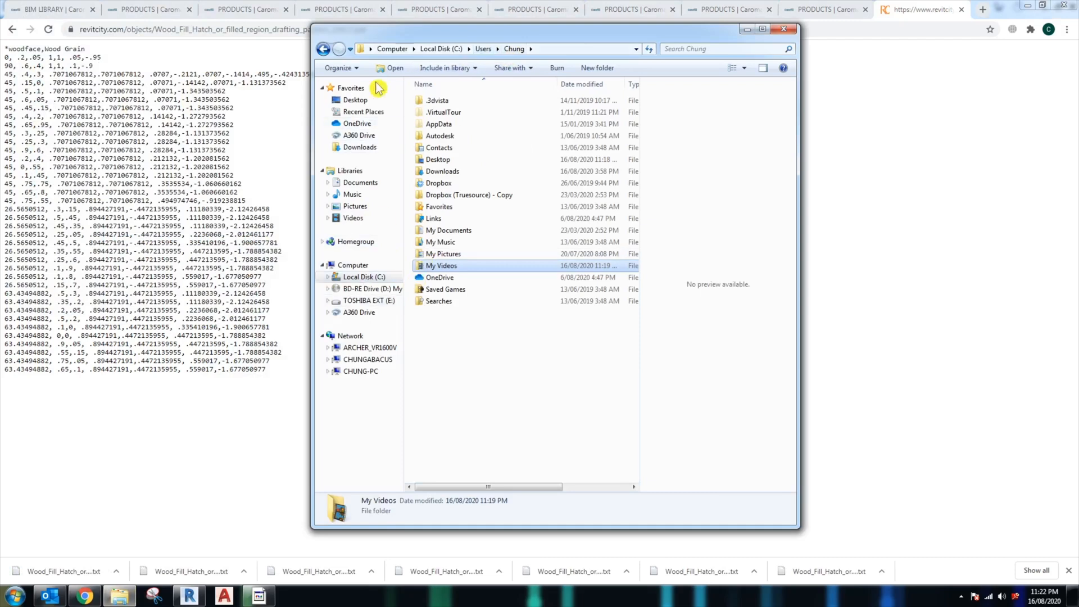
click(355, 100)
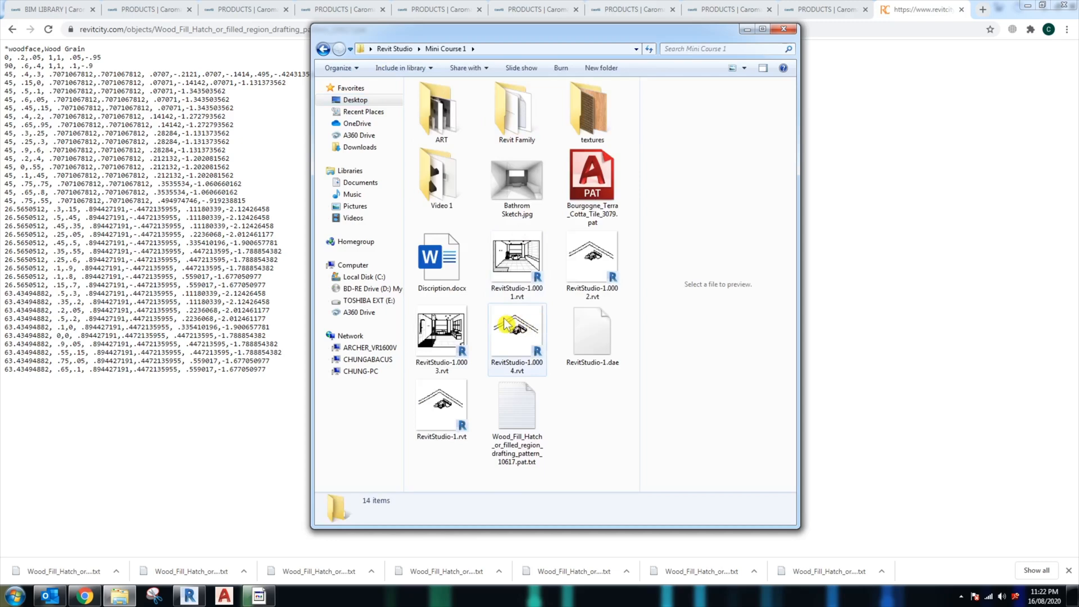
right_click(517, 419)
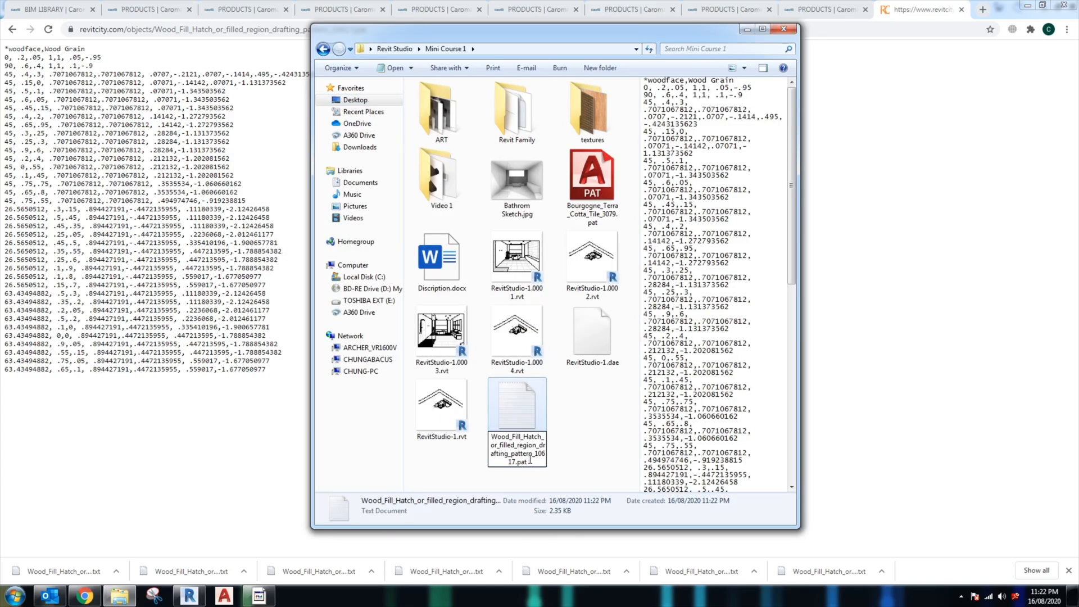
click(517, 409)
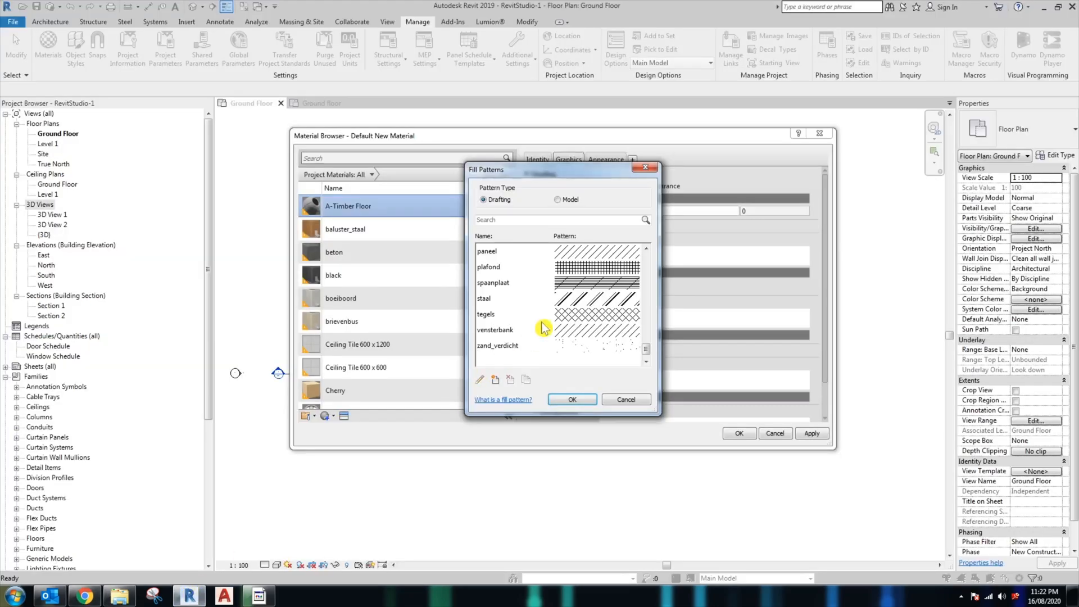
mouse_move(642, 337)
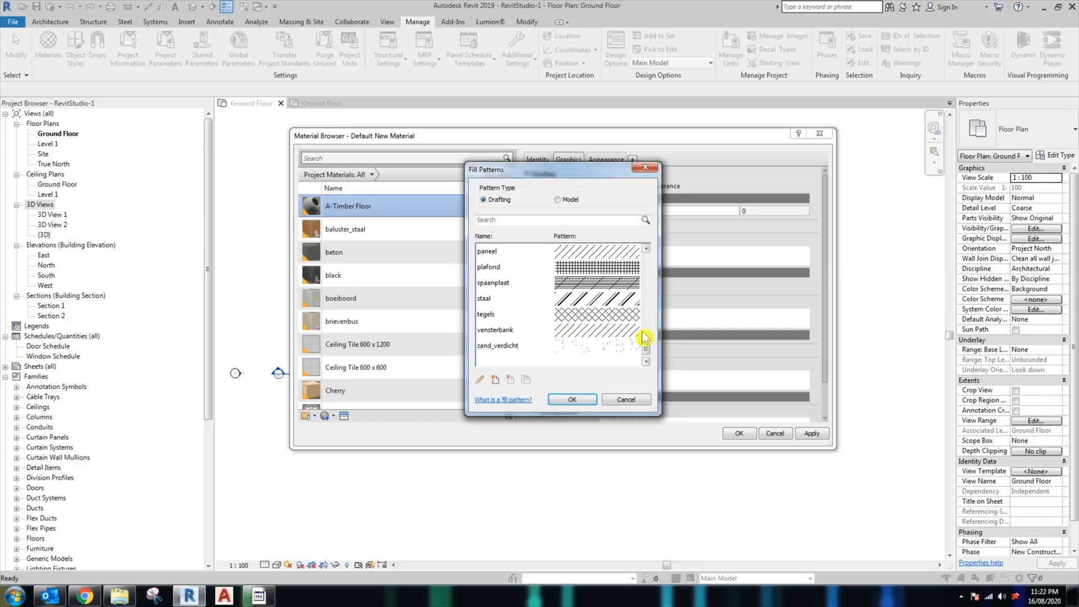
Step: Create a custom fill pattern by importing Wood_Fill_Hatch.pat and accept the woodface pattern
drag(537, 169, 399, 170)
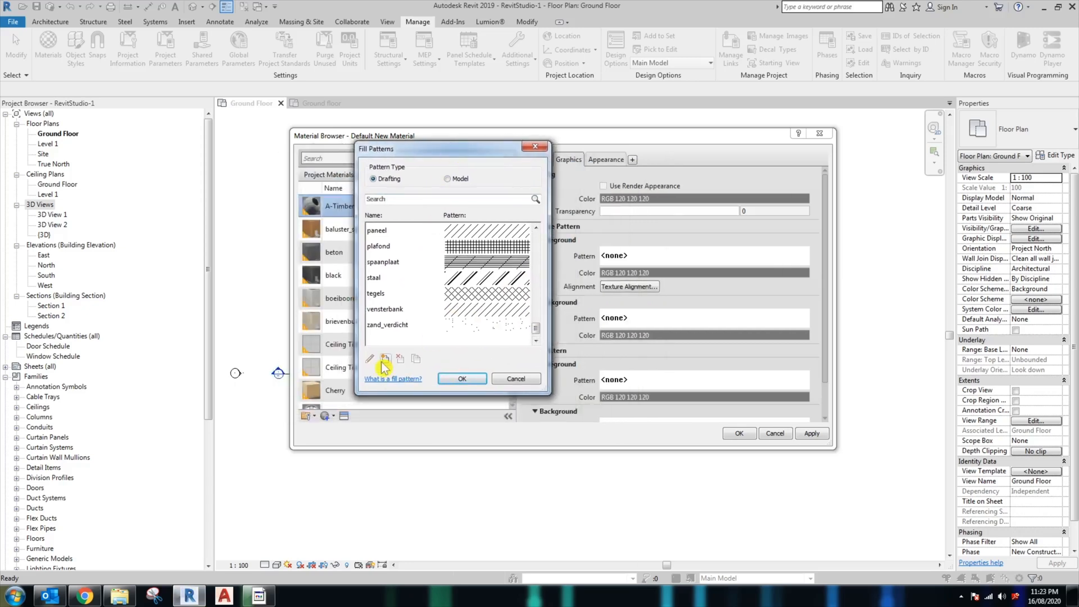
mouse_move(385, 357)
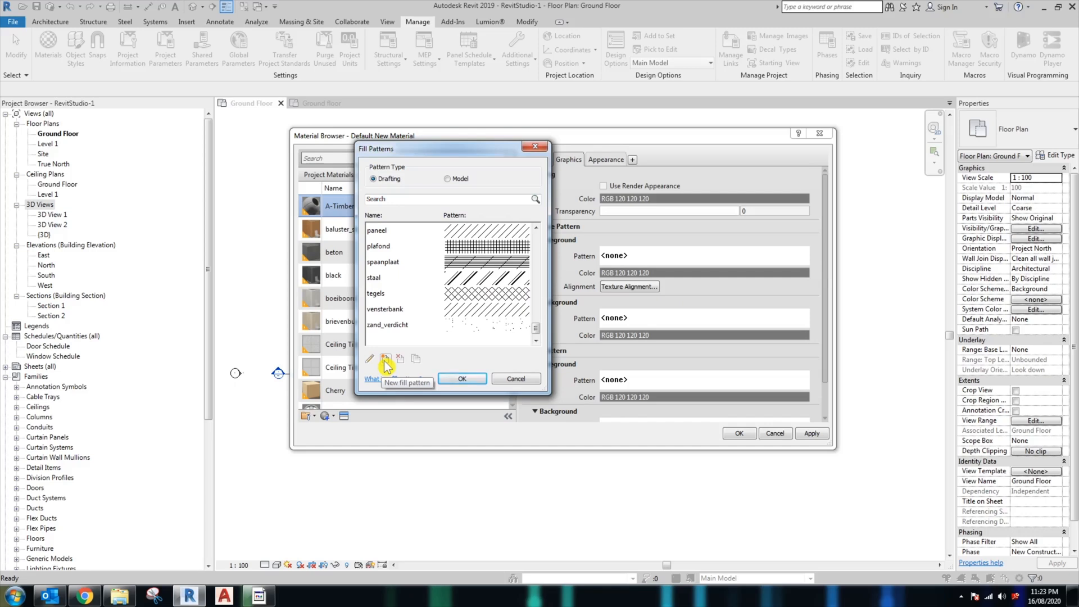
click(386, 357)
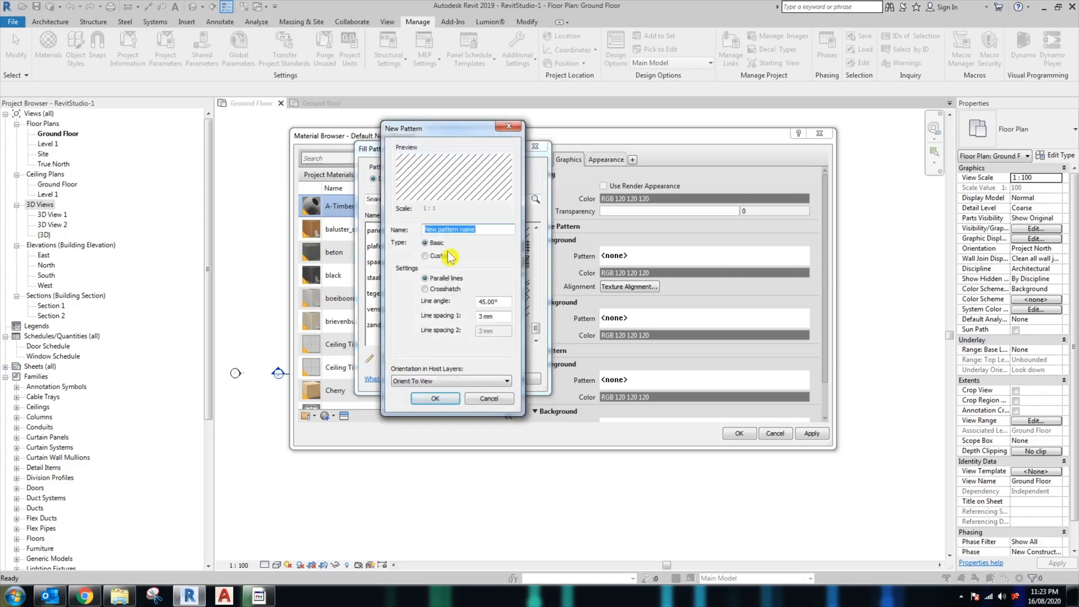
click(425, 255)
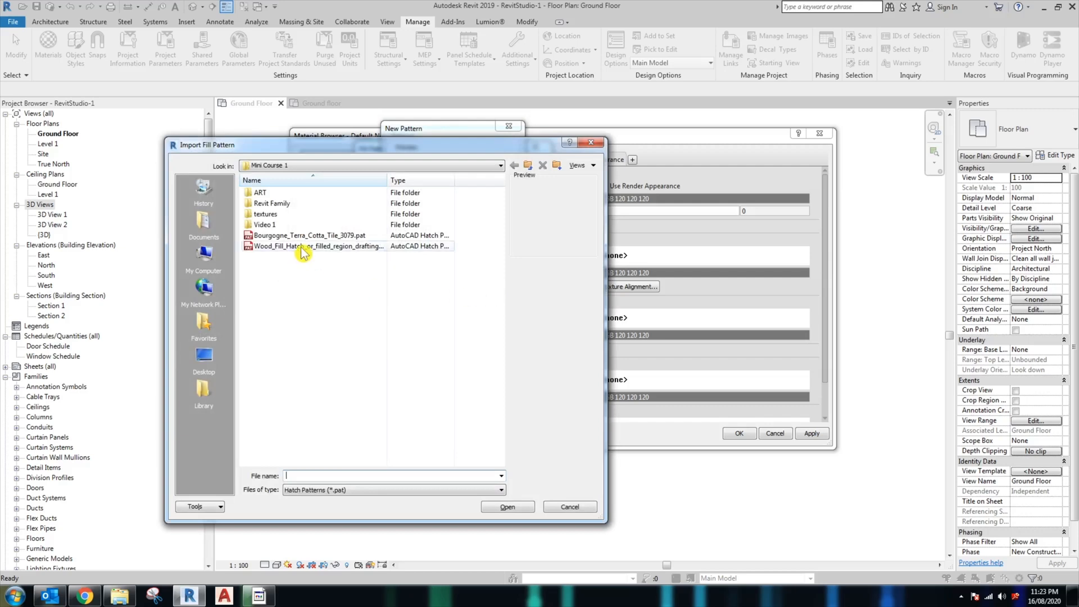
mouse_move(306, 246)
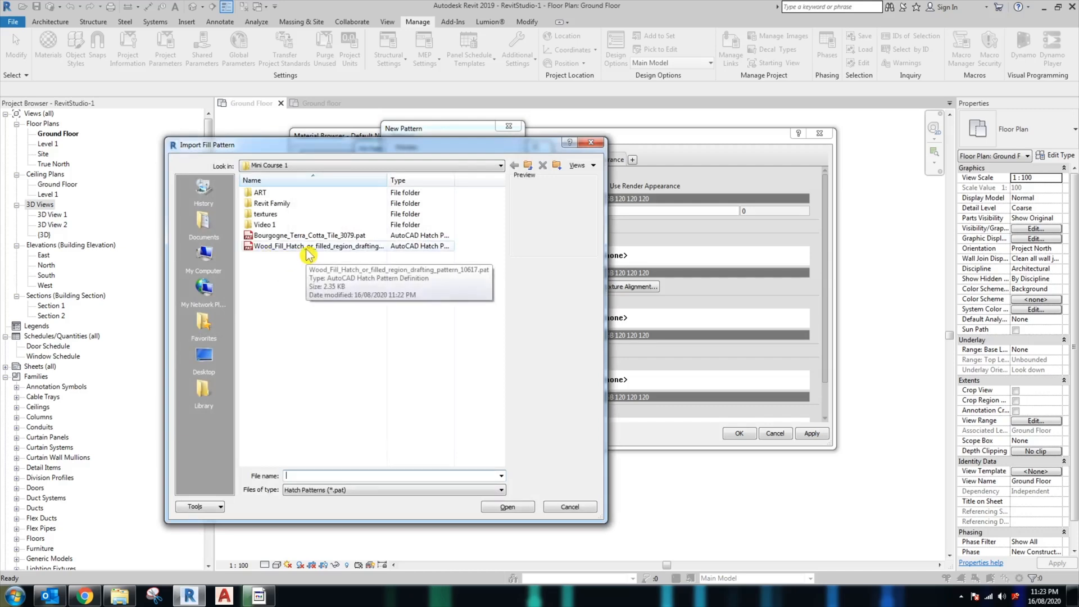
click(317, 246)
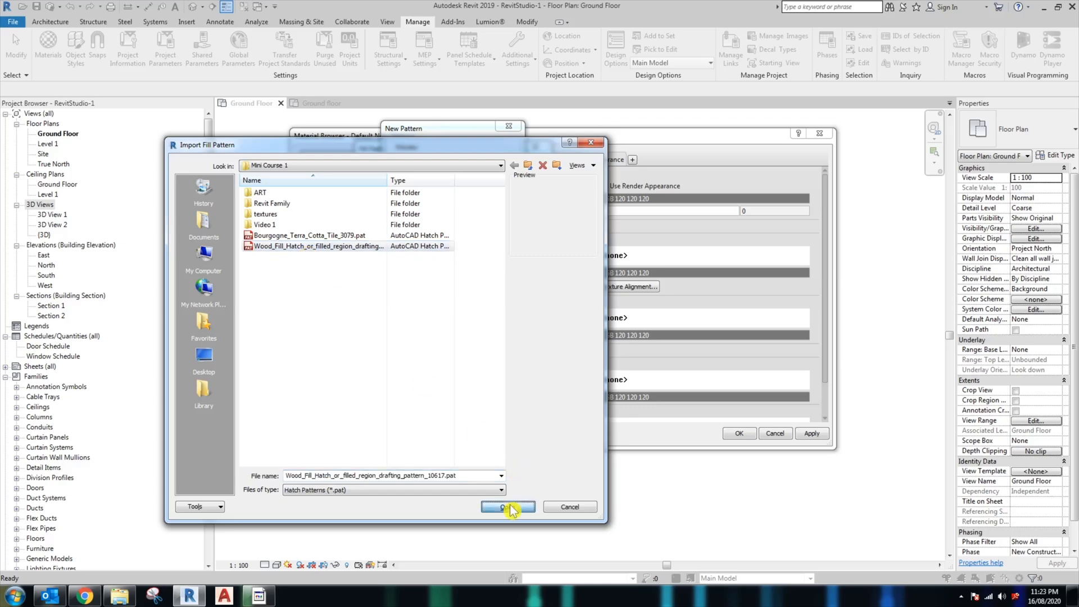
click(506, 507)
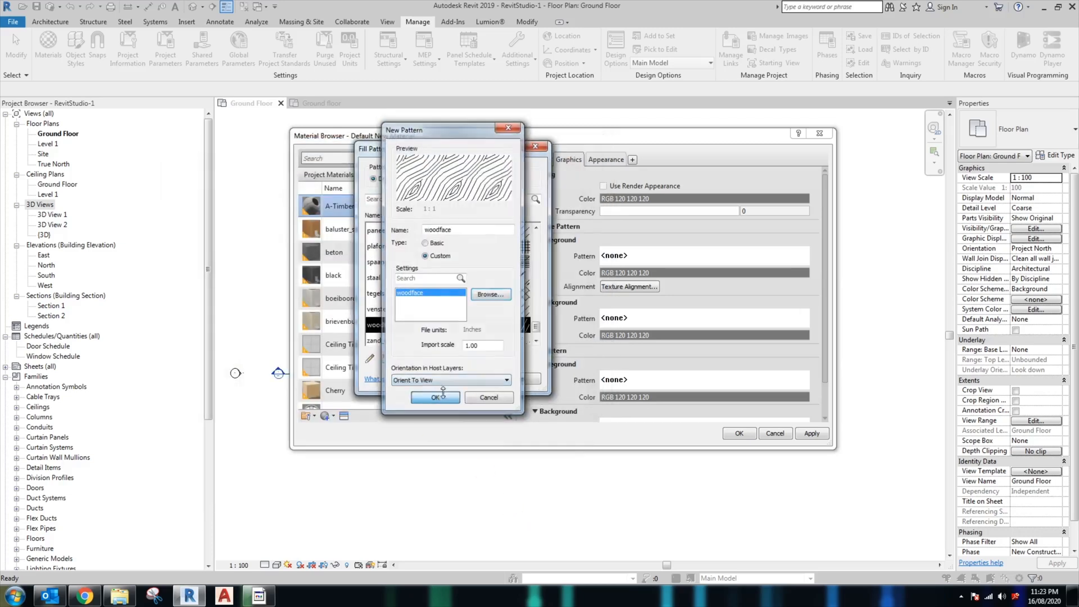
click(434, 397)
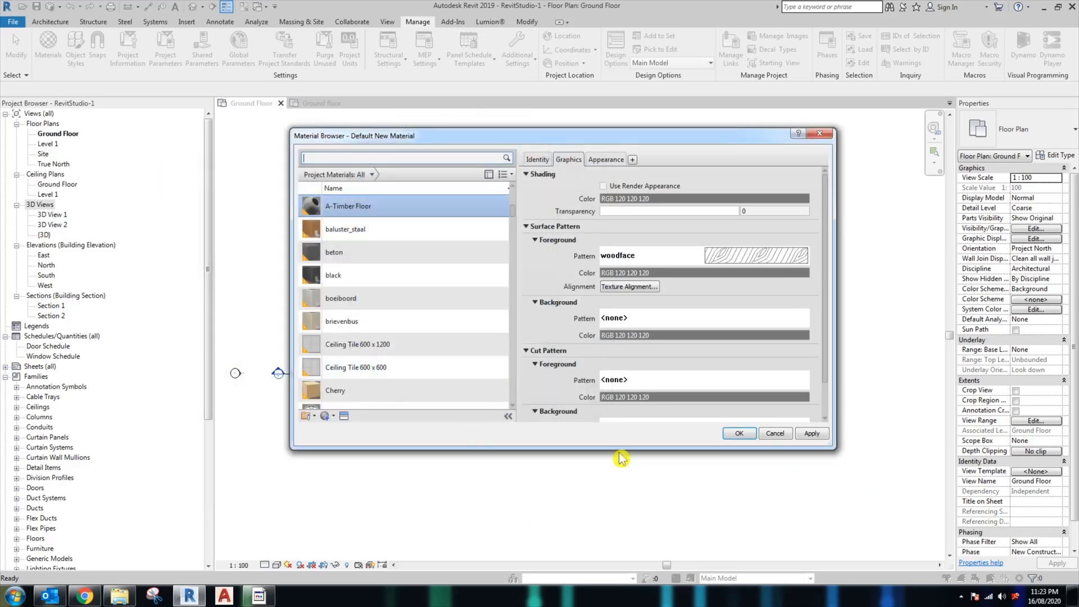
mouse_move(815, 434)
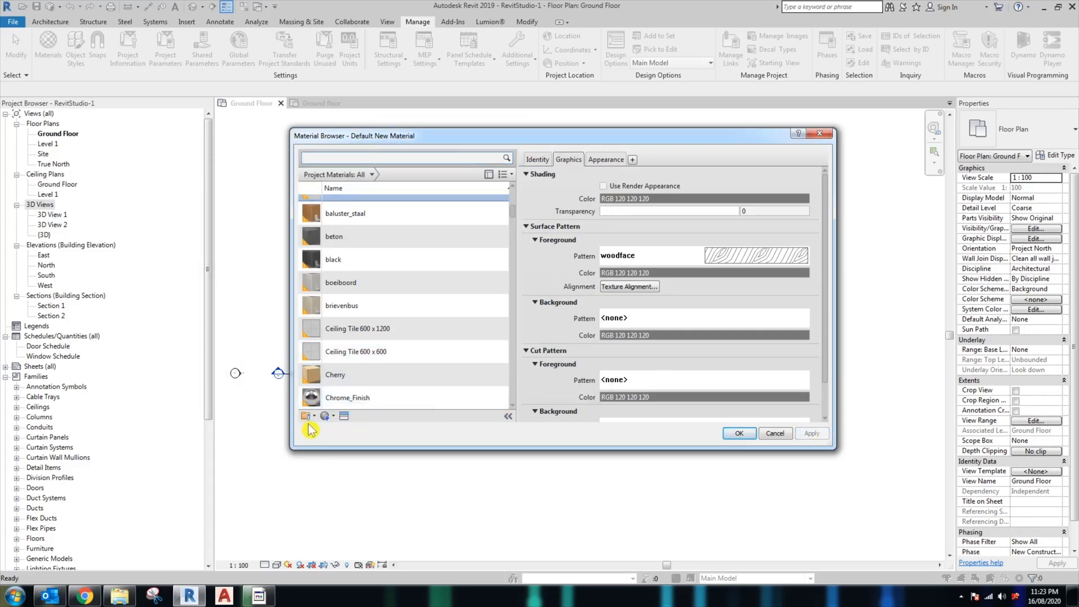
Step: Create a new material and rename it to an A-Wall tile name
click(306, 415)
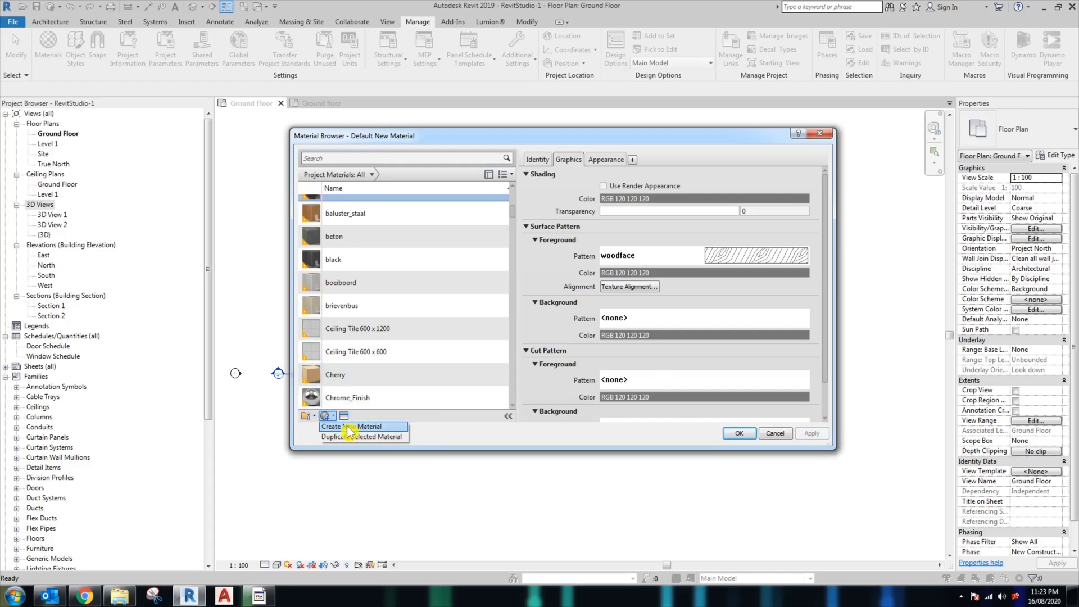
click(353, 426)
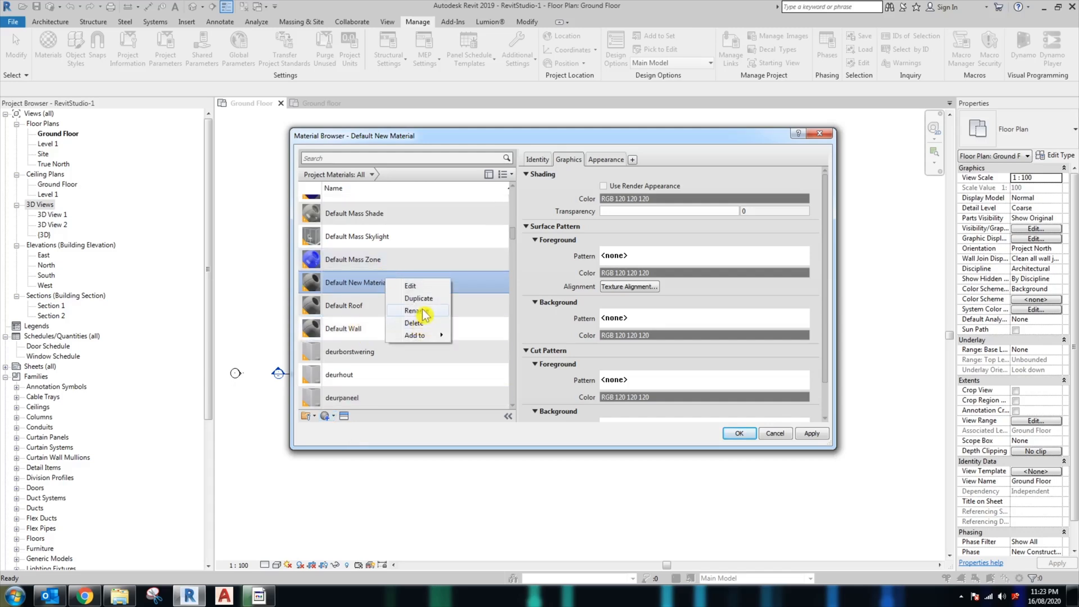
click(413, 310)
text(A-)
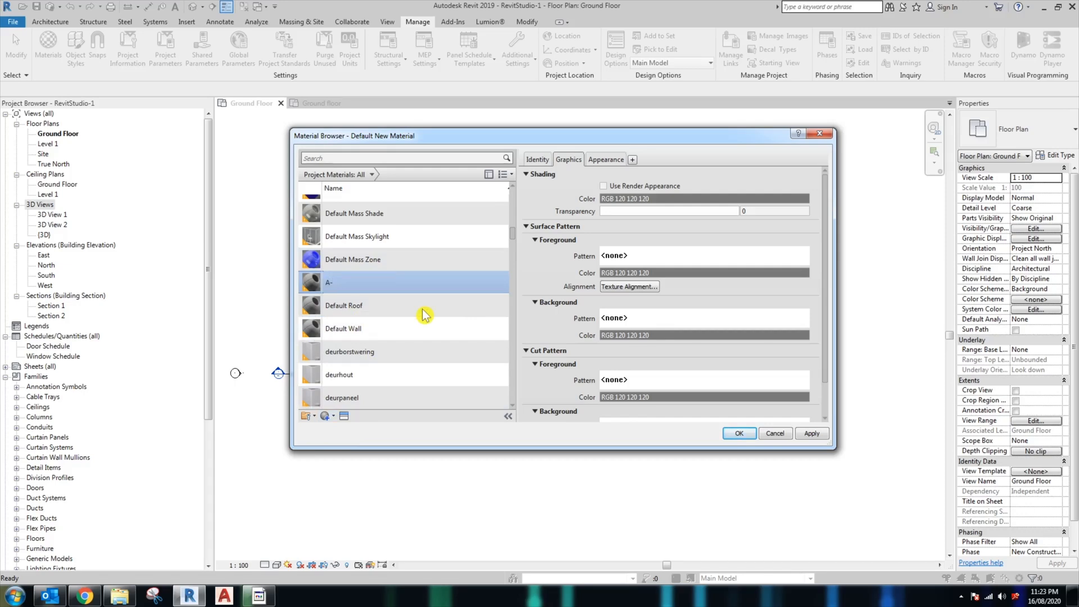
text(Wall til)
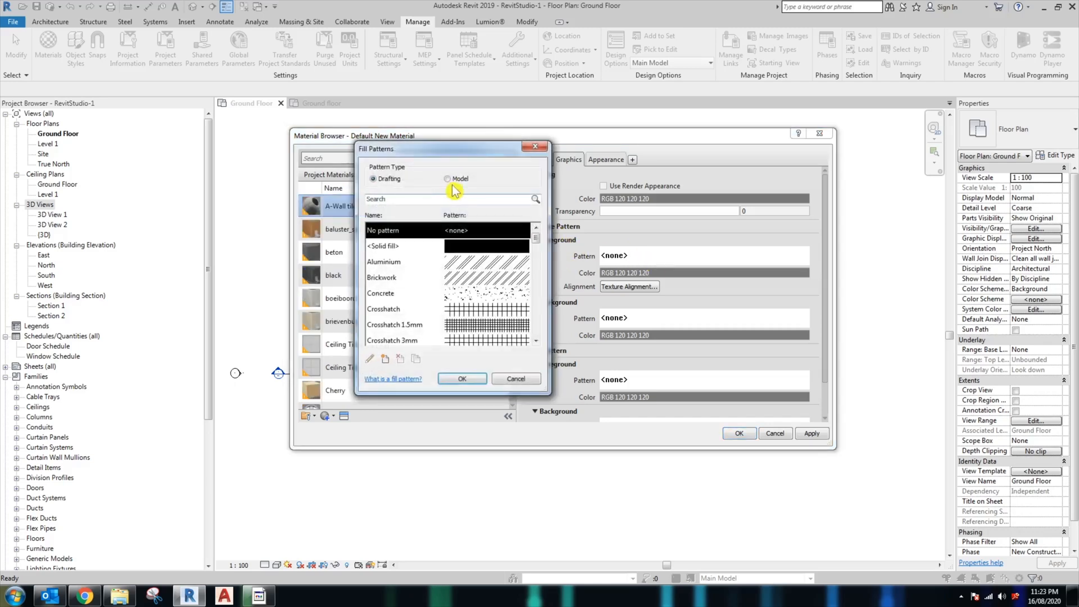
Step: Switch the Fill Patterns dialog to Model patterns, then return to the browser
click(447, 179)
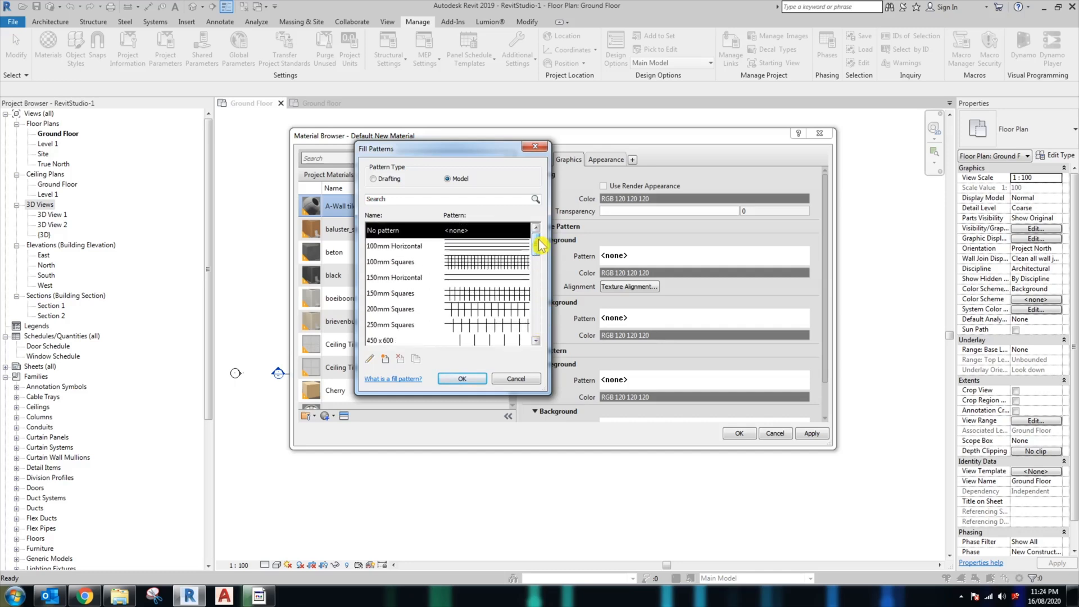
click(922, 9)
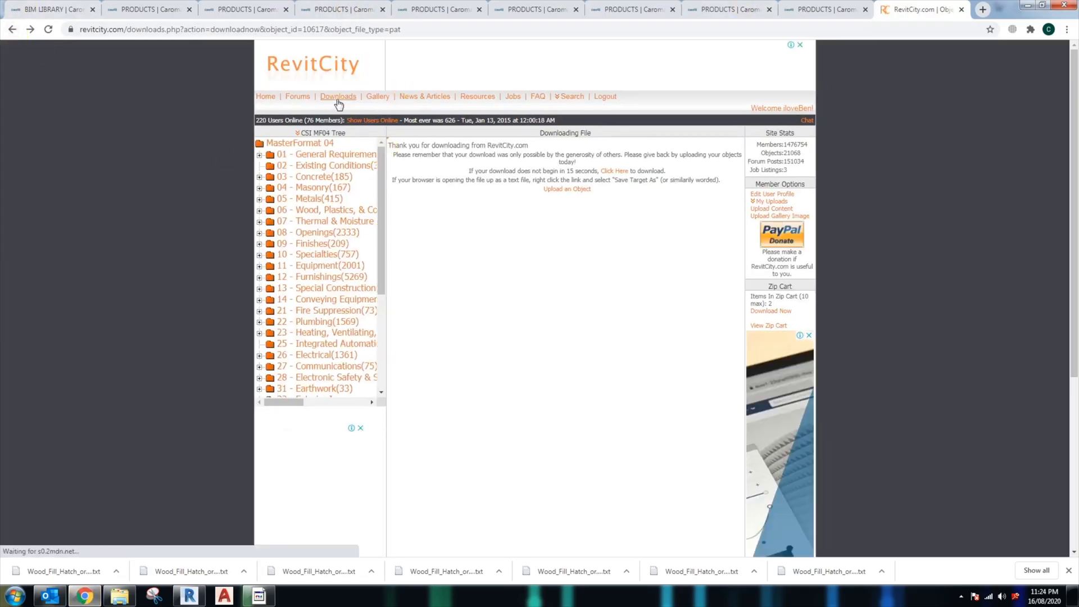
Step: Search RevitCity downloads for 'hexagon hatch' and open the honeycomb hatch pattern listing
click(338, 96)
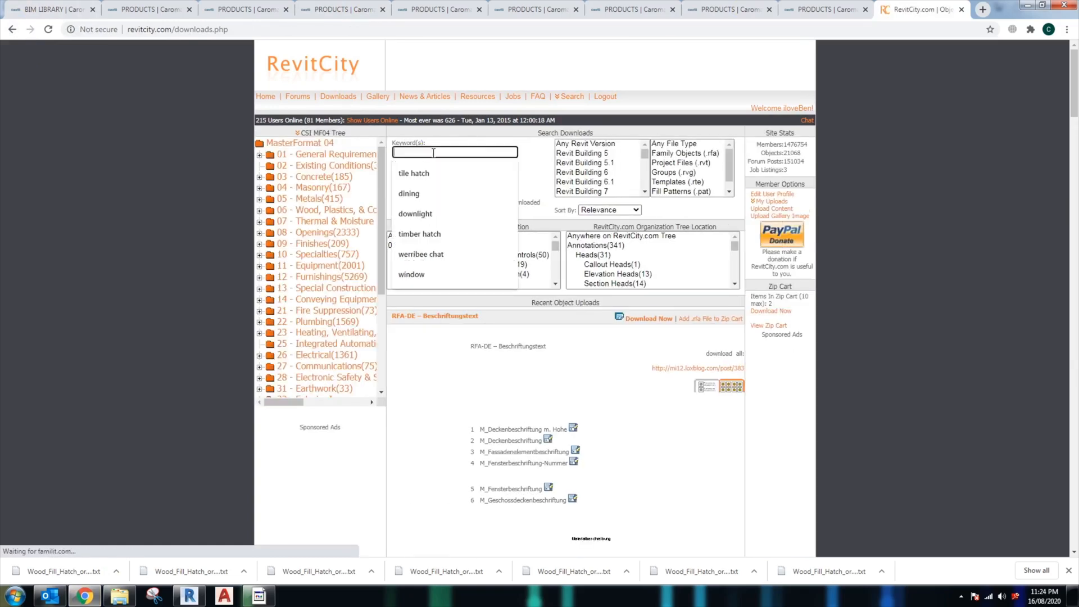
text(hexagon hat)
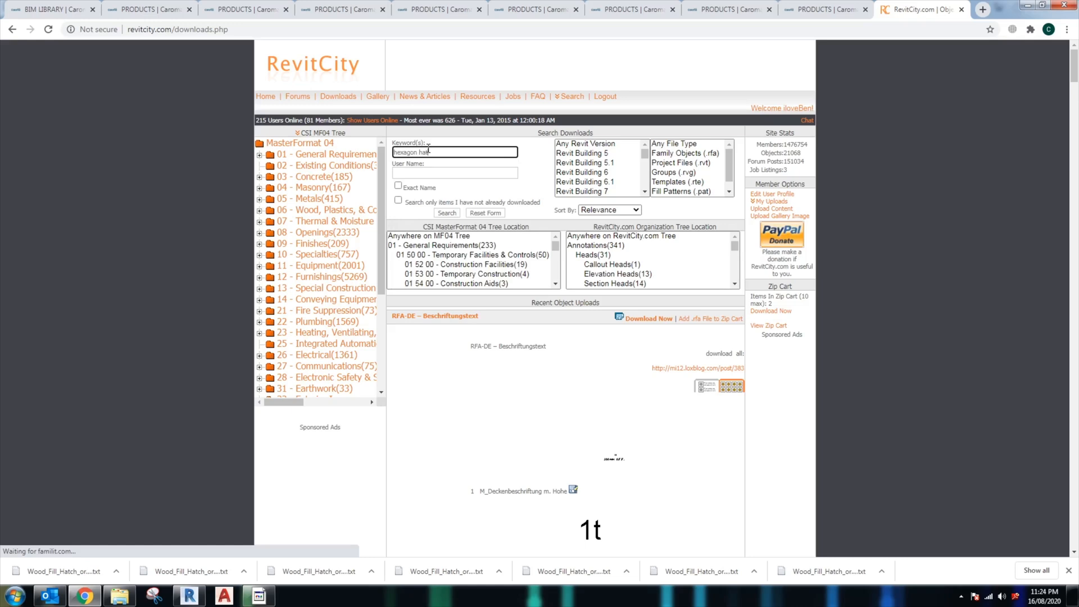
click(446, 213)
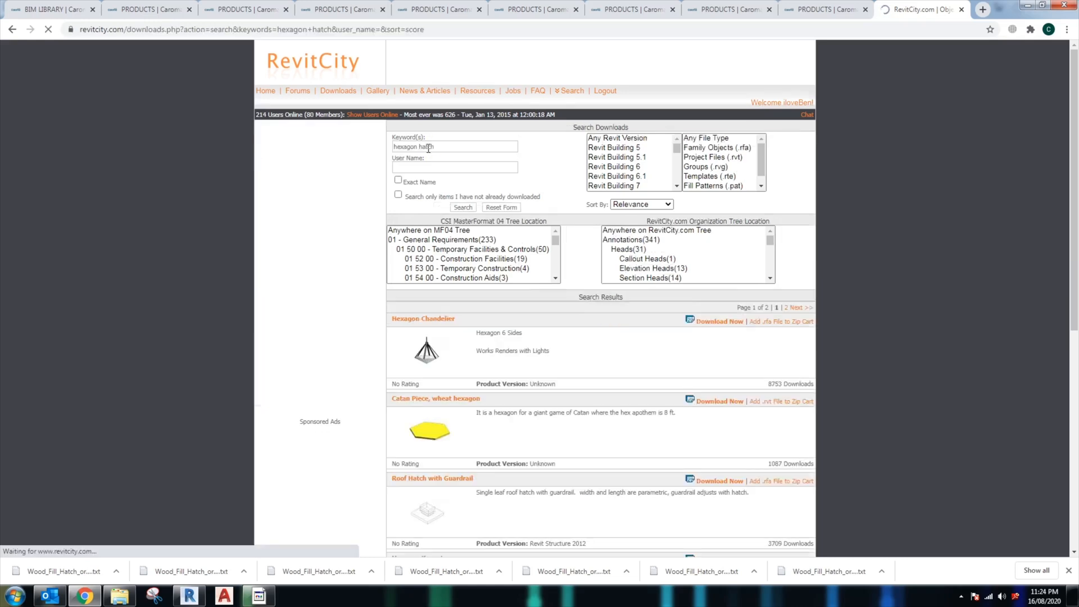
scroll(down, 3)
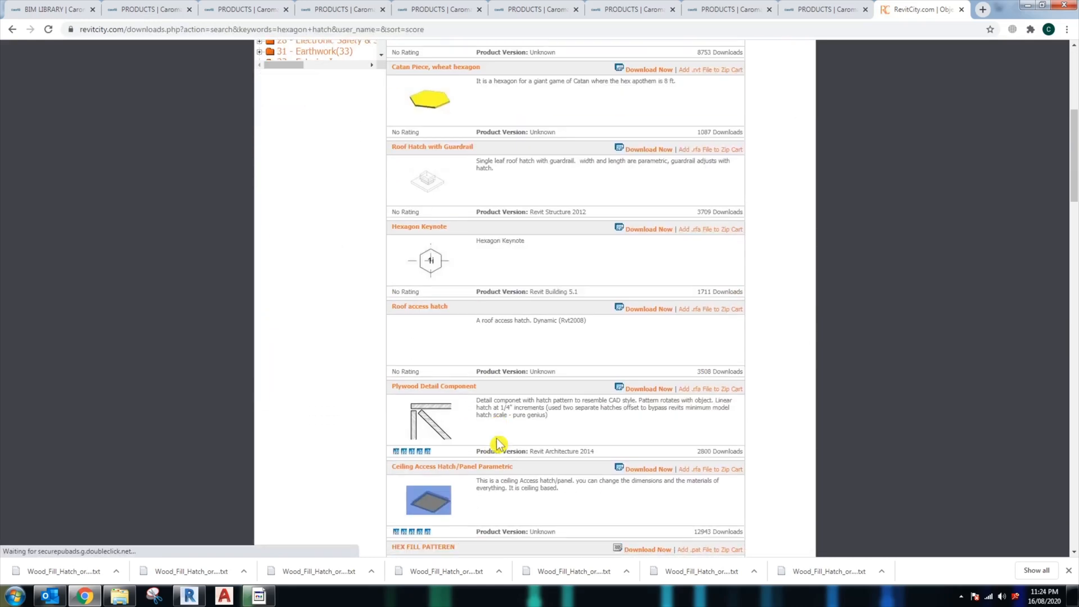
scroll(down, 3)
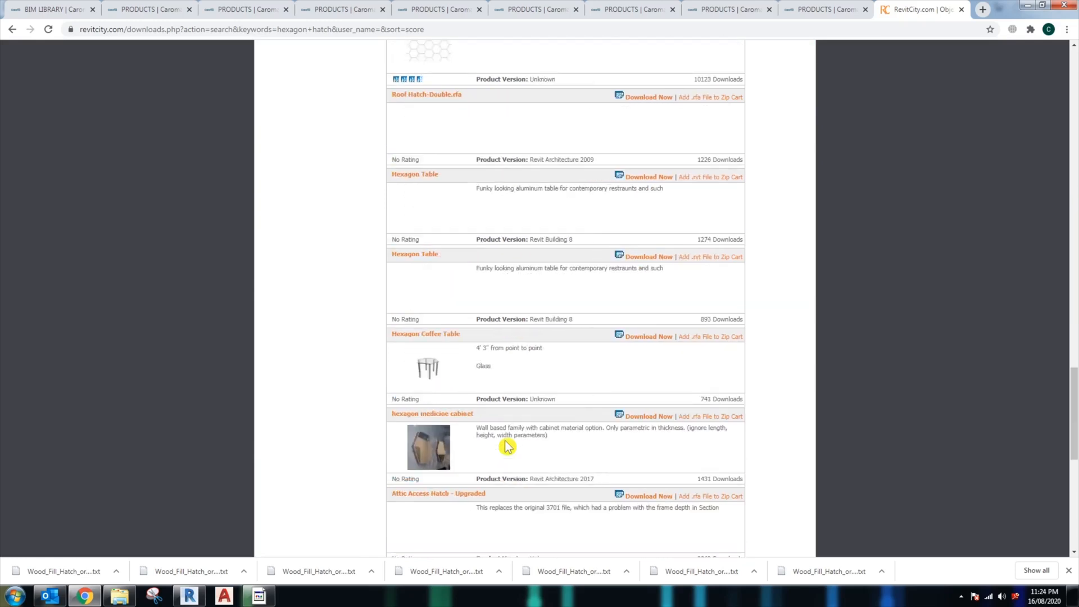
scroll(up, 3)
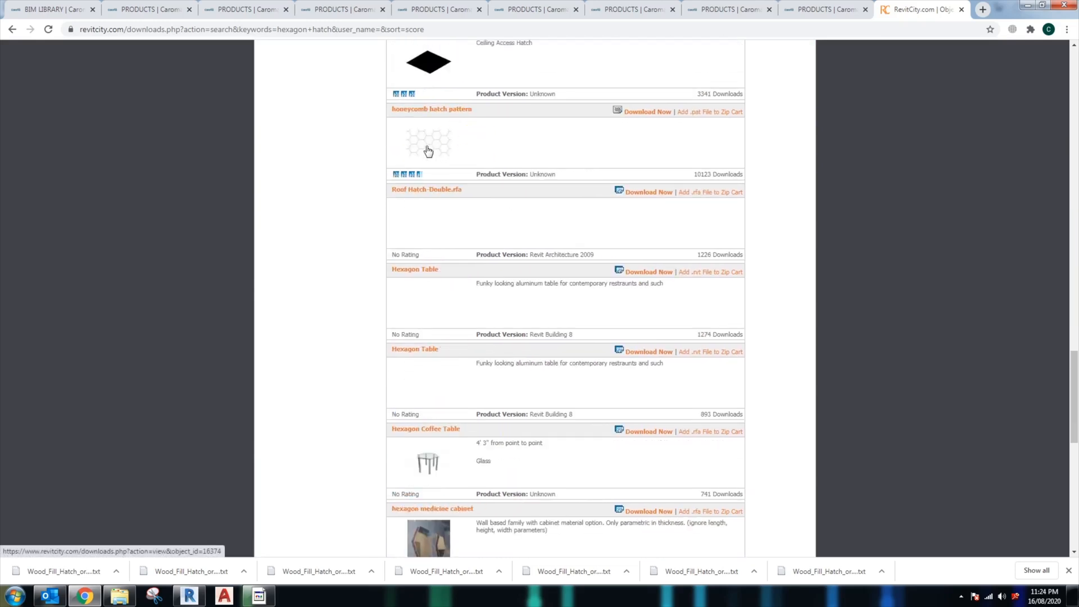
click(188, 596)
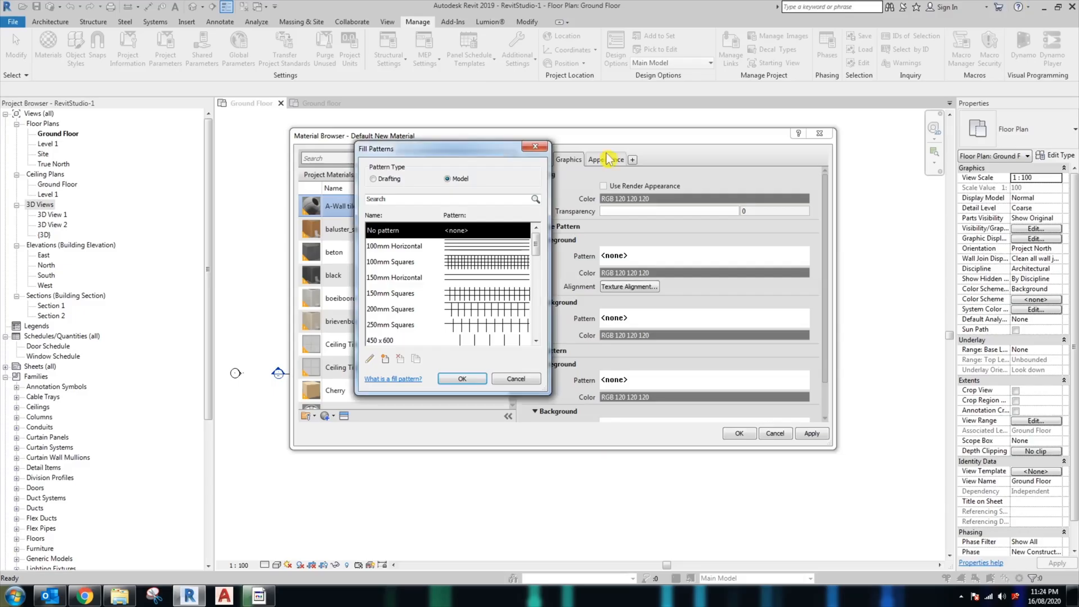
mouse_move(538, 246)
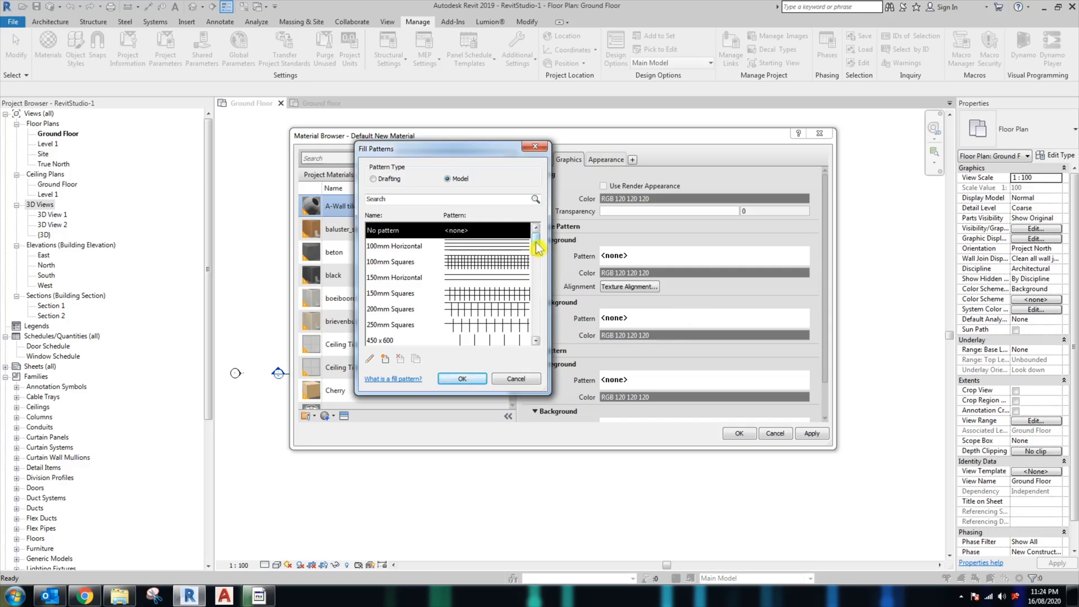
mouse_move(464, 357)
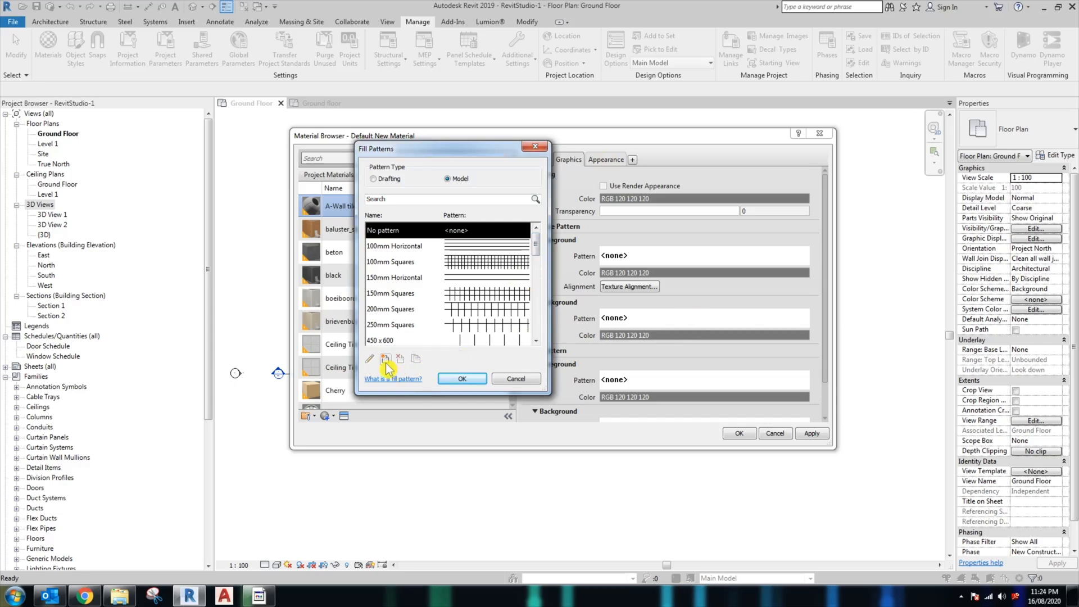
Step: Import Bourgogne_Terra_Cotta_Tile_3079.pat as a custom model pattern and assign it as foreground
click(385, 358)
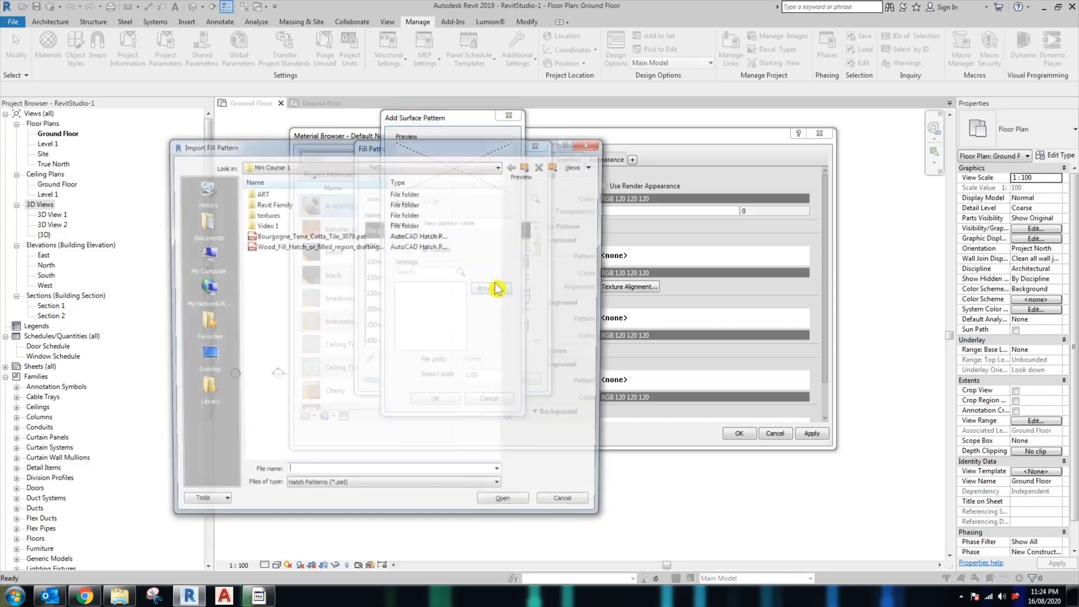
click(310, 235)
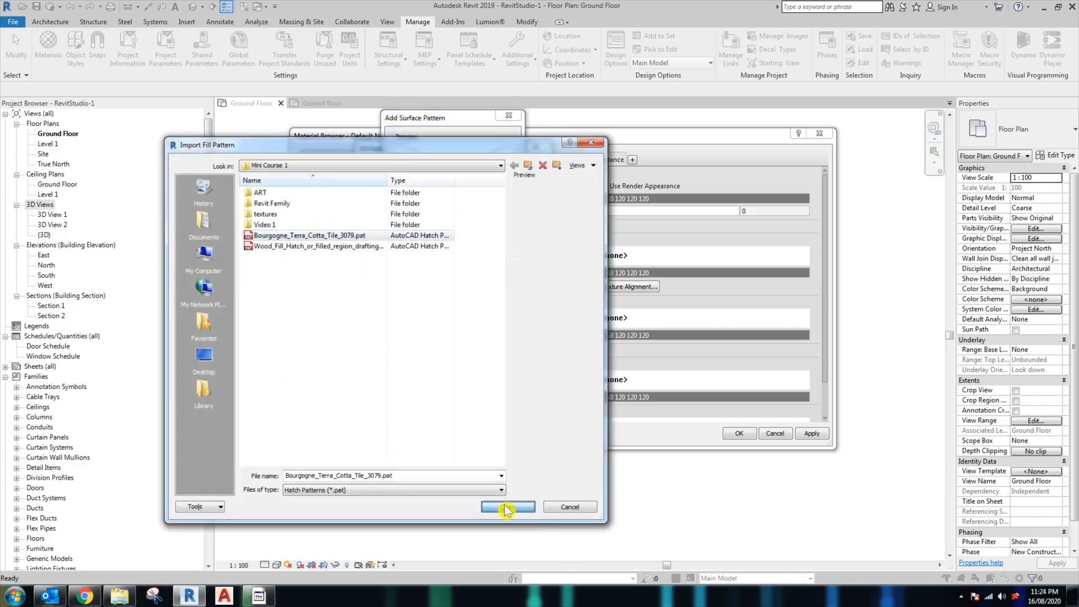
click(507, 506)
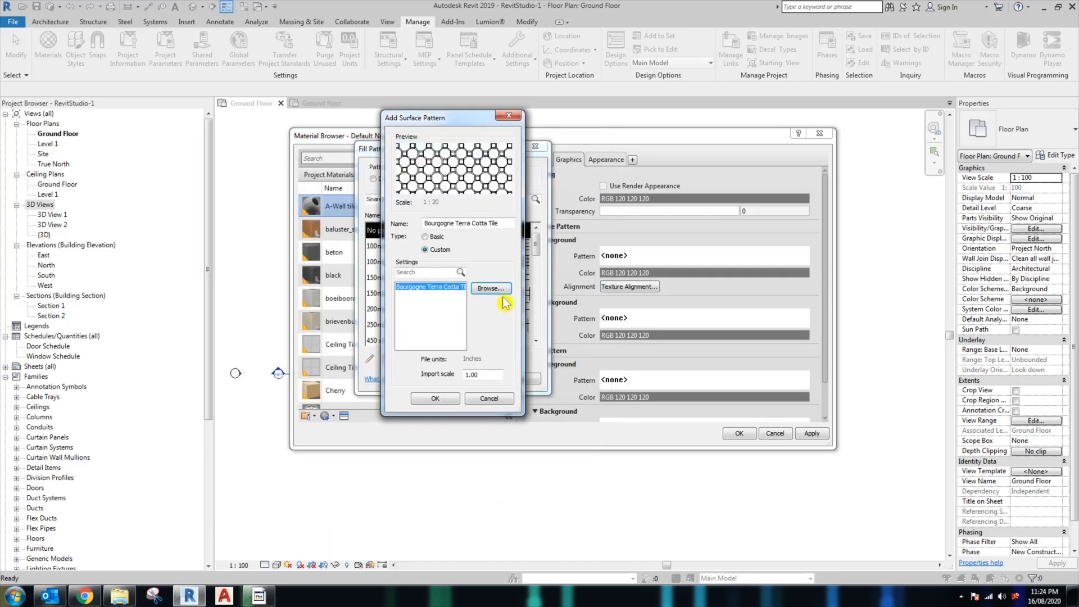
mouse_move(441, 178)
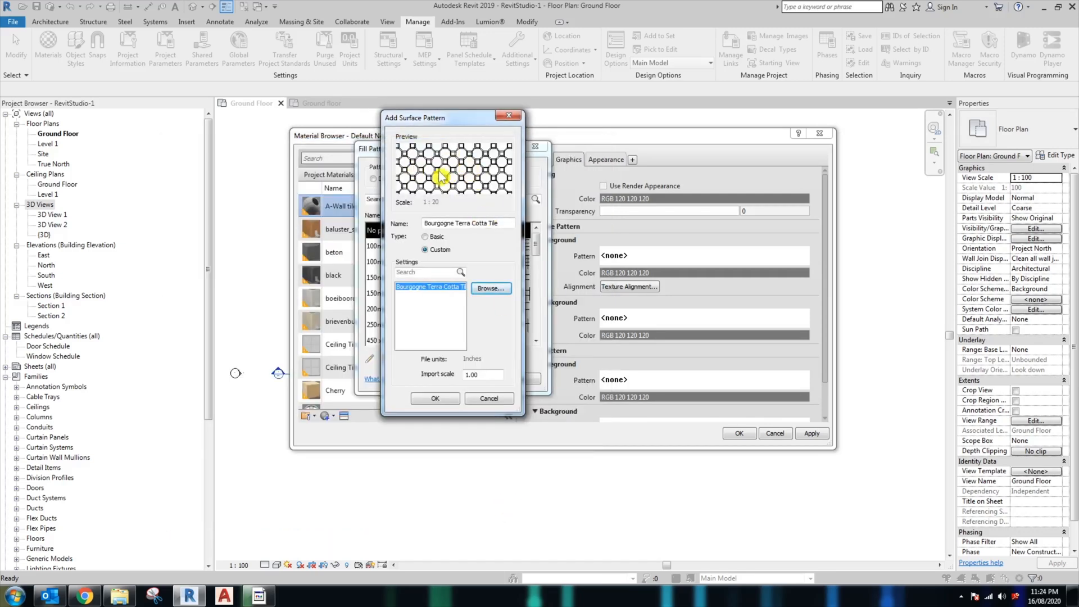
mouse_move(647, 327)
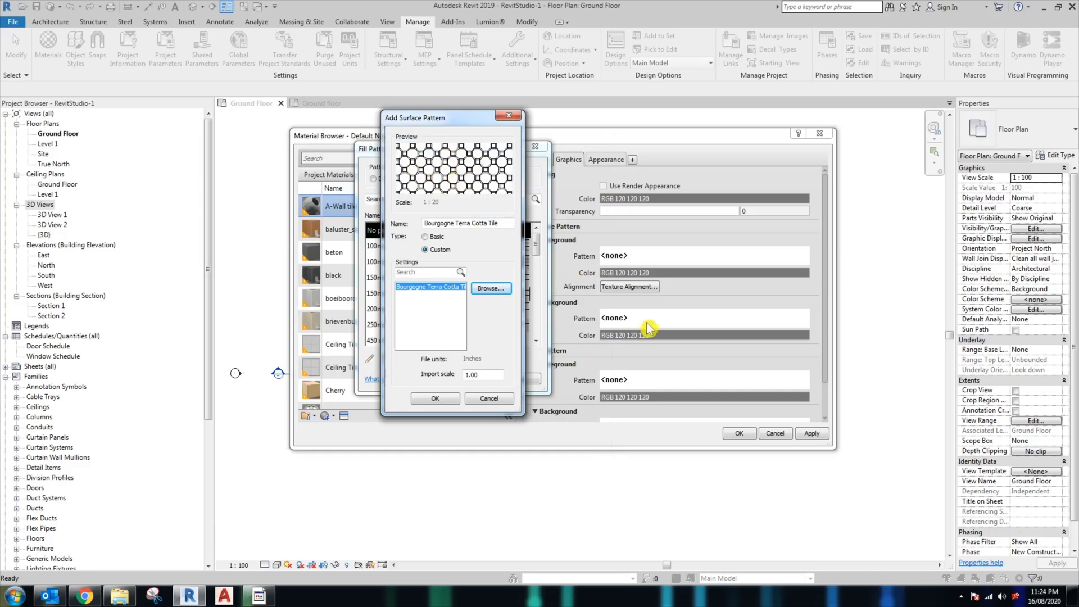
click(435, 398)
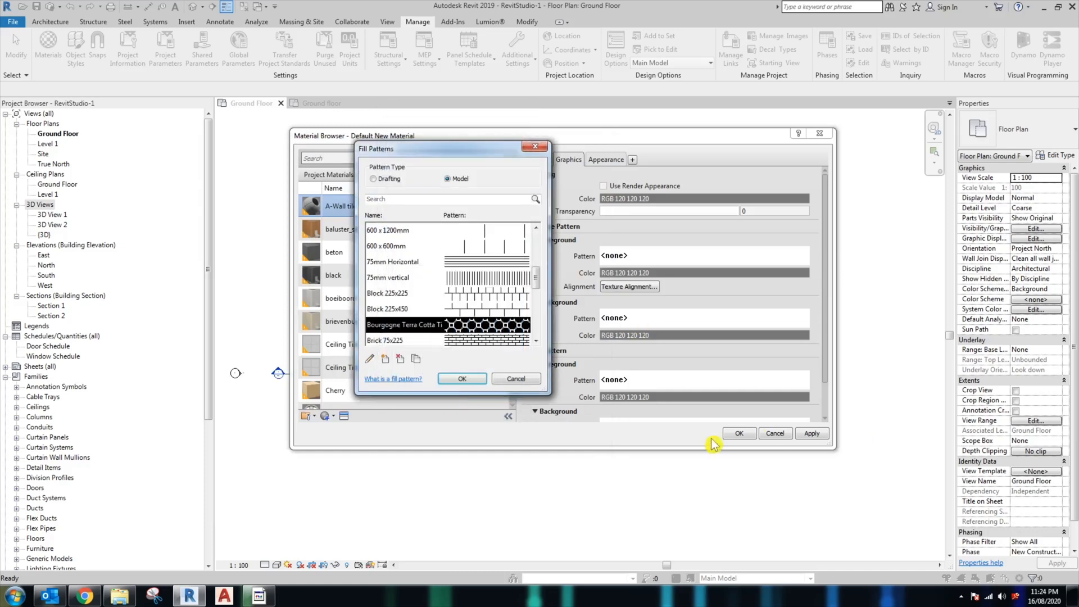
click(462, 379)
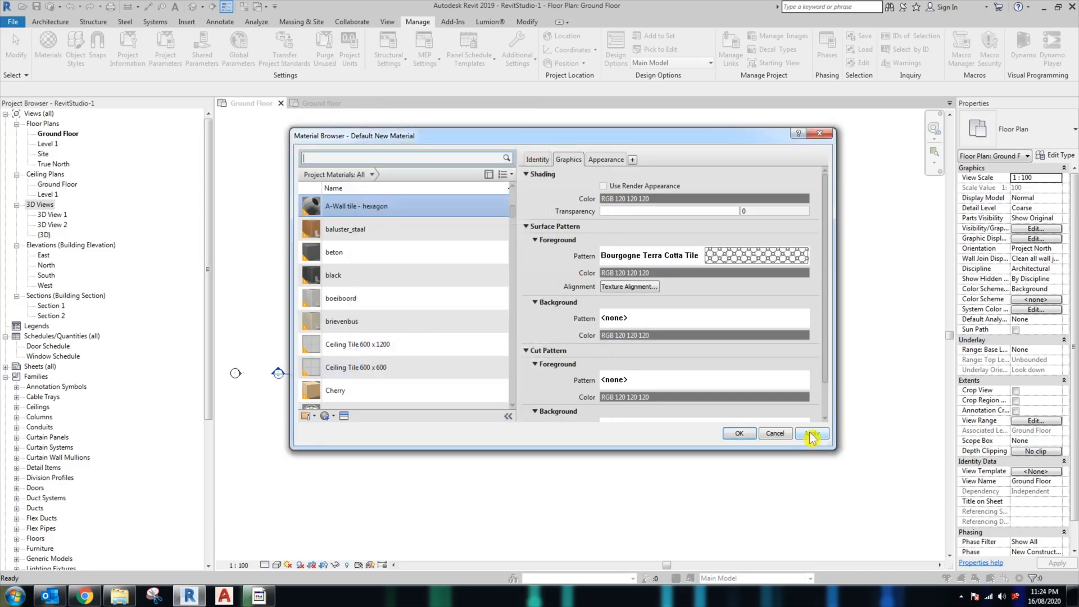
Step: Apply the change, create a new material and rename it A-Conrete texture wall tile
click(322, 415)
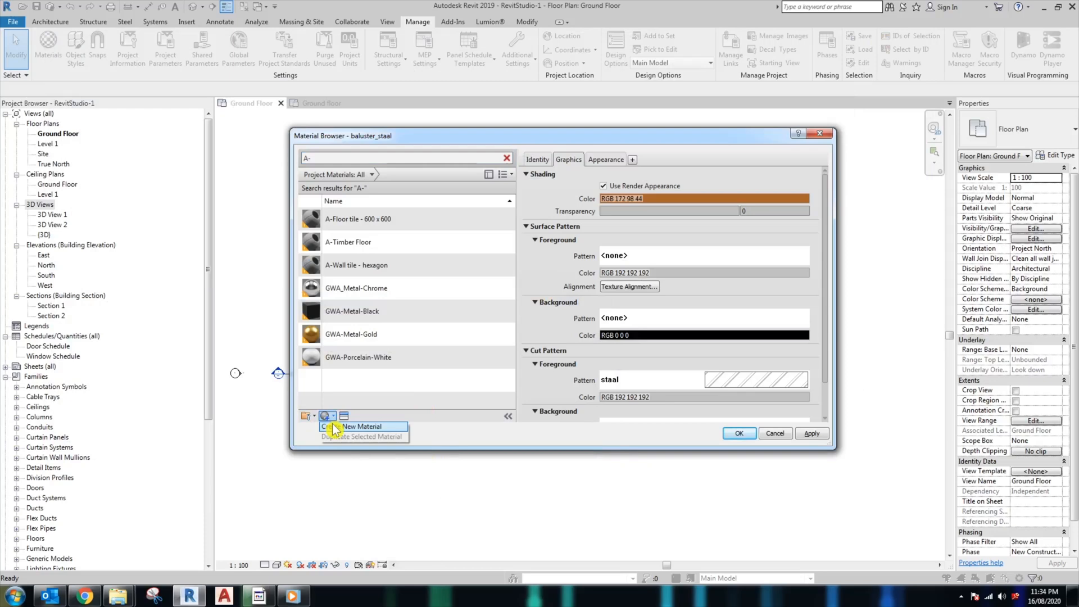
click(361, 426)
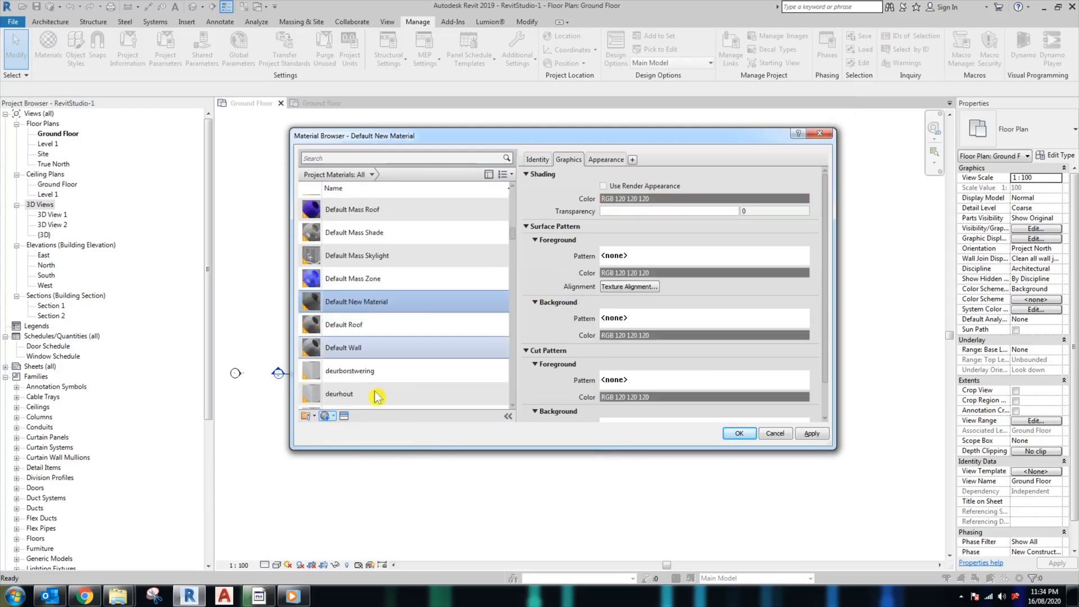
mouse_move(408, 305)
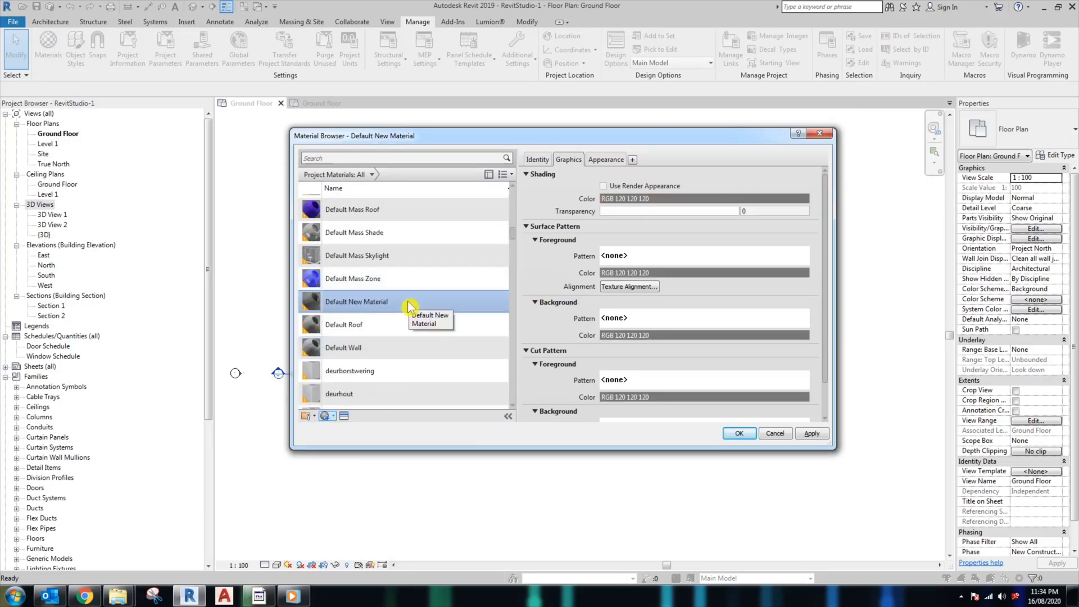
right_click(356, 302)
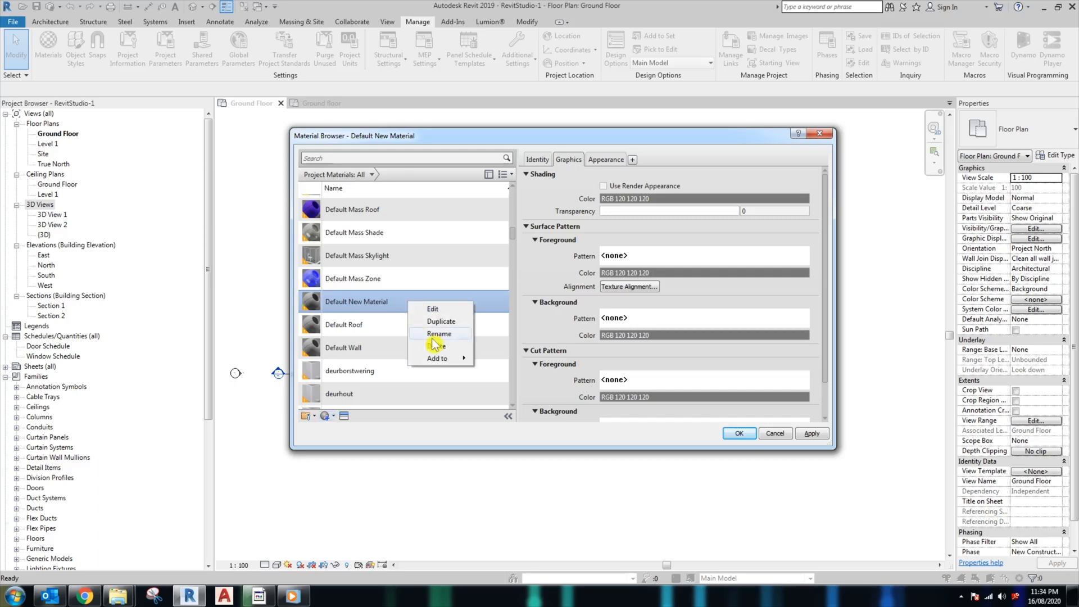
click(438, 334)
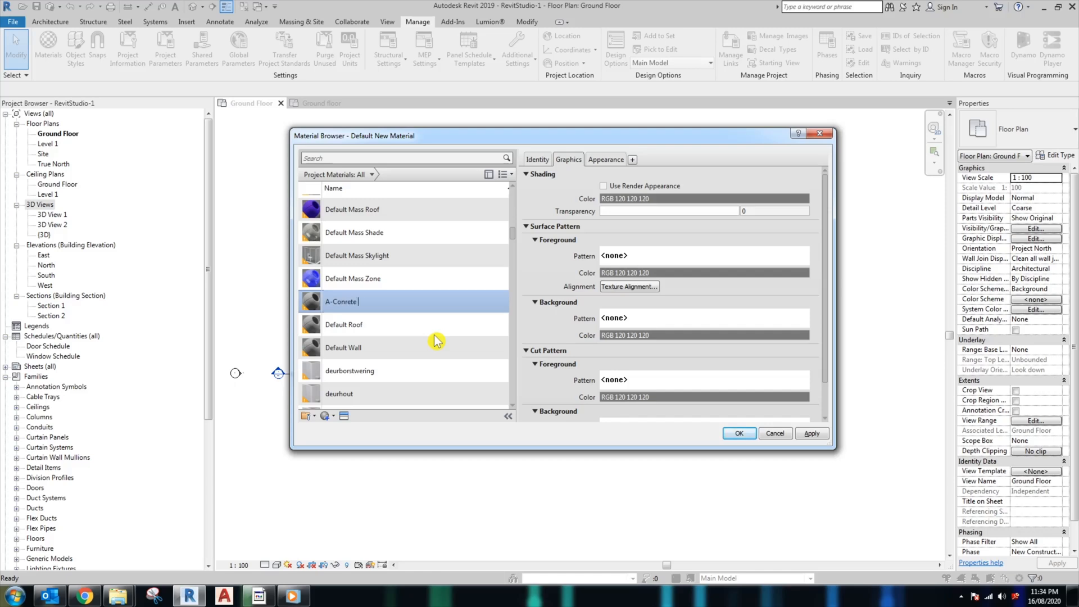
text(texture)
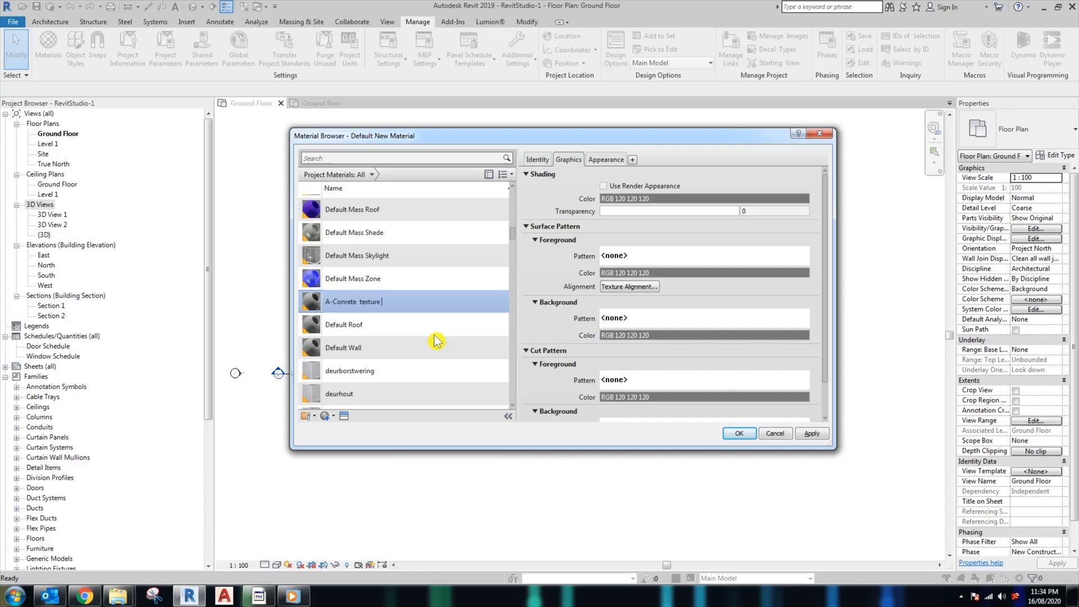
text(wall tile)
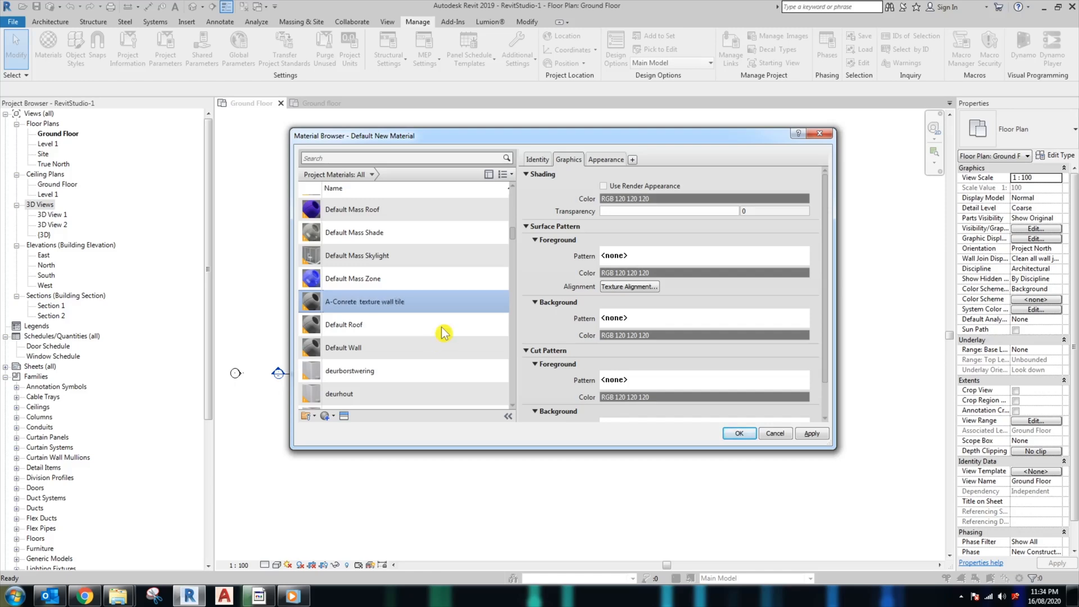
mouse_move(652, 263)
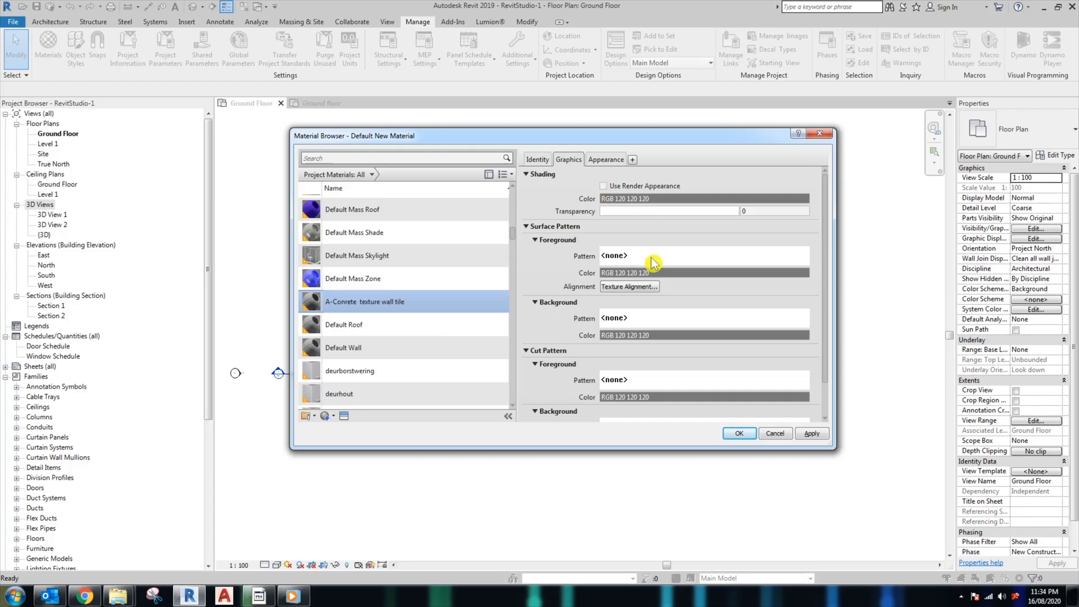
Step: Assign the Concrete drafting fill pattern as the material's surface foreground pattern
click(615, 256)
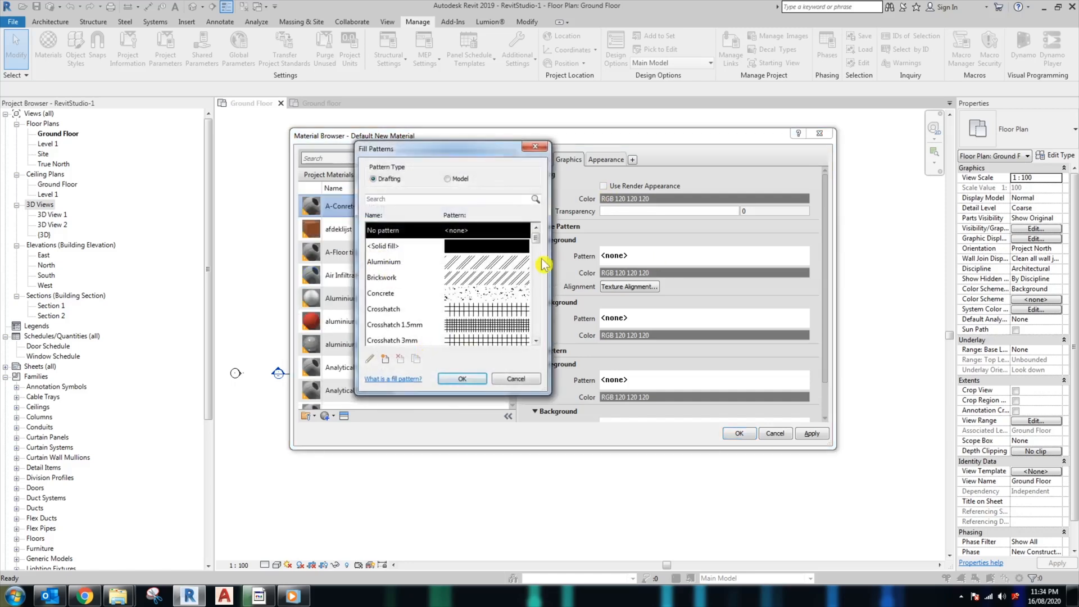
click(381, 293)
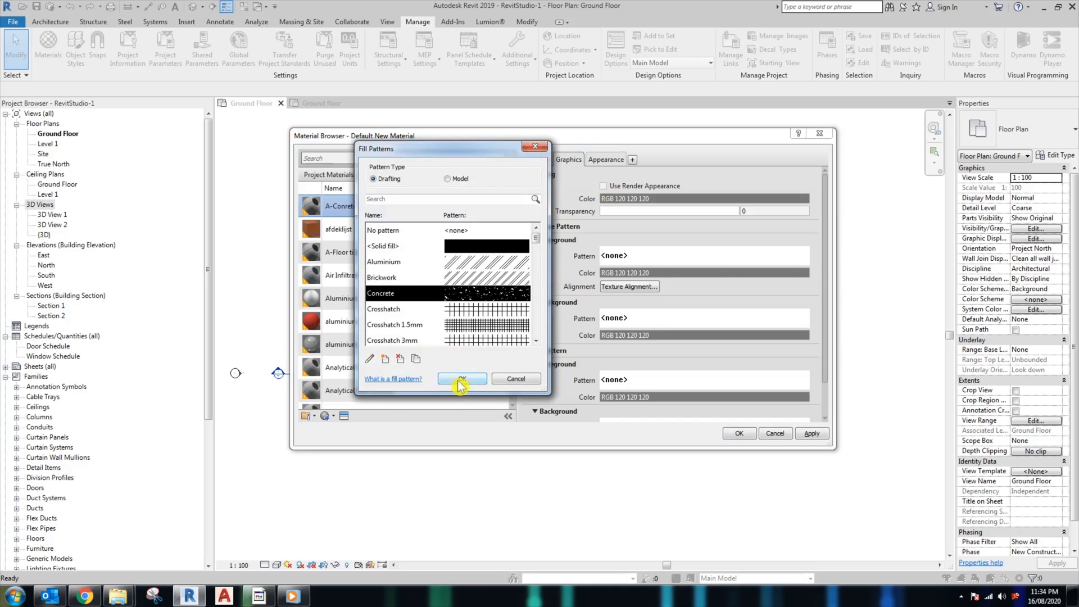
click(461, 379)
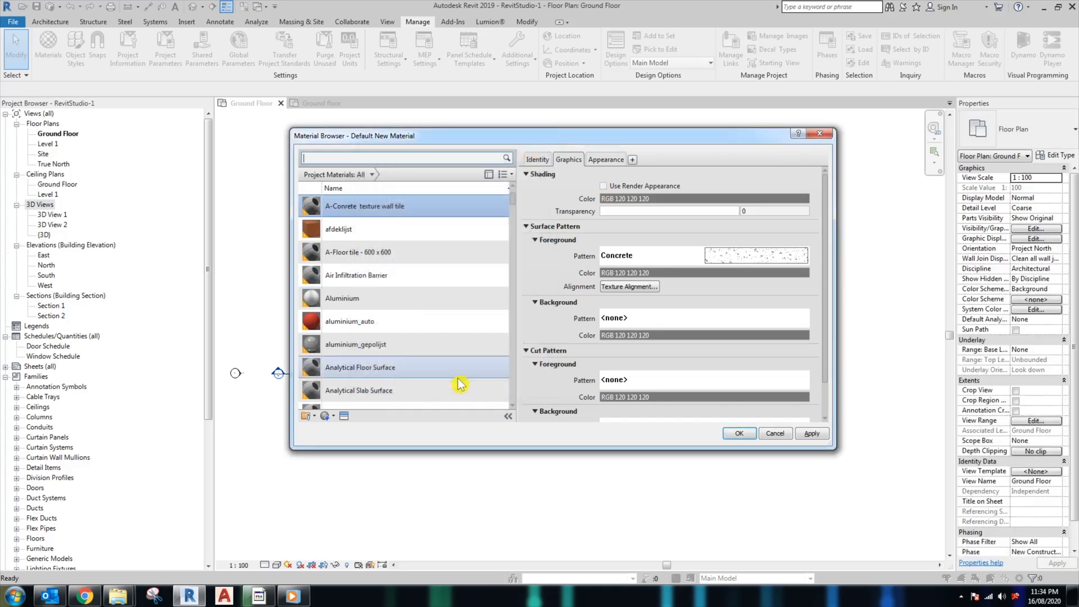
mouse_move(524, 372)
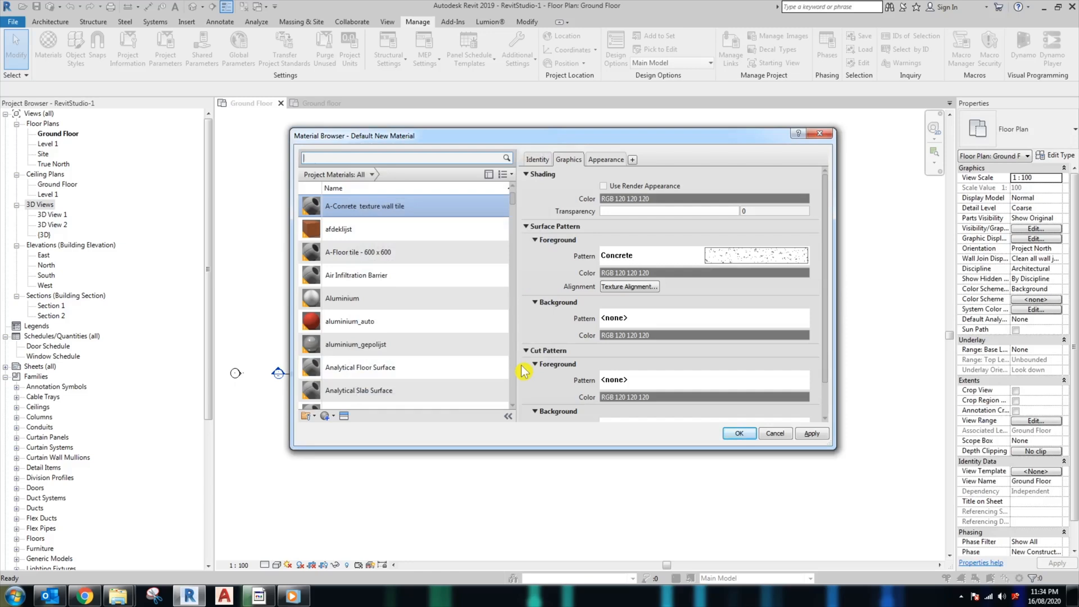
mouse_move(671, 170)
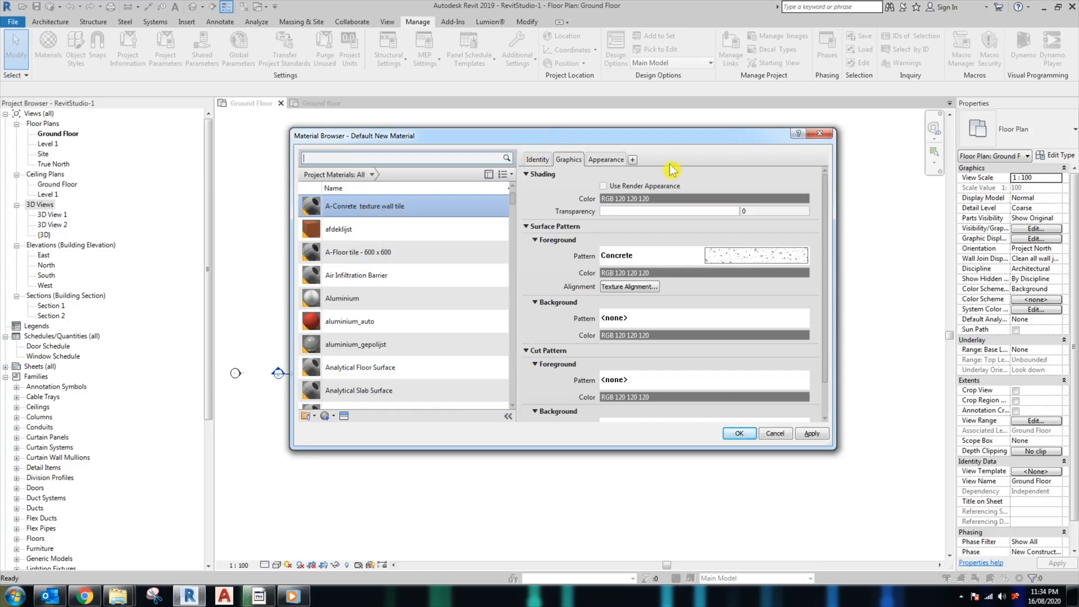
click(604, 159)
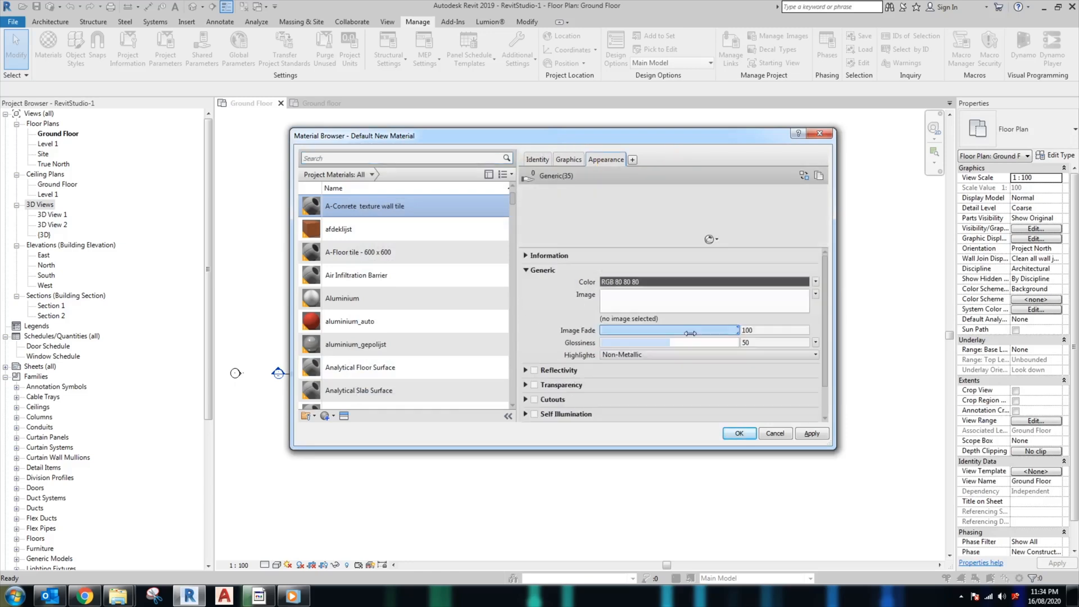
mouse_move(685, 331)
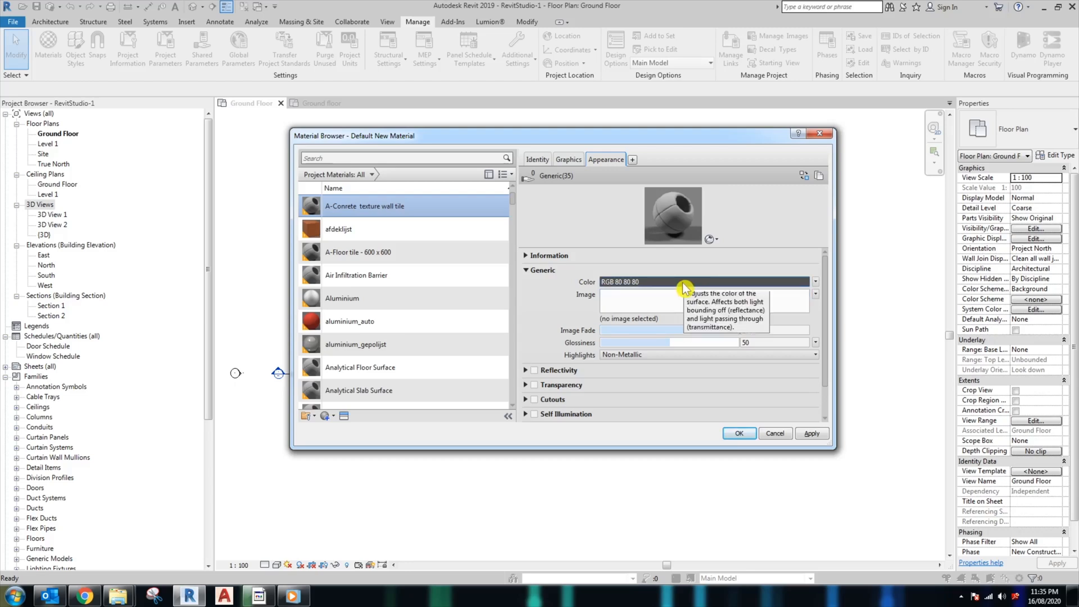
mouse_move(684, 286)
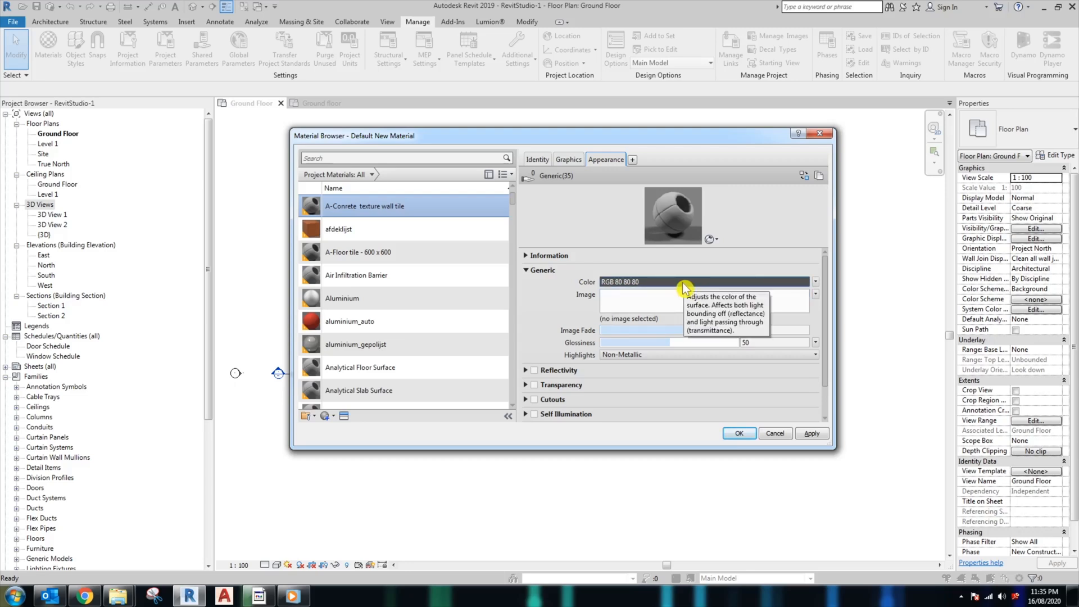
mouse_move(668, 288)
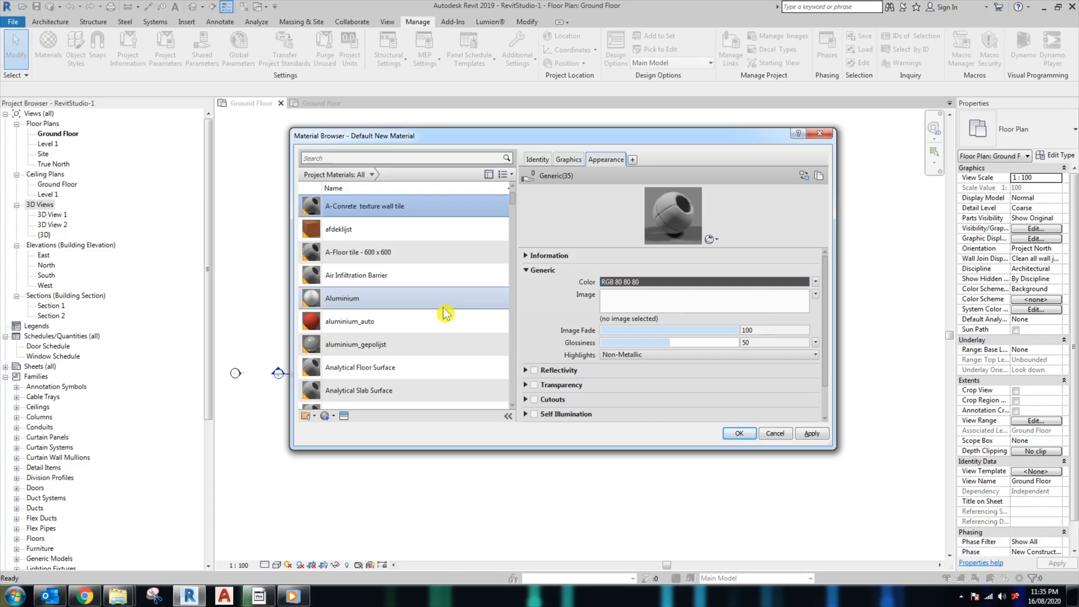
scroll(down, 3)
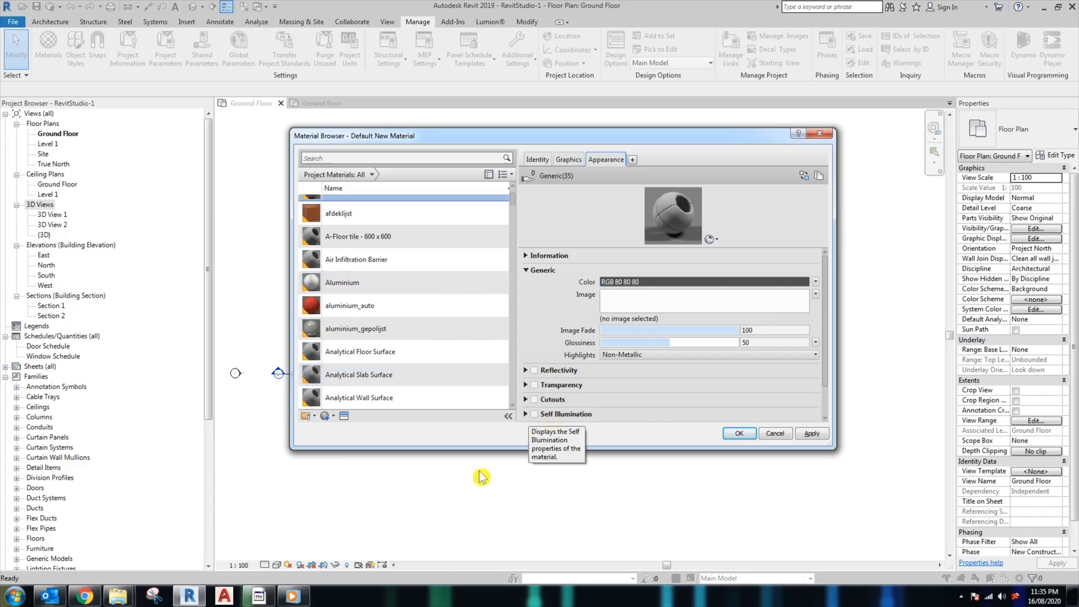
mouse_move(738, 433)
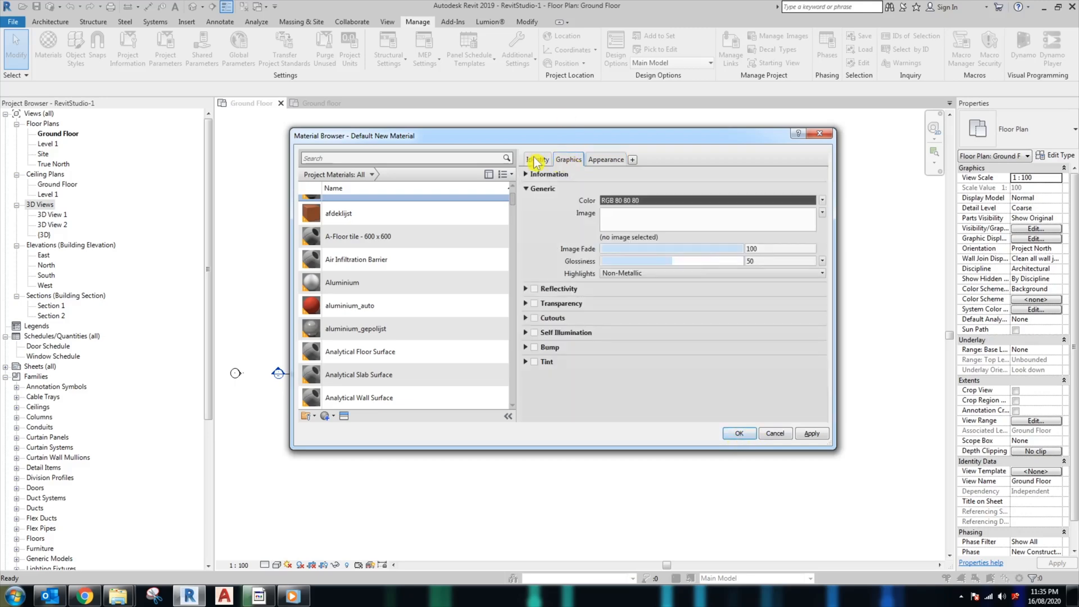
click(568, 159)
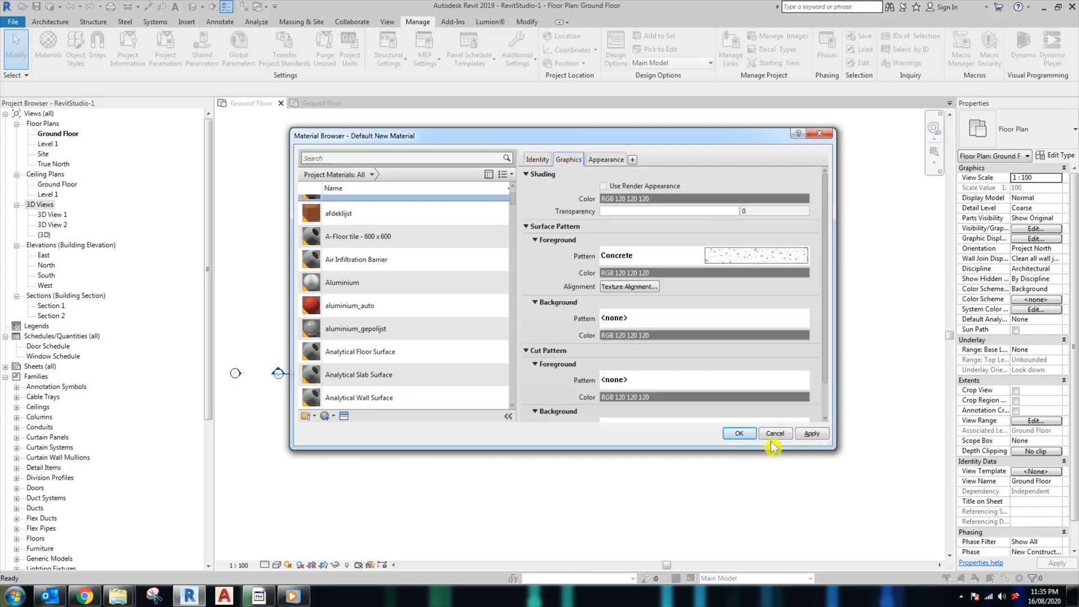